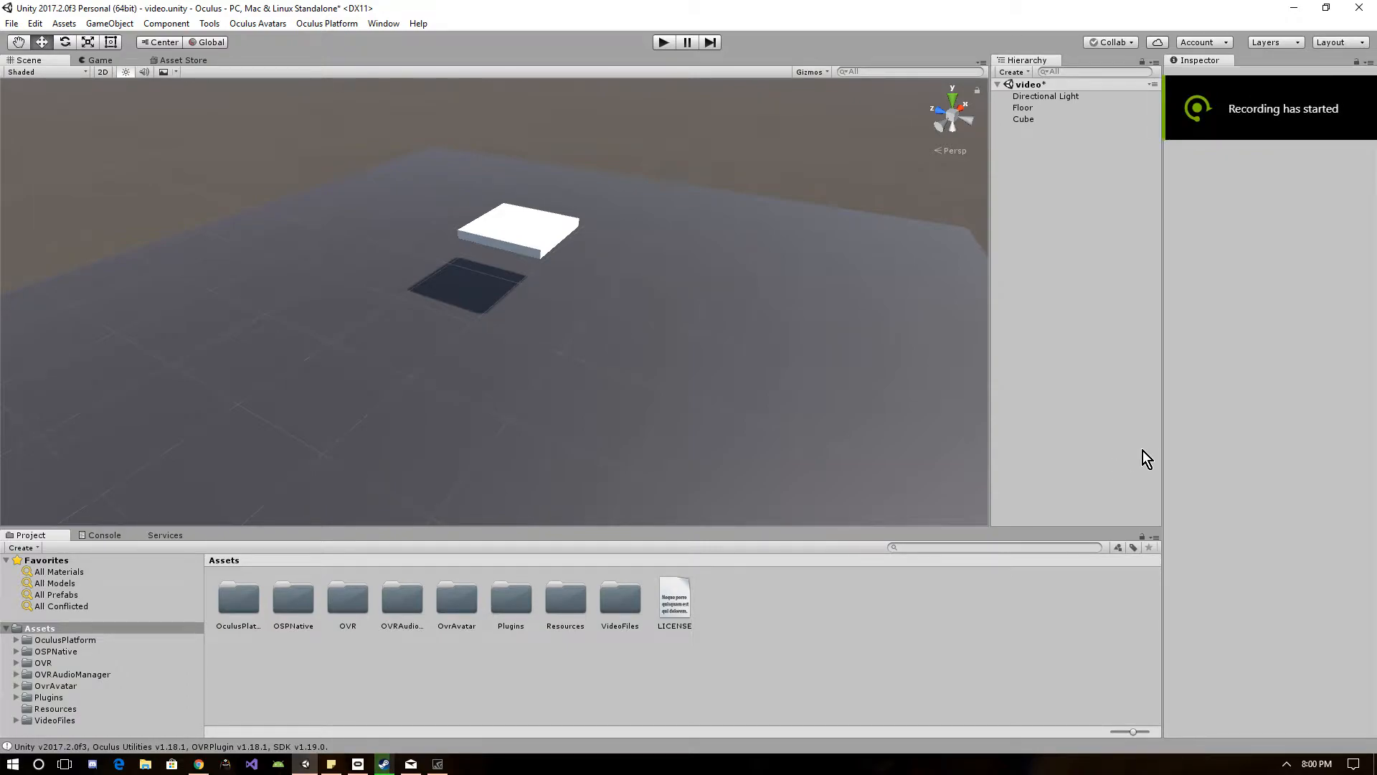
{"action": "mouse_move", "coordinate": [363, 549]}
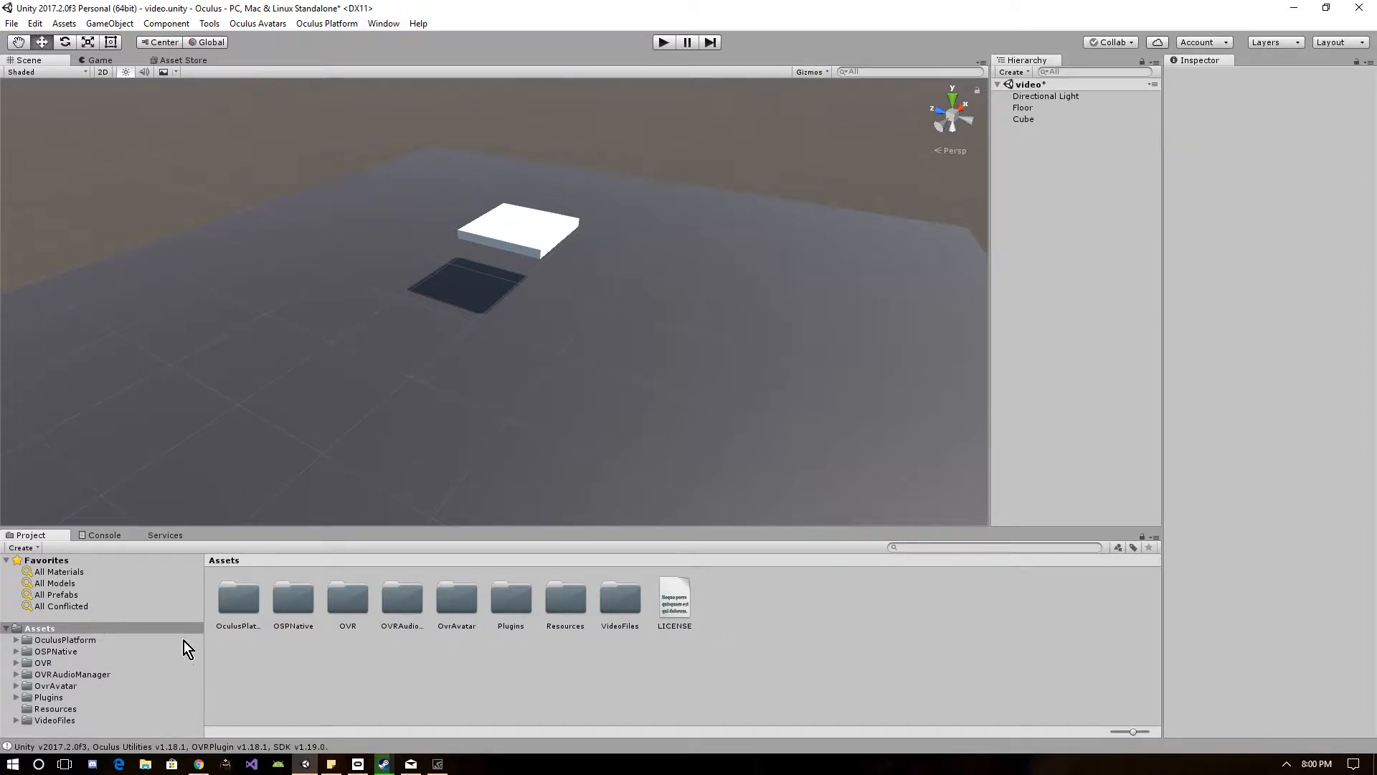
{"action": "mouse_move", "coordinate": [185, 692]}
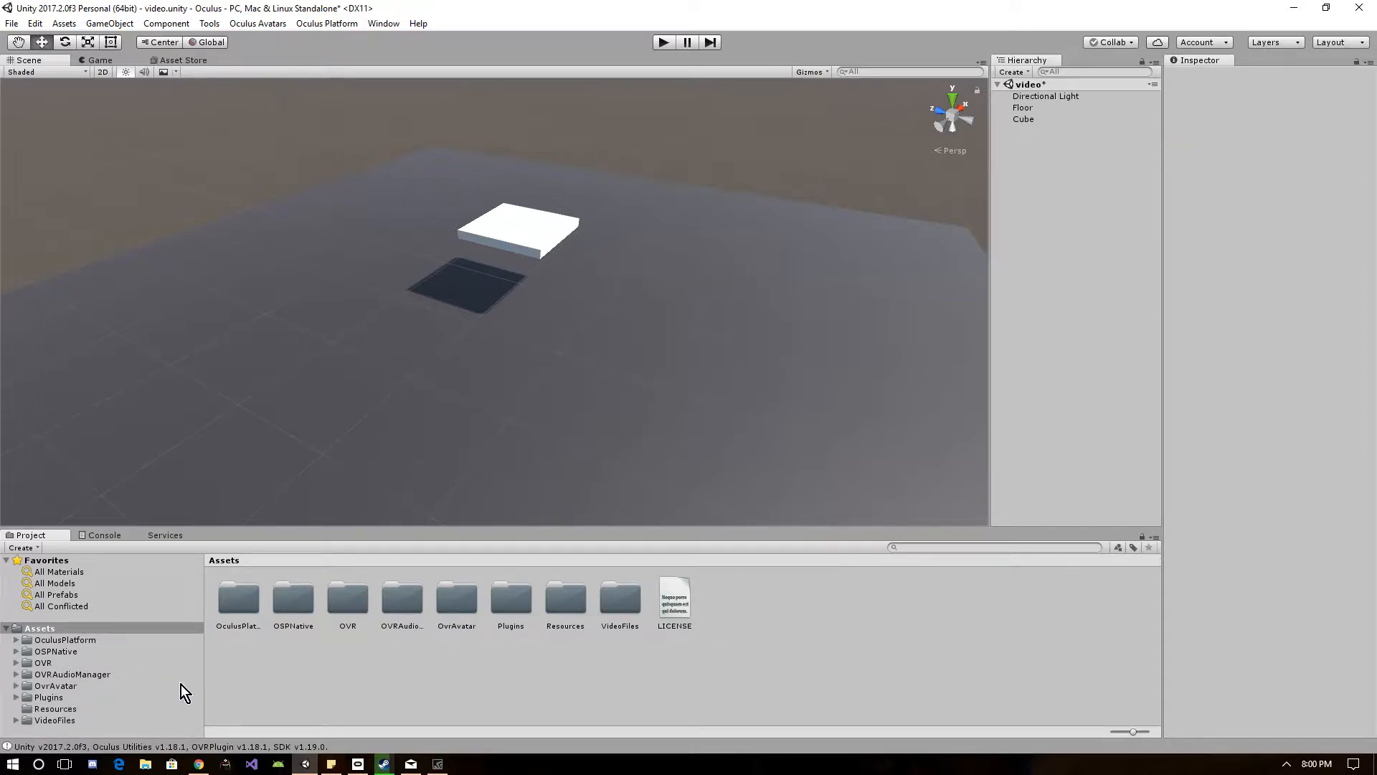
{"action": "mouse_move", "coordinate": [282, 624]}
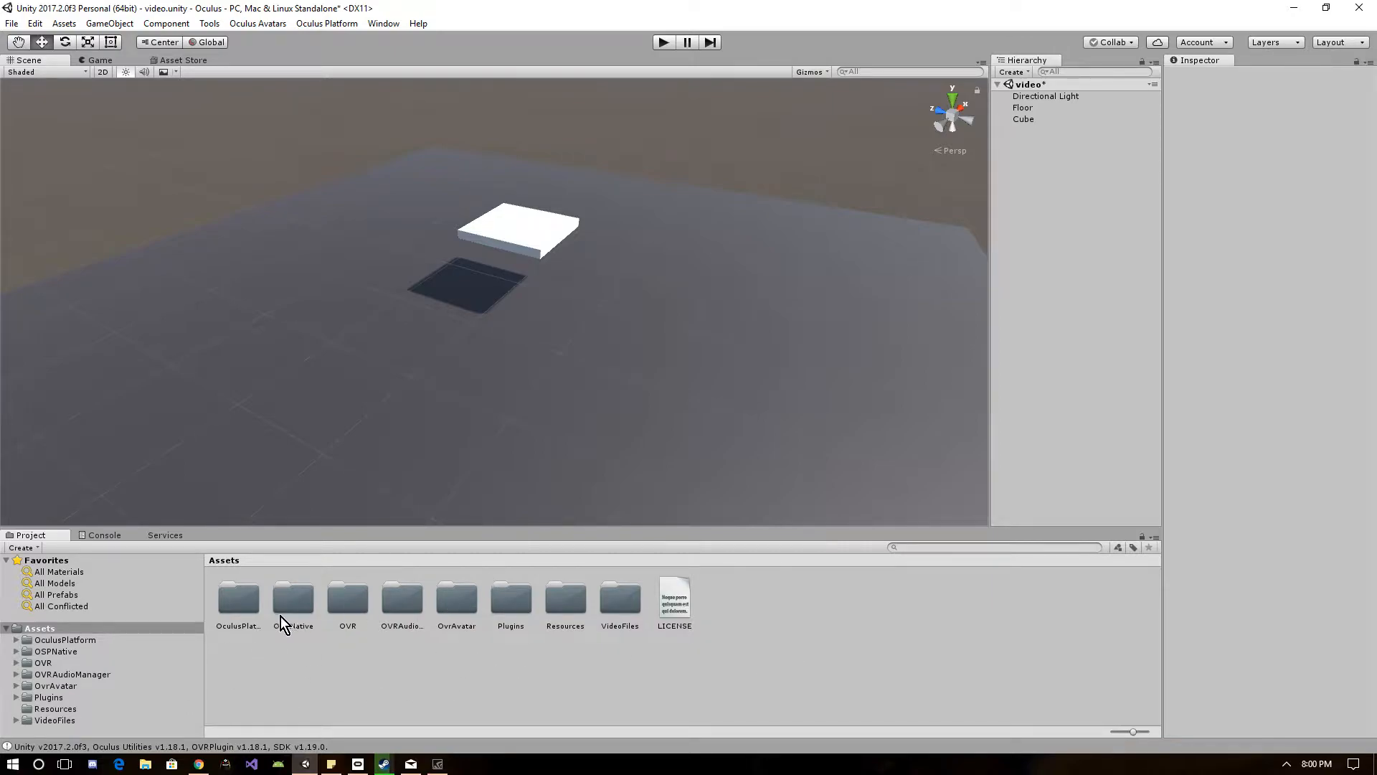
{"action": "mouse_move", "coordinate": [422, 586]}
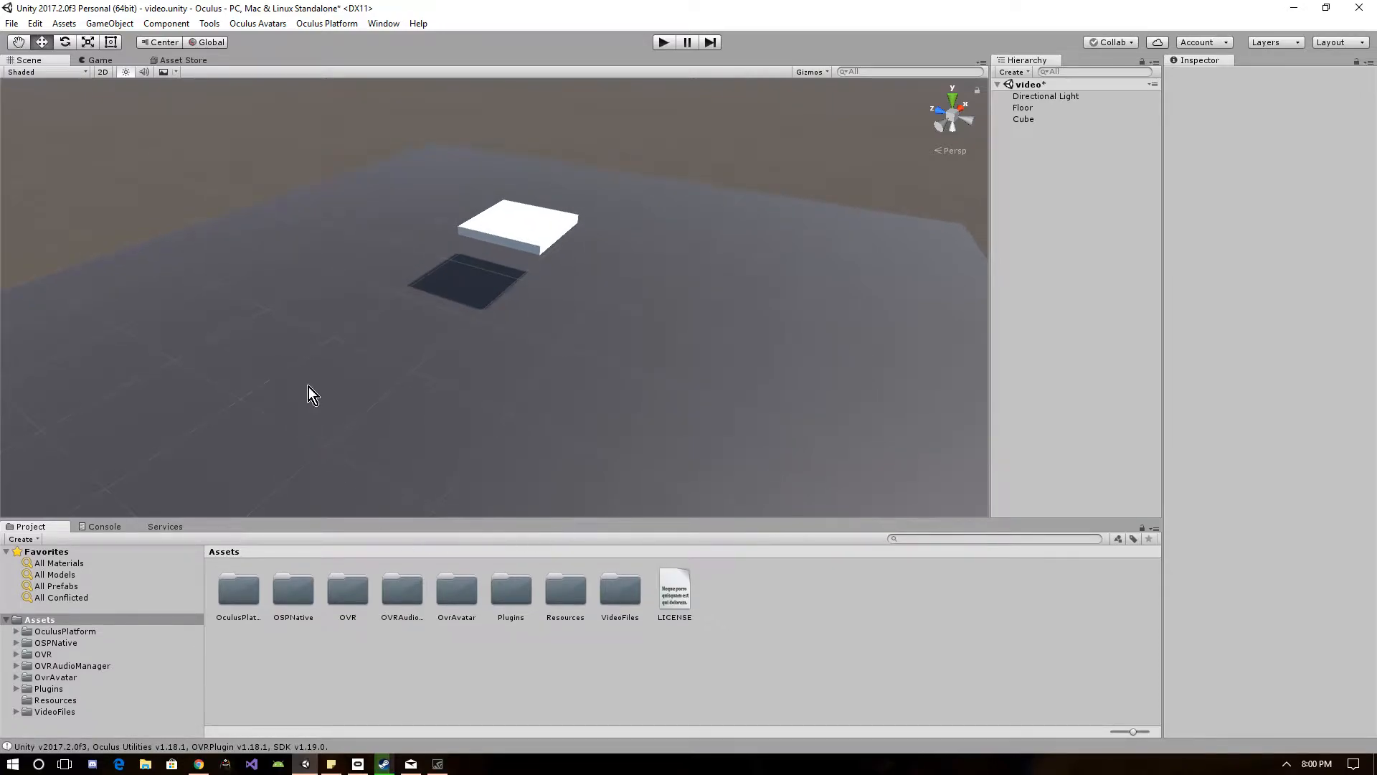
{"action": "mouse_move", "coordinate": [314, 406]}
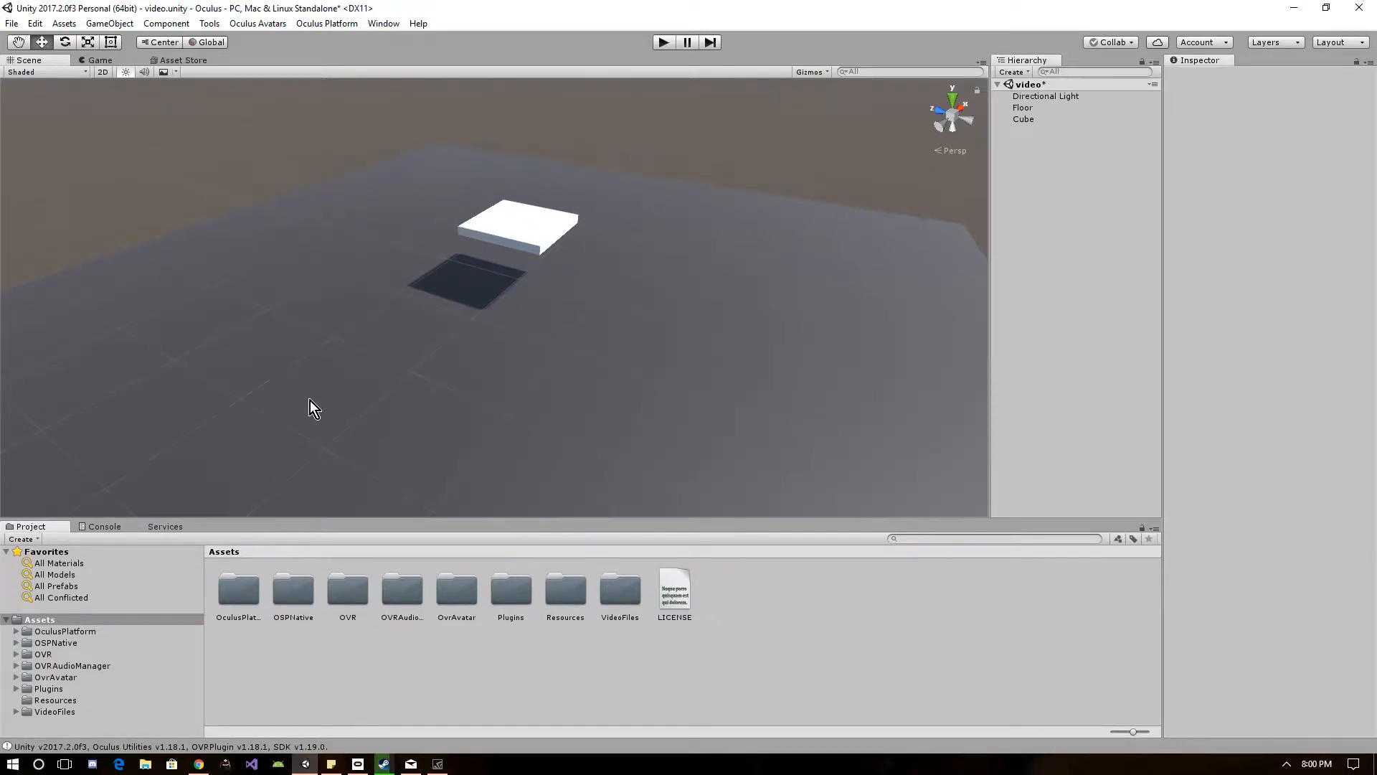
{"action": "mouse_move", "coordinate": [86, 296]}
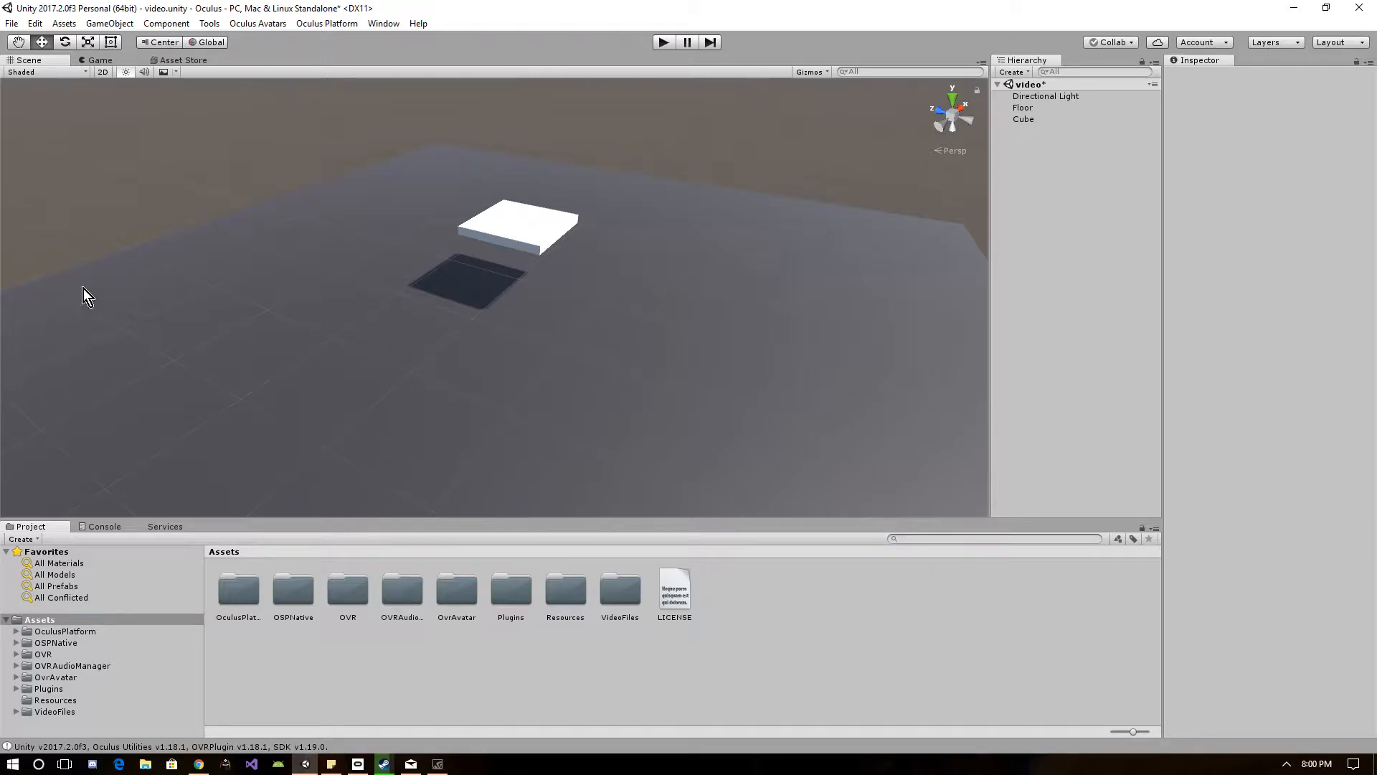
Show Player Settings with Oculus VR support from Build Settings, then dismiss Build Settings
{"action": "left_click", "coordinate": [11, 23]}
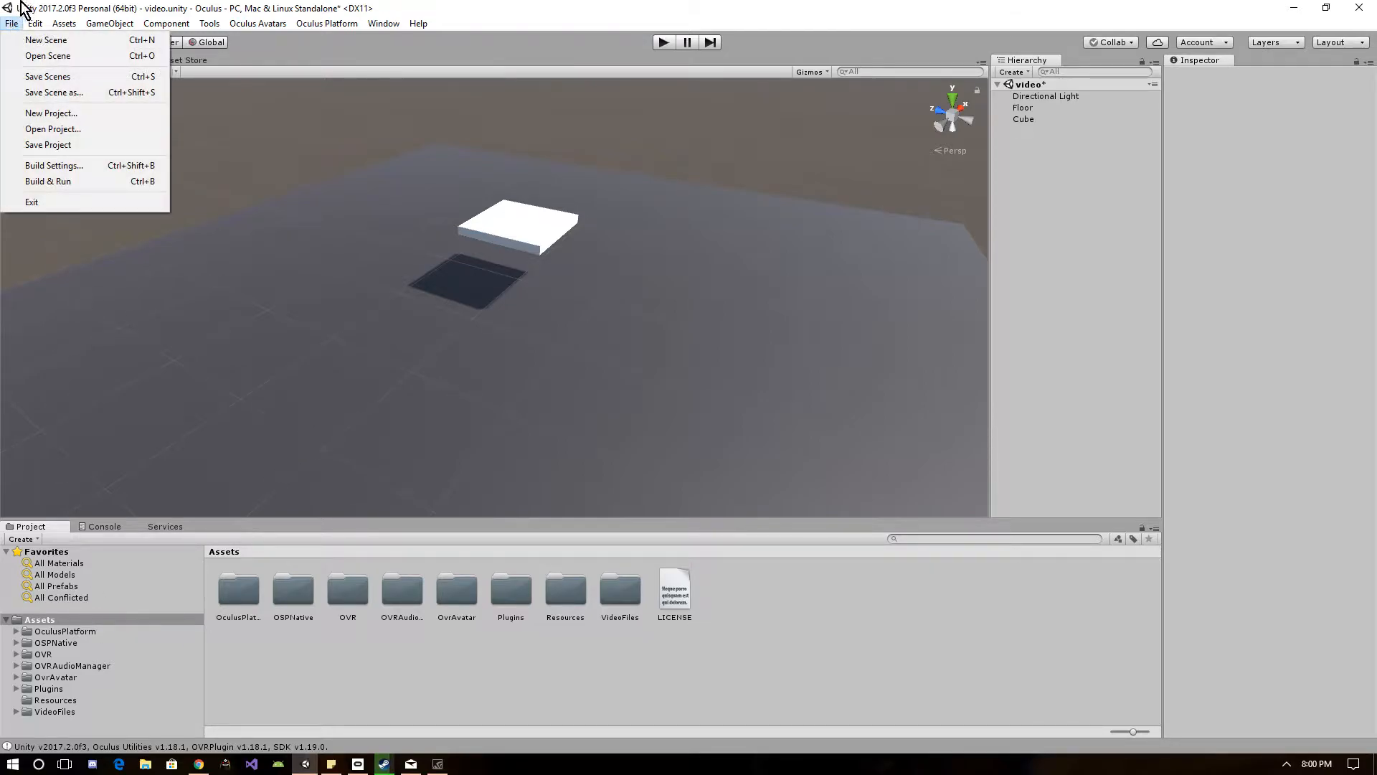
{"action": "mouse_move", "coordinate": [49, 165]}
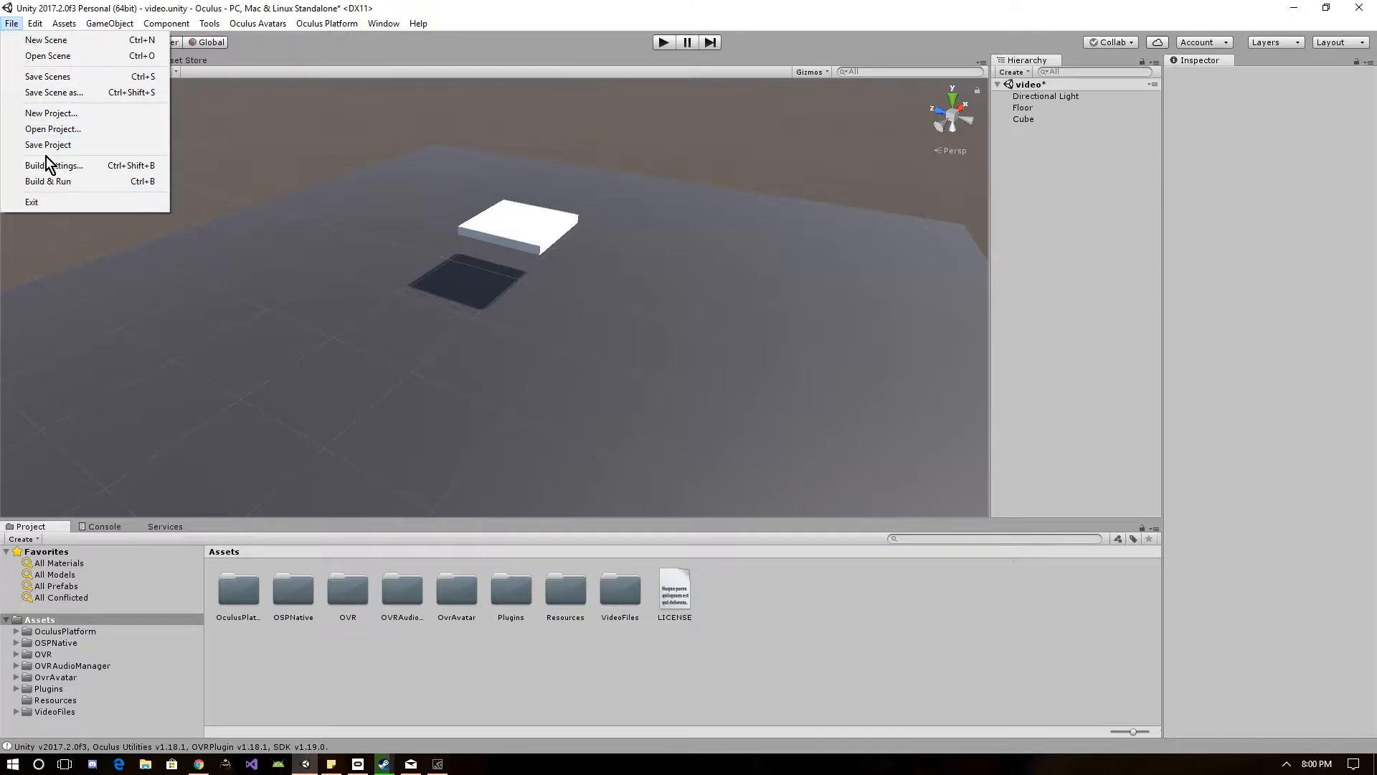
{"action": "left_click", "coordinate": [53, 165]}
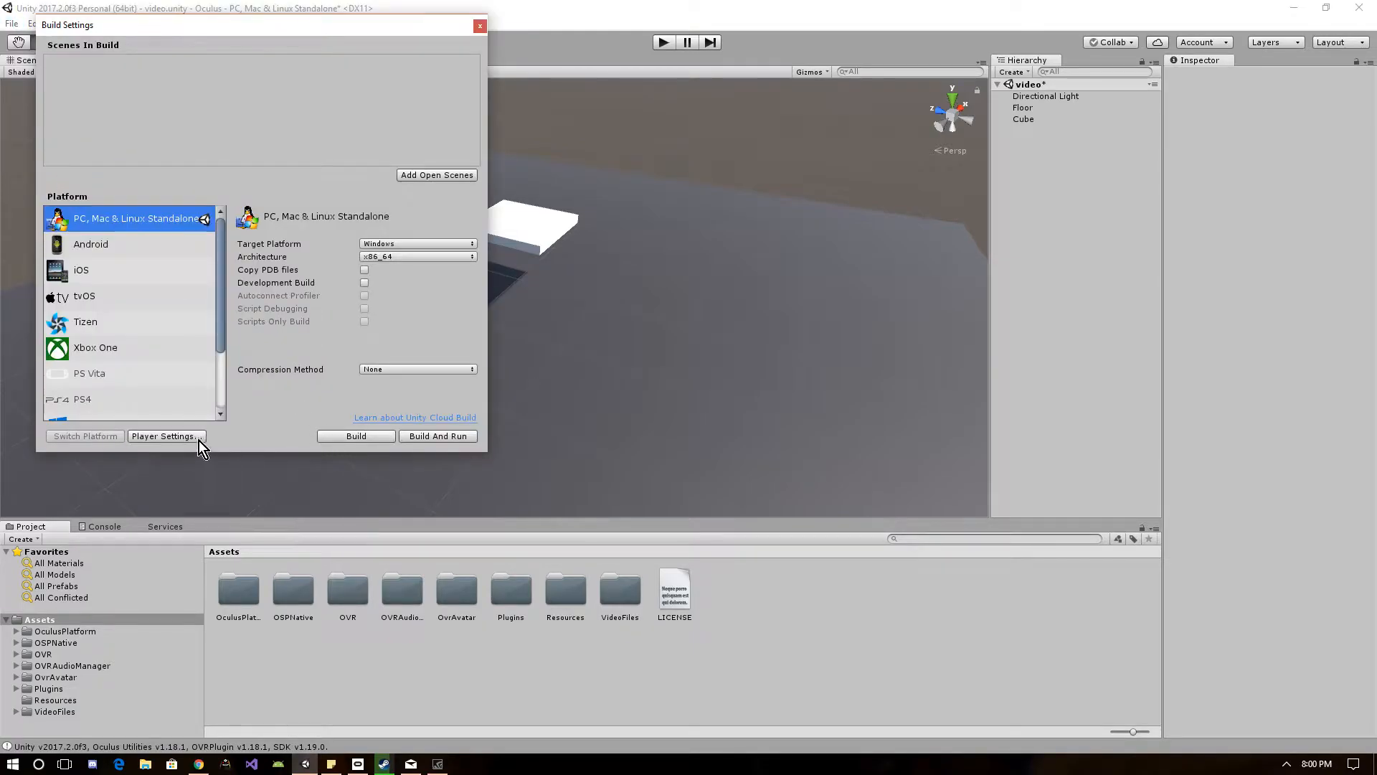
{"action": "left_click", "coordinate": [164, 436]}
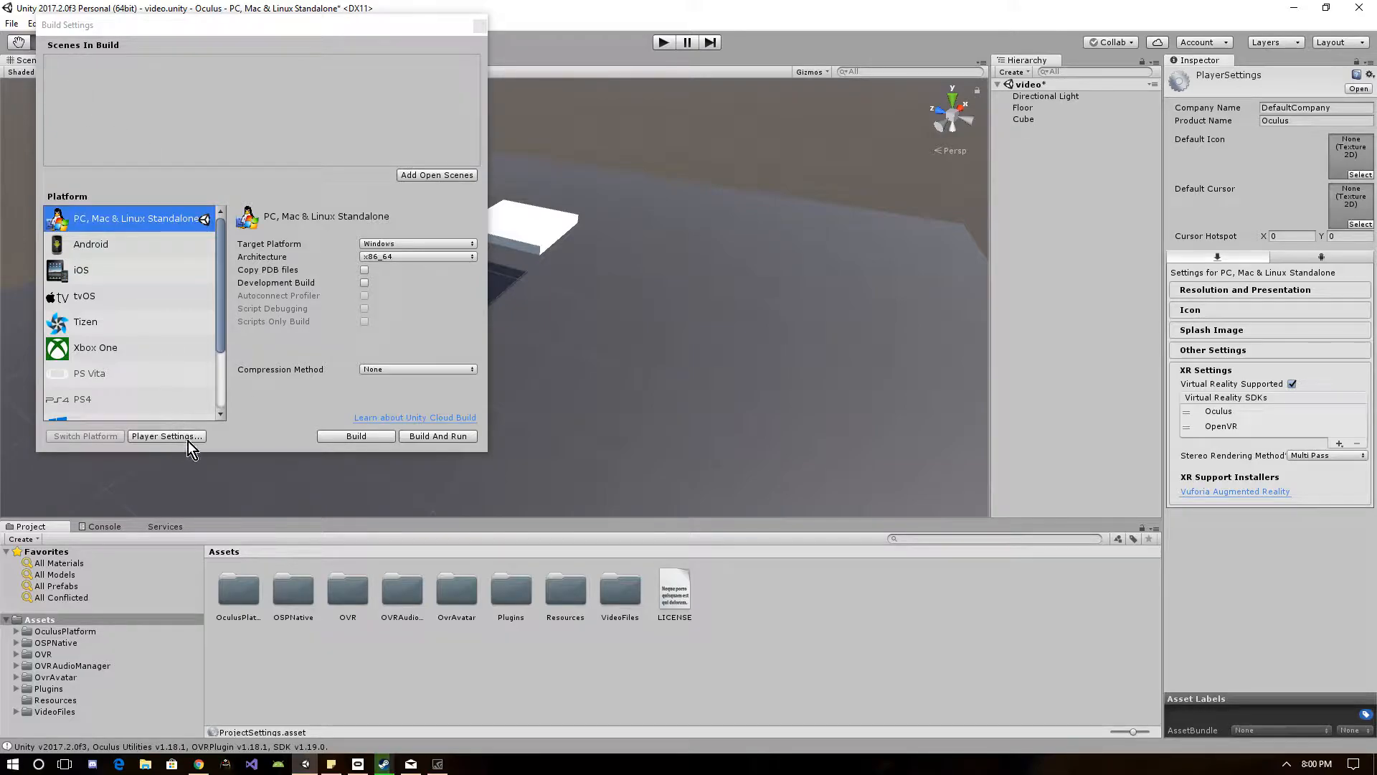
{"action": "mouse_move", "coordinate": [1246, 380]}
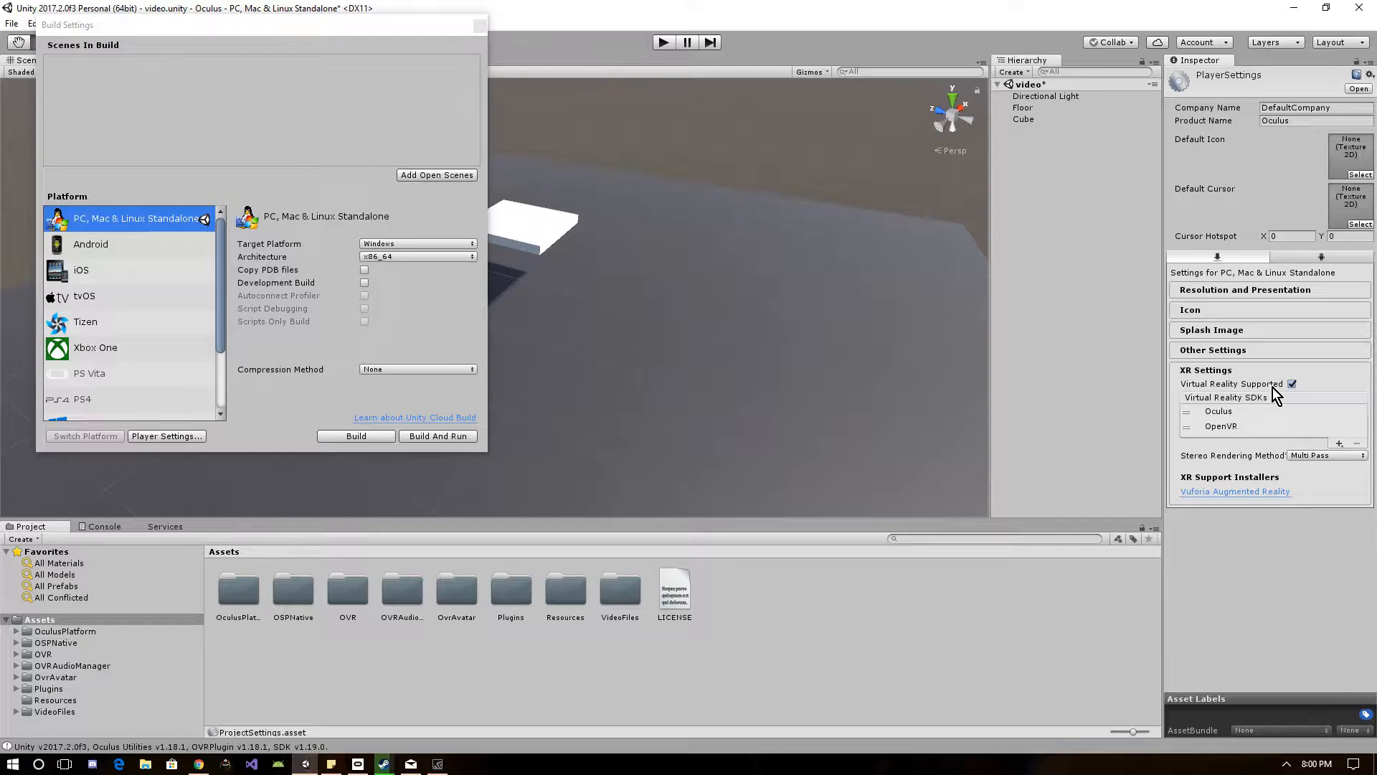
{"action": "mouse_move", "coordinate": [482, 52]}
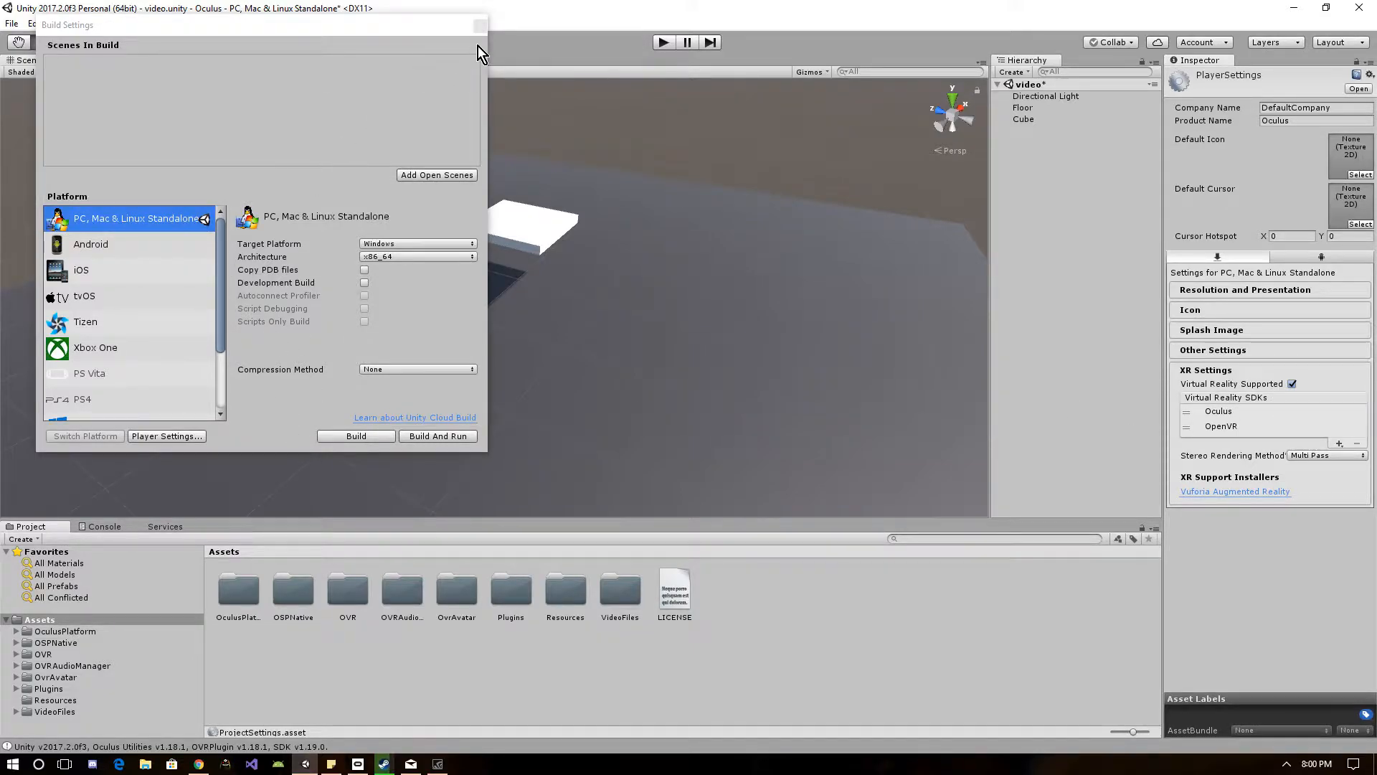
{"action": "left_click", "coordinate": [182, 60]}
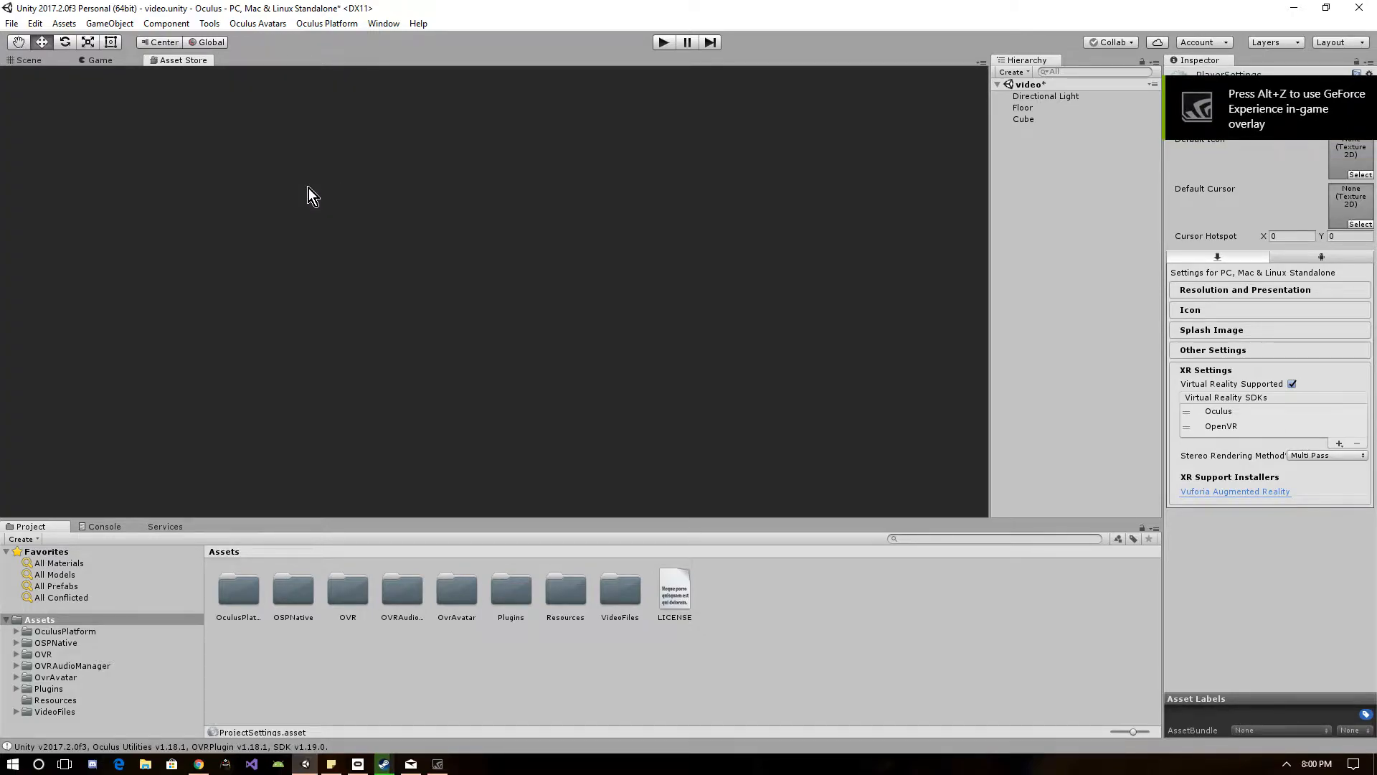
Search the Asset Store for 'oculus' and bring up the Oculus Integration package page
{"action": "left_click", "coordinate": [182, 61]}
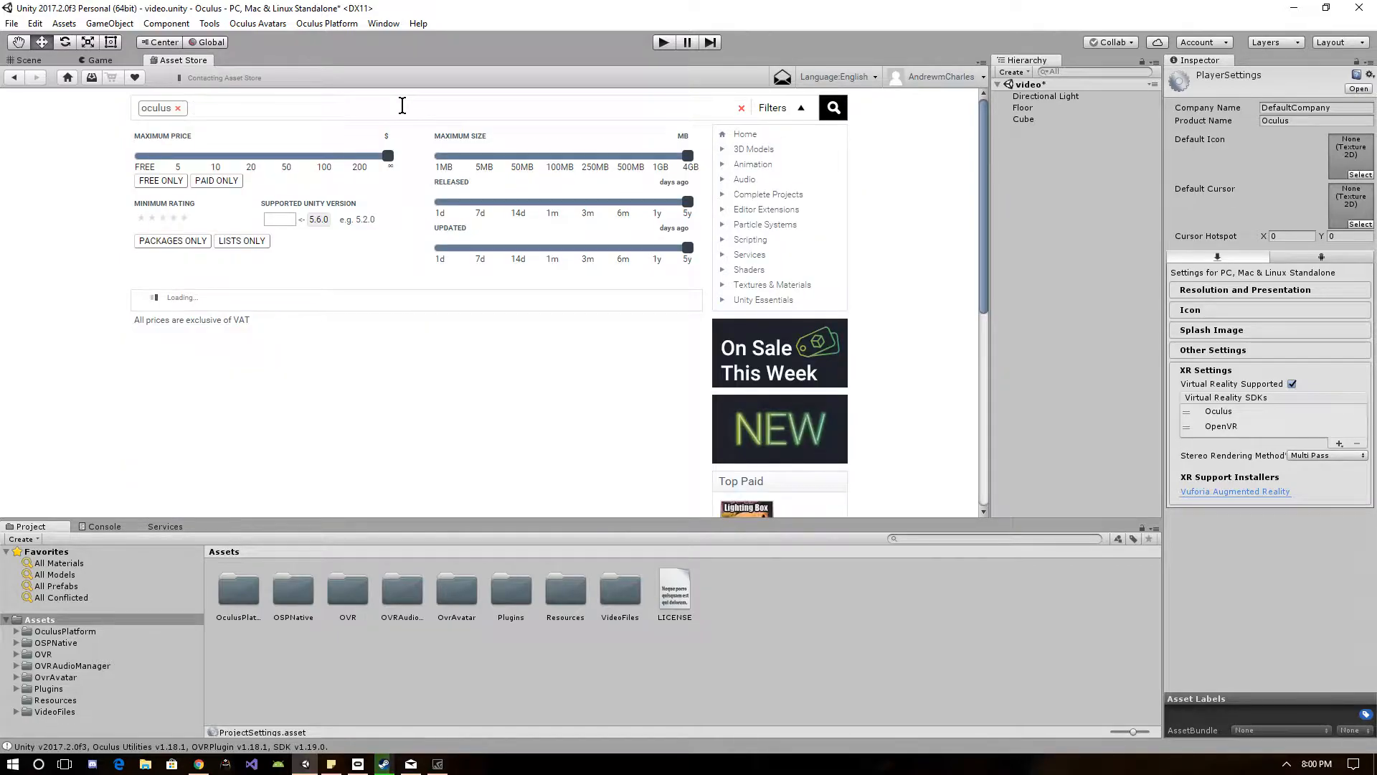
{"action": "mouse_move", "coordinate": [282, 341]}
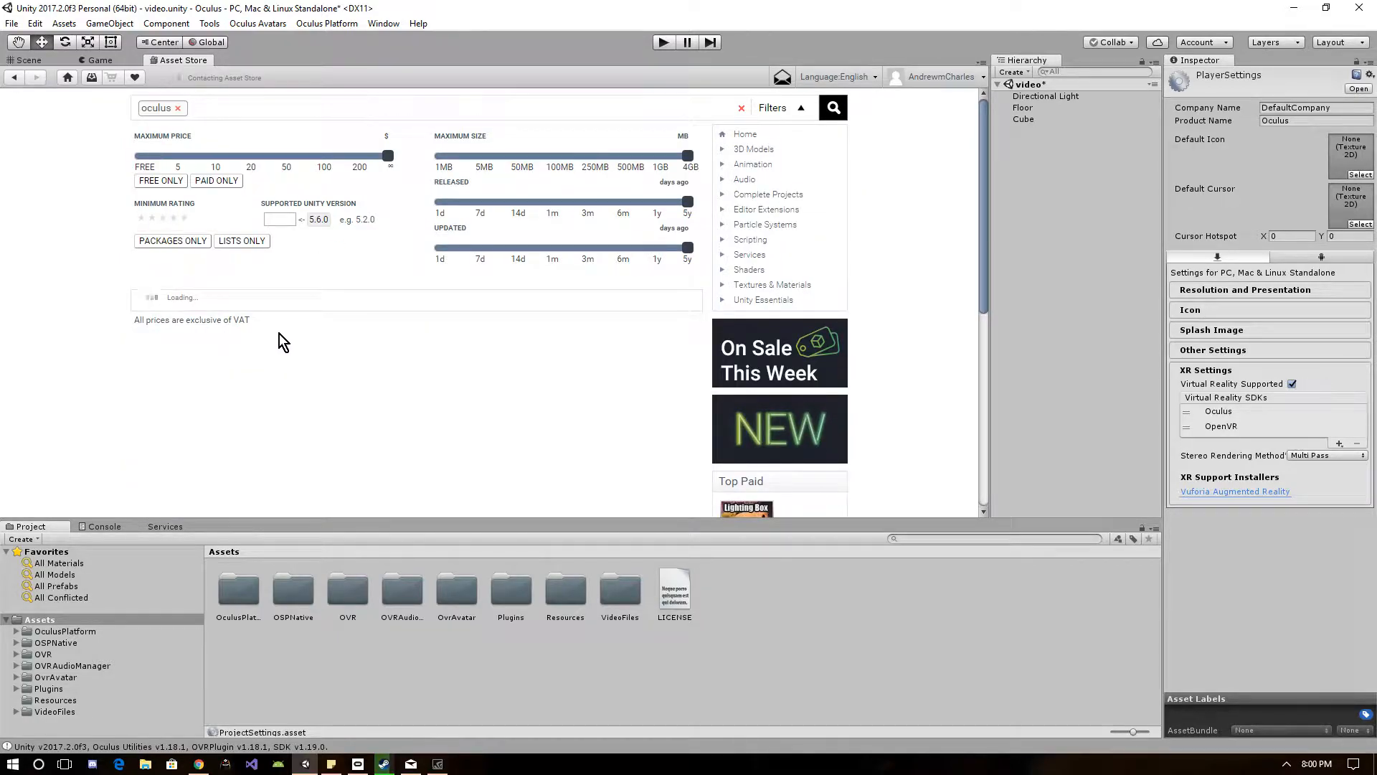
{"action": "scroll", "scroll_direction": "down", "scroll_amount": 3}
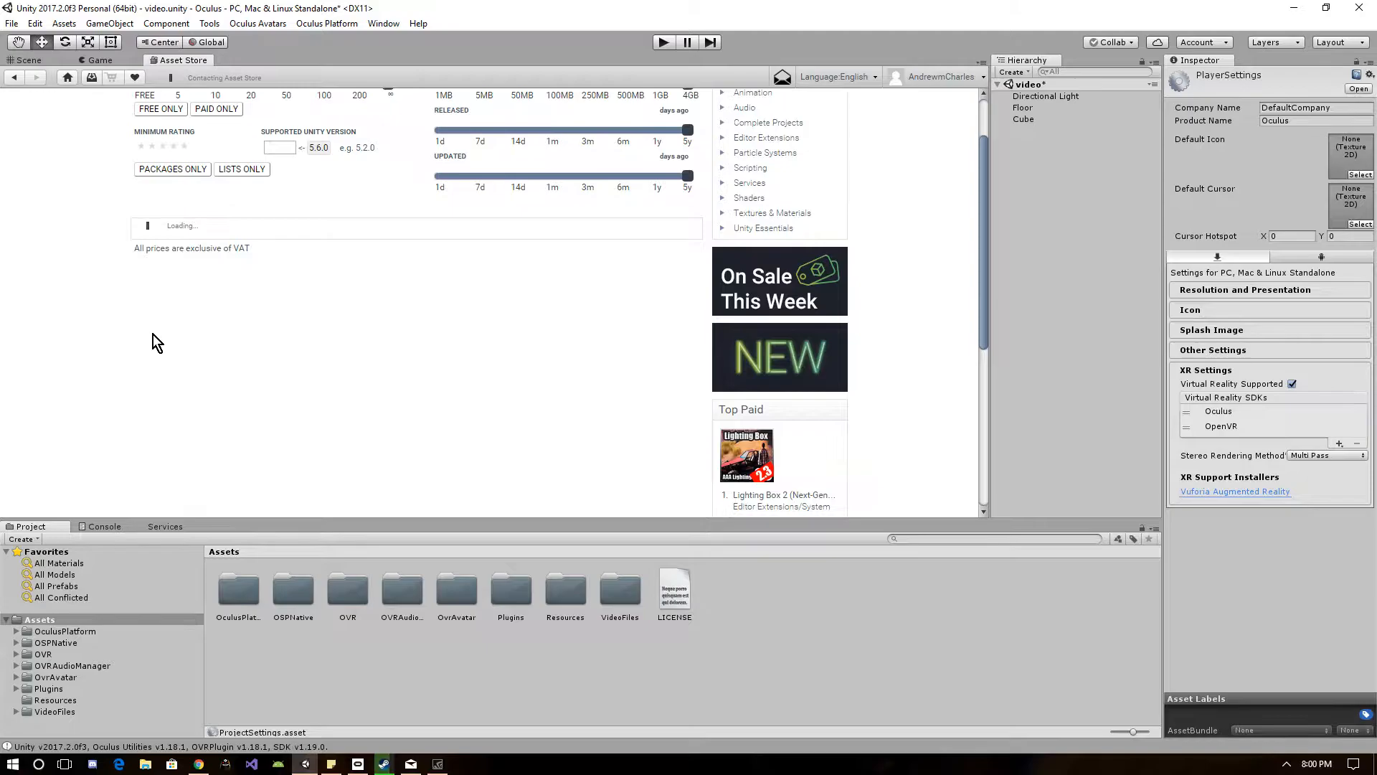
{"action": "left_click", "coordinate": [831, 108]}
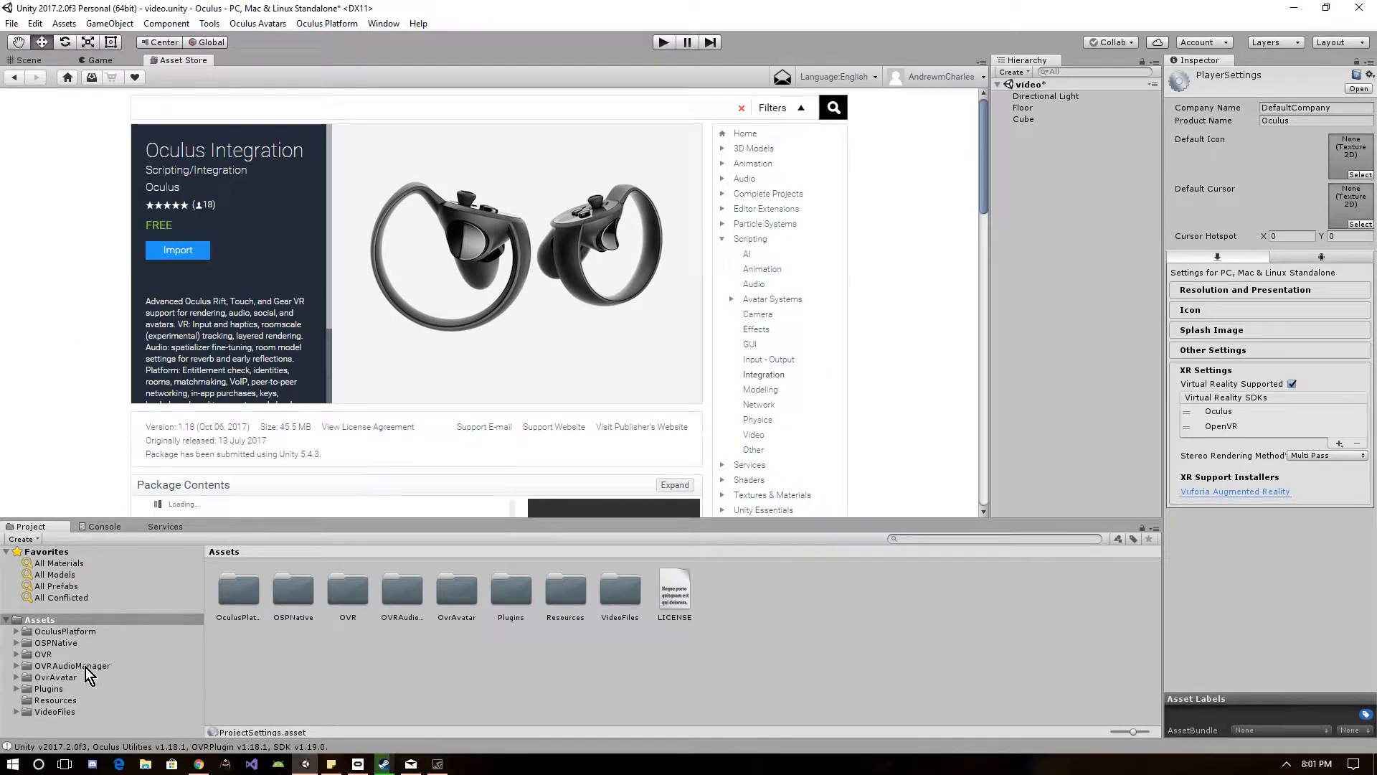
{"action": "left_click", "coordinate": [723, 240]}
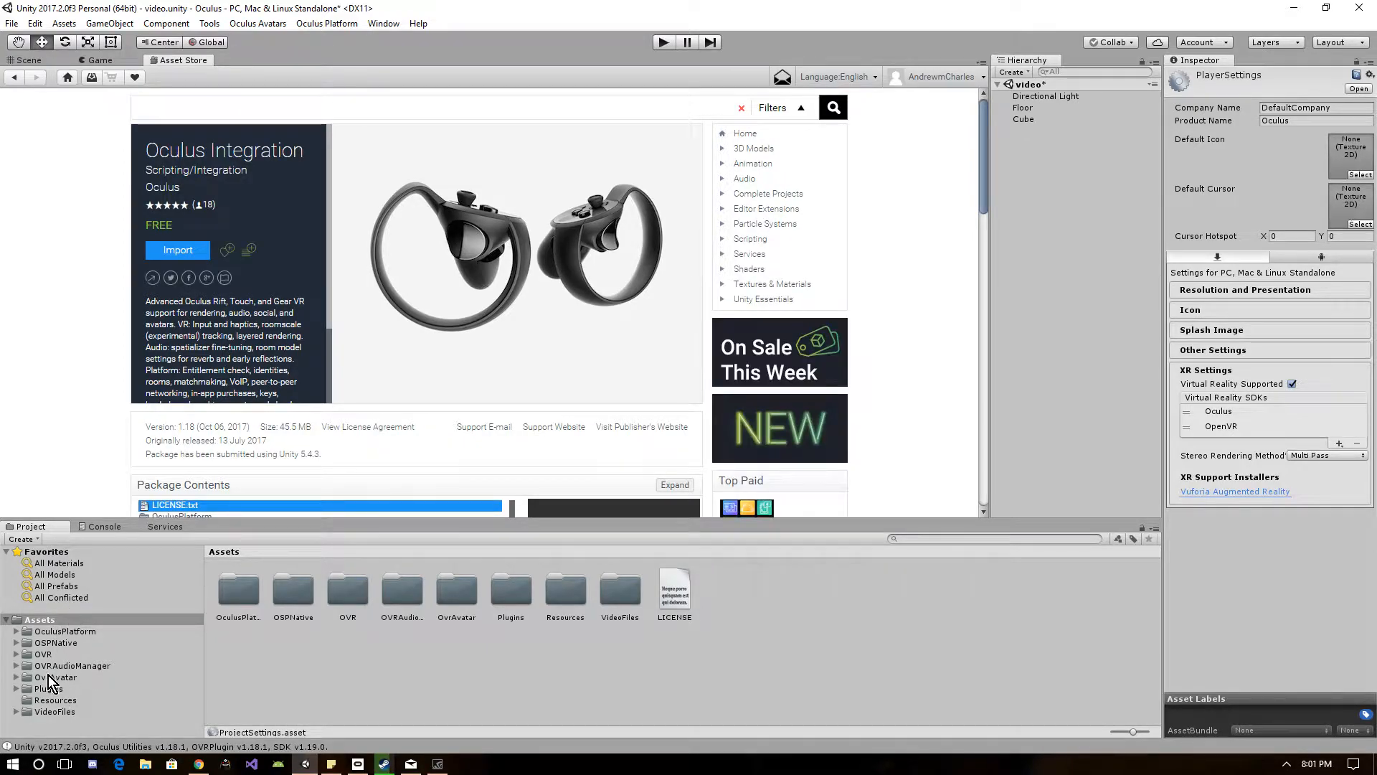
Browse the imported VideoFiles and OvrAvatar folders in the Project panel
{"action": "left_click", "coordinate": [55, 710]}
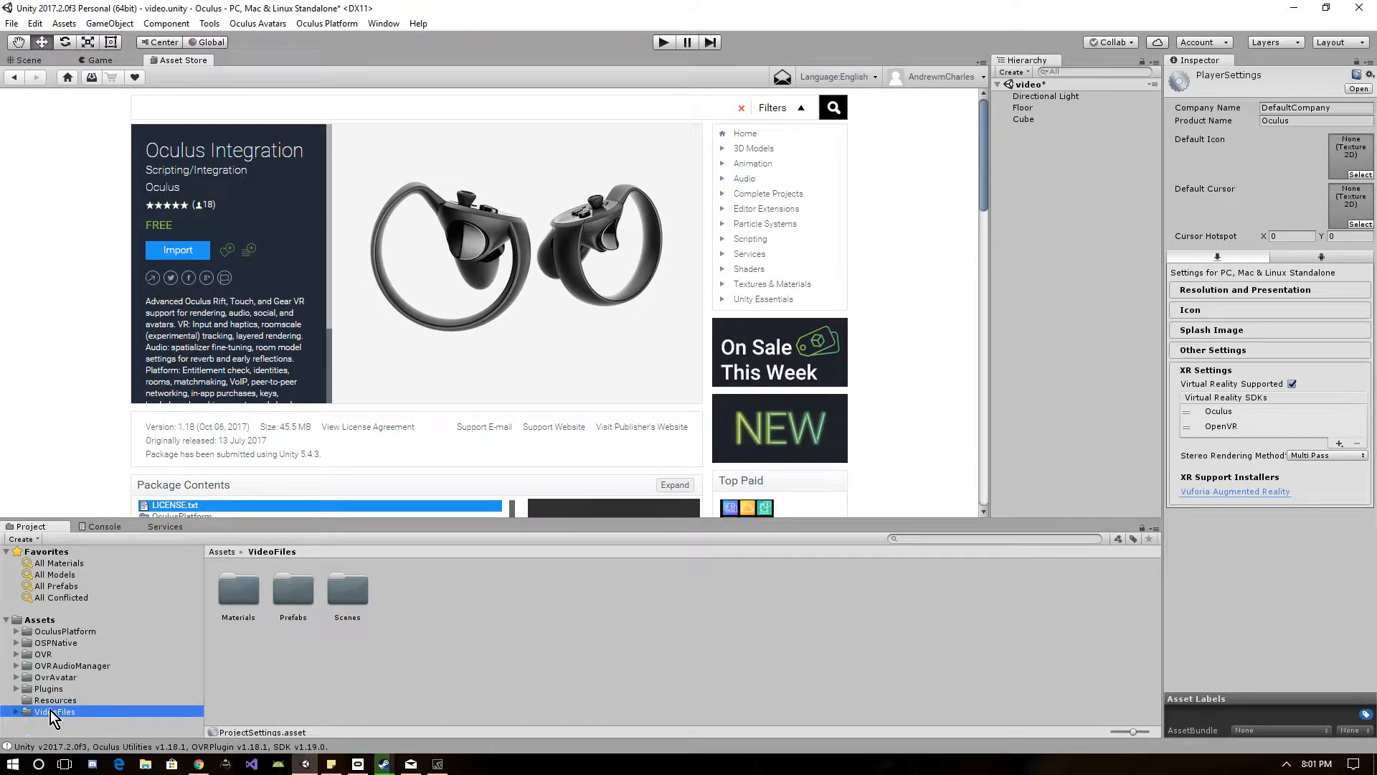
{"action": "mouse_move", "coordinate": [94, 72]}
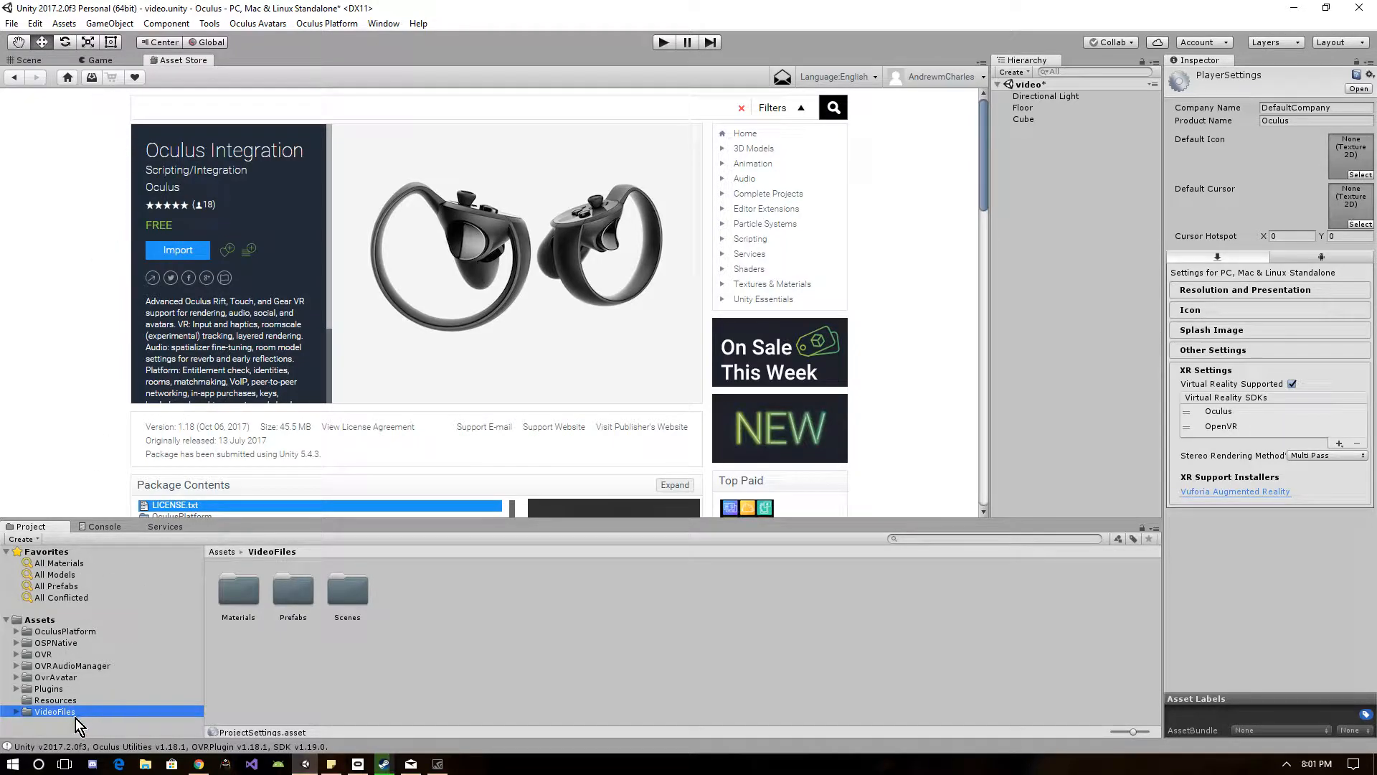
{"action": "mouse_move", "coordinate": [53, 664]}
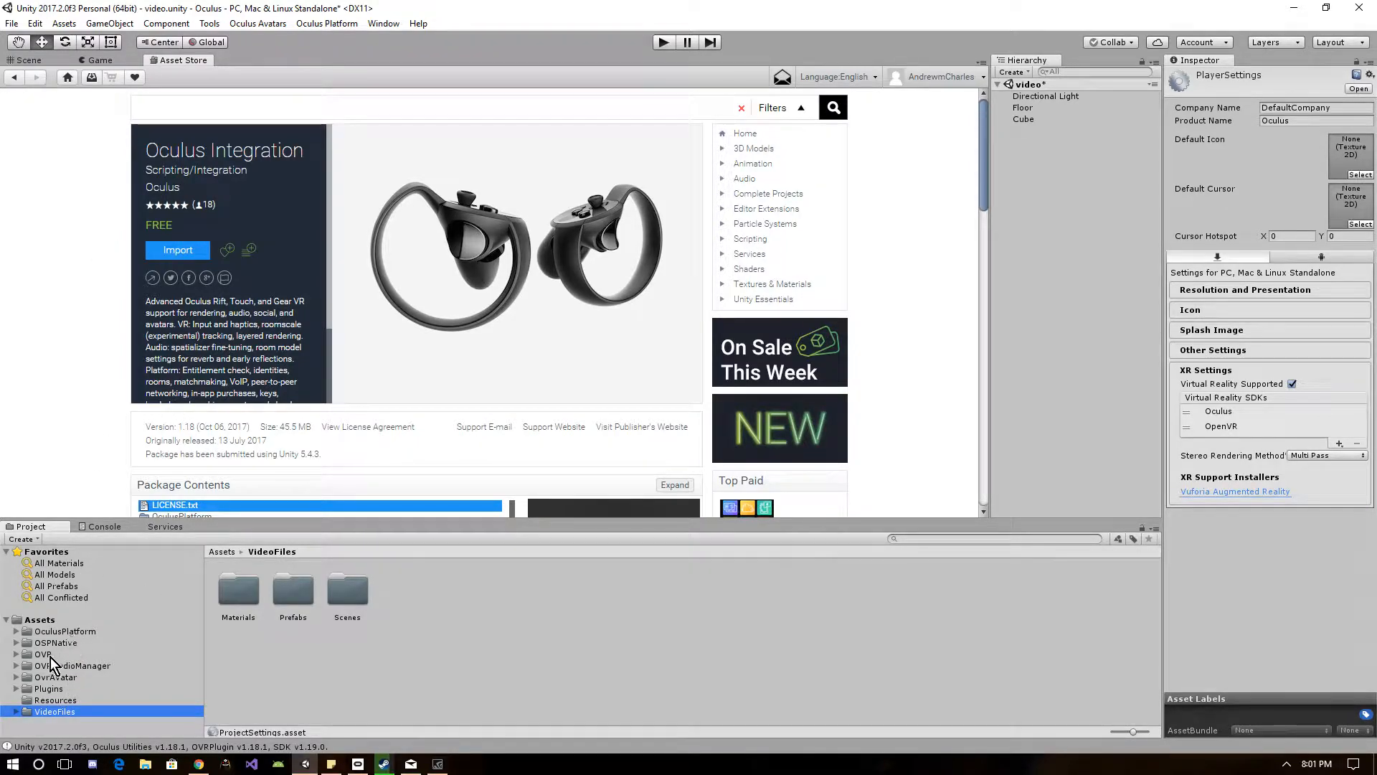
{"action": "left_click", "coordinate": [56, 675]}
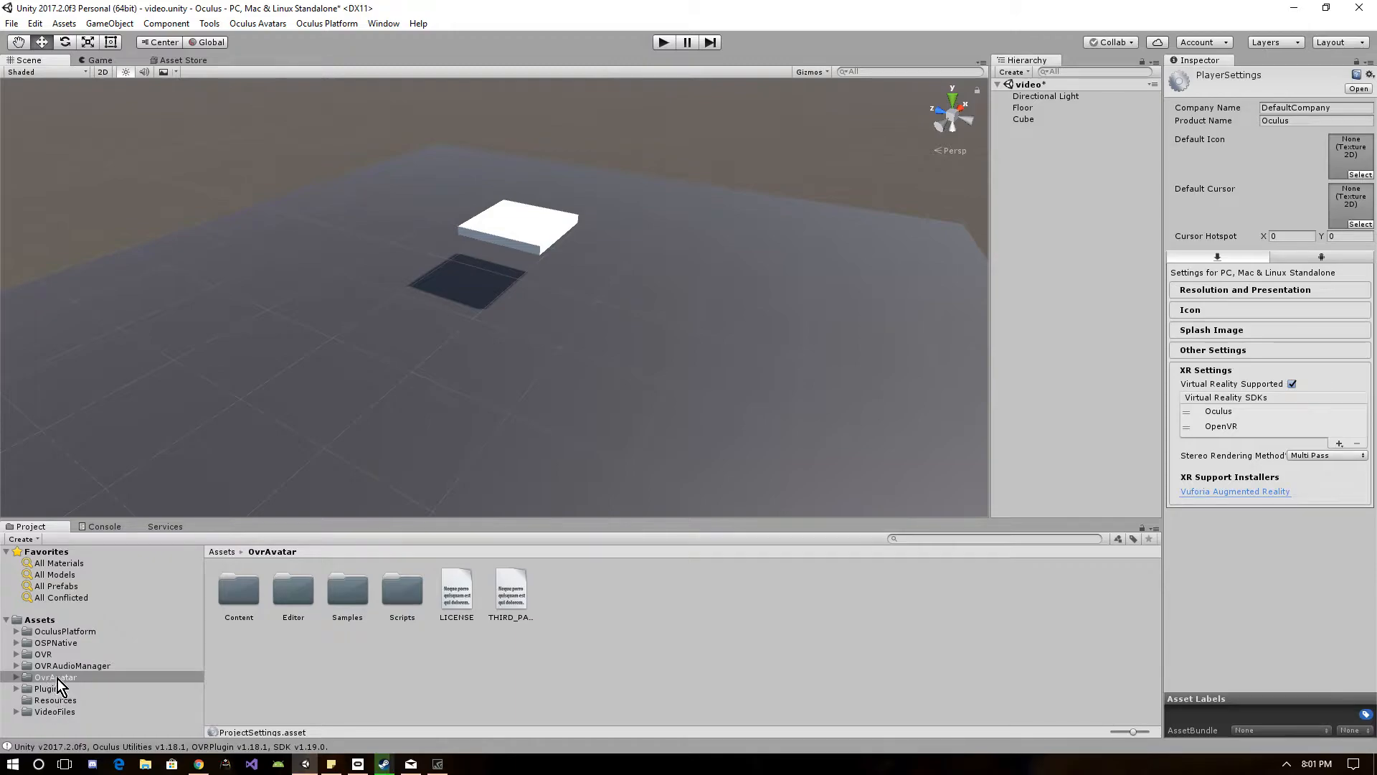
{"action": "mouse_move", "coordinate": [539, 302]}
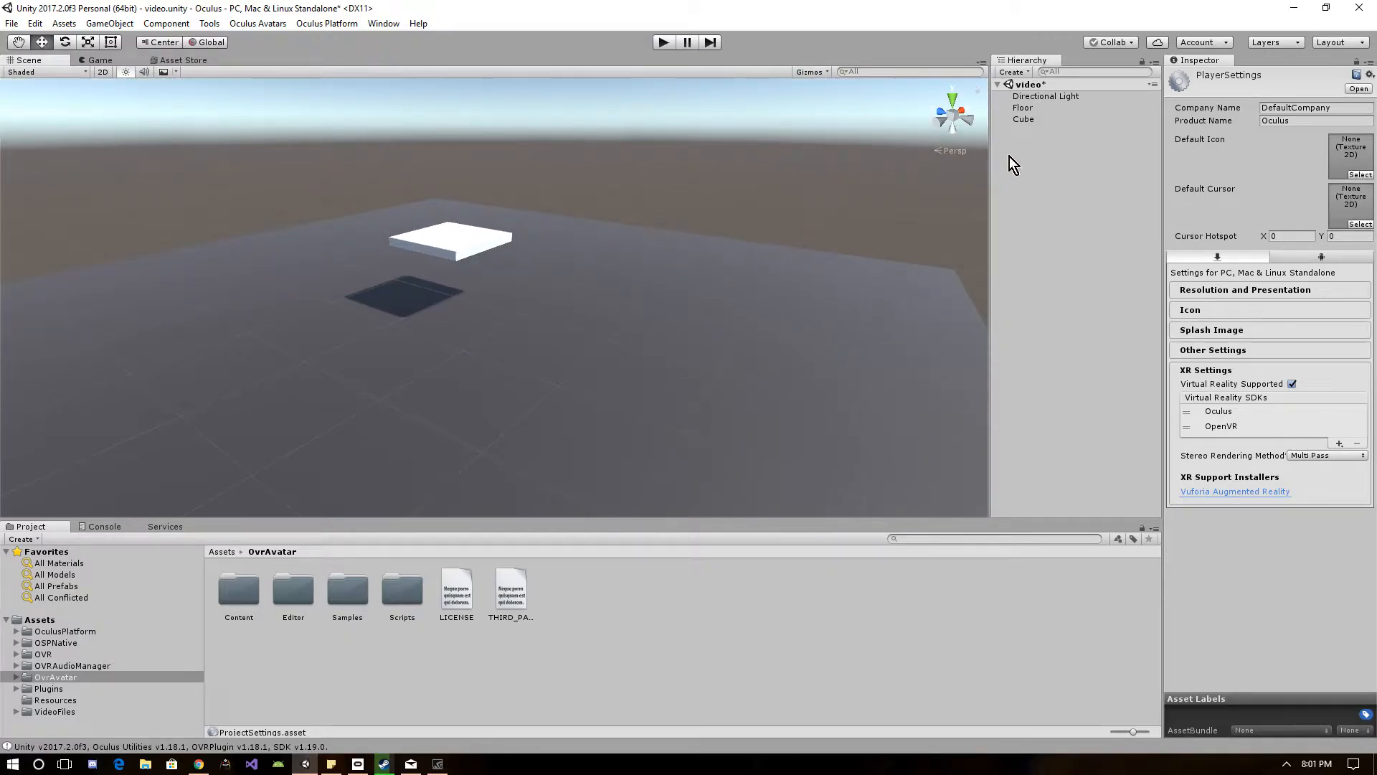
Show the OVR Prefabs folder with the camera rig and player controller prefabs
{"action": "left_click", "coordinate": [1023, 119]}
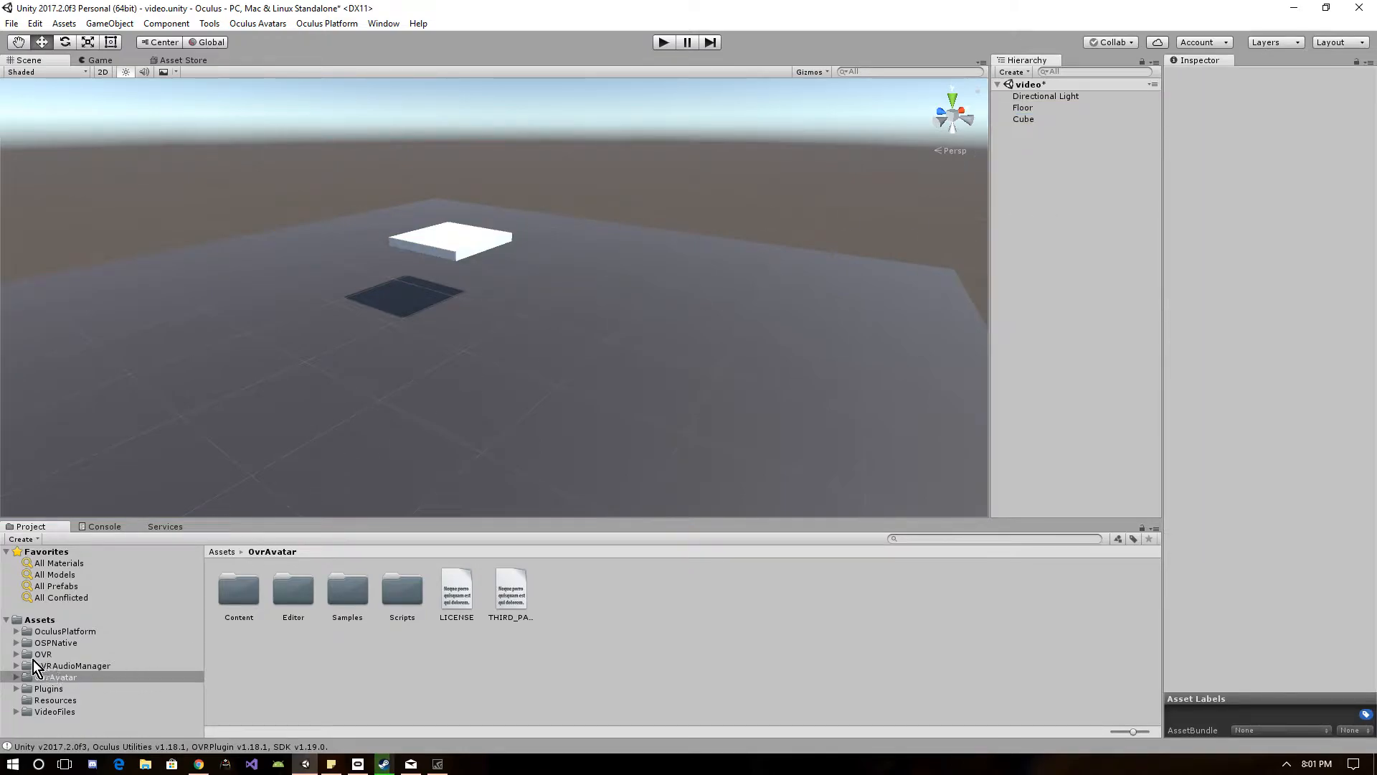
{"action": "left_click", "coordinate": [17, 654]}
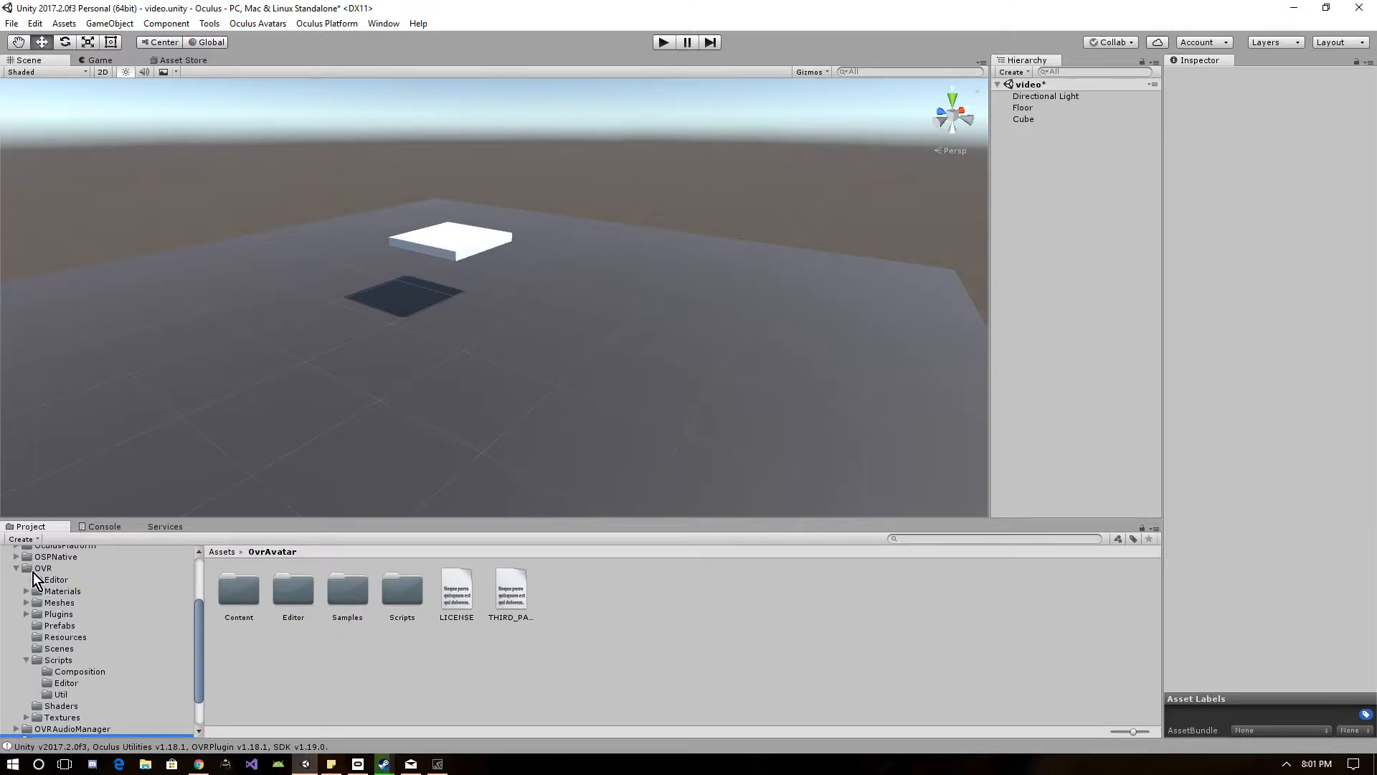
{"action": "left_click", "coordinate": [42, 568]}
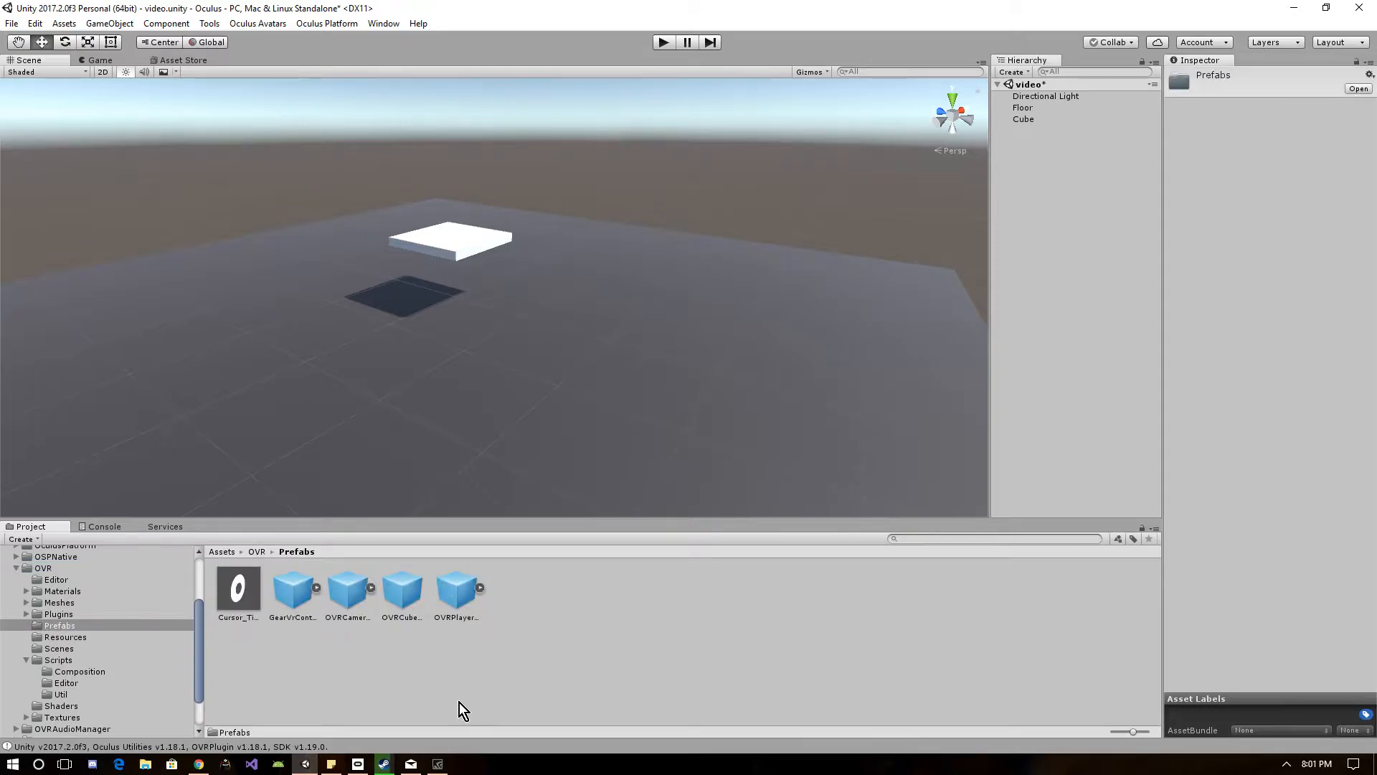
Place the OVRPlayerController prefab near the cube and preview the scene in Play mode
{"action": "left_click", "coordinate": [455, 588]}
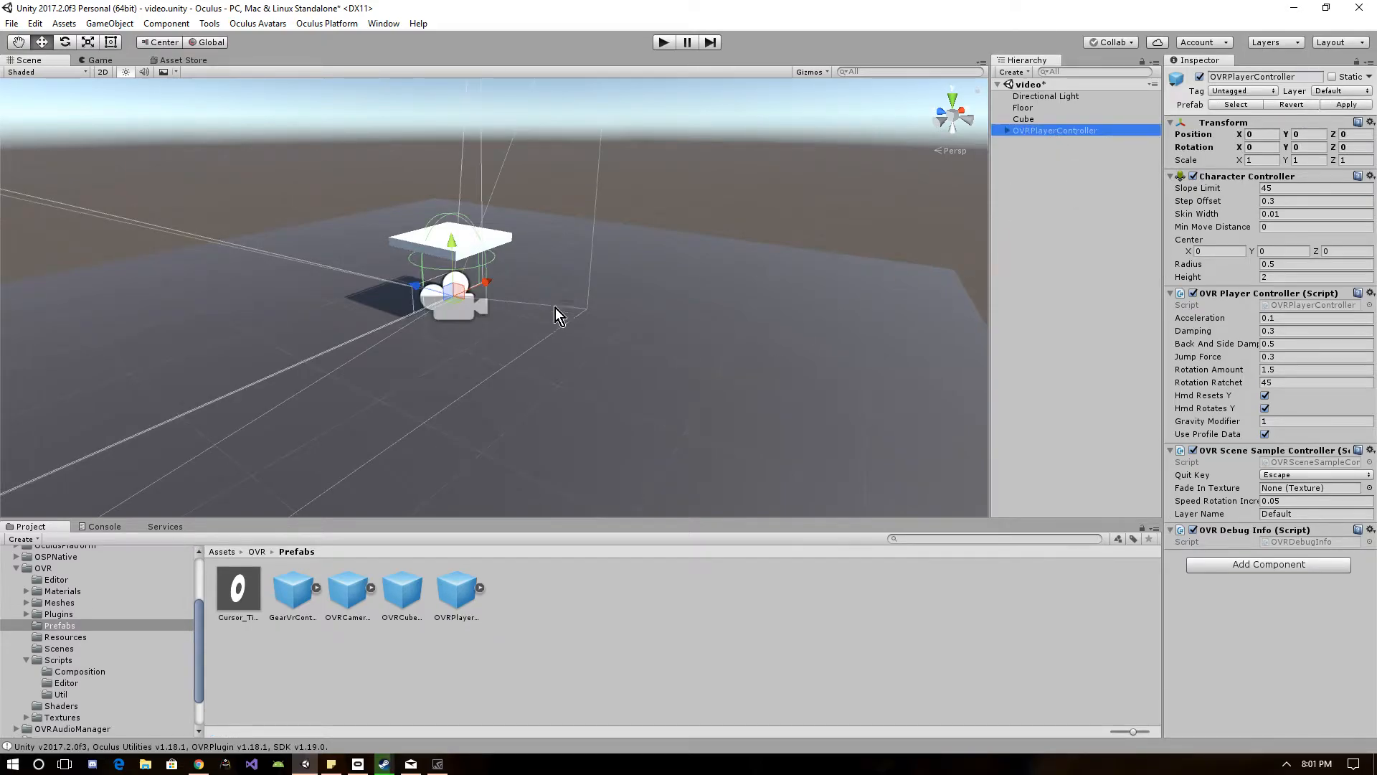
{"action": "left_click_drag", "start_coordinate": [449, 245], "coordinate": [448, 171]}
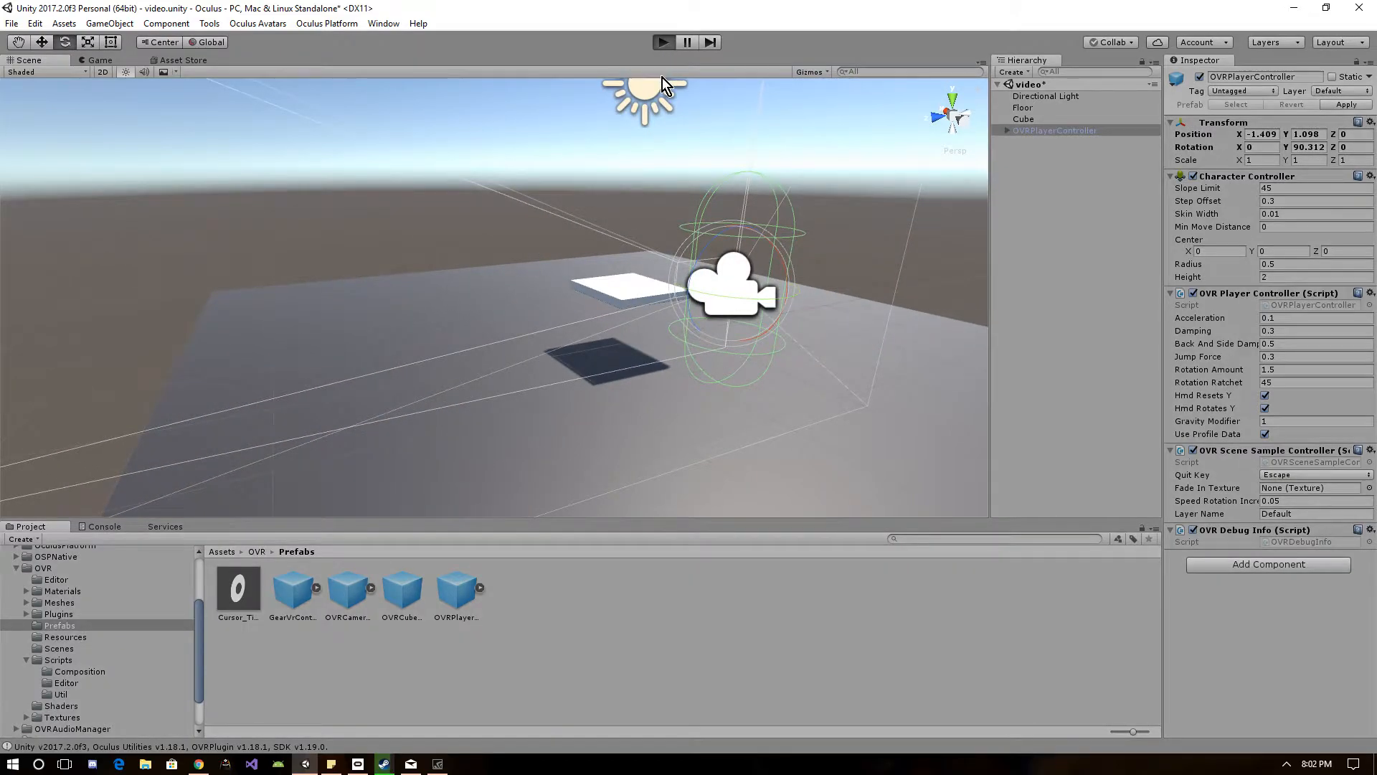
{"action": "left_click", "coordinate": [663, 42]}
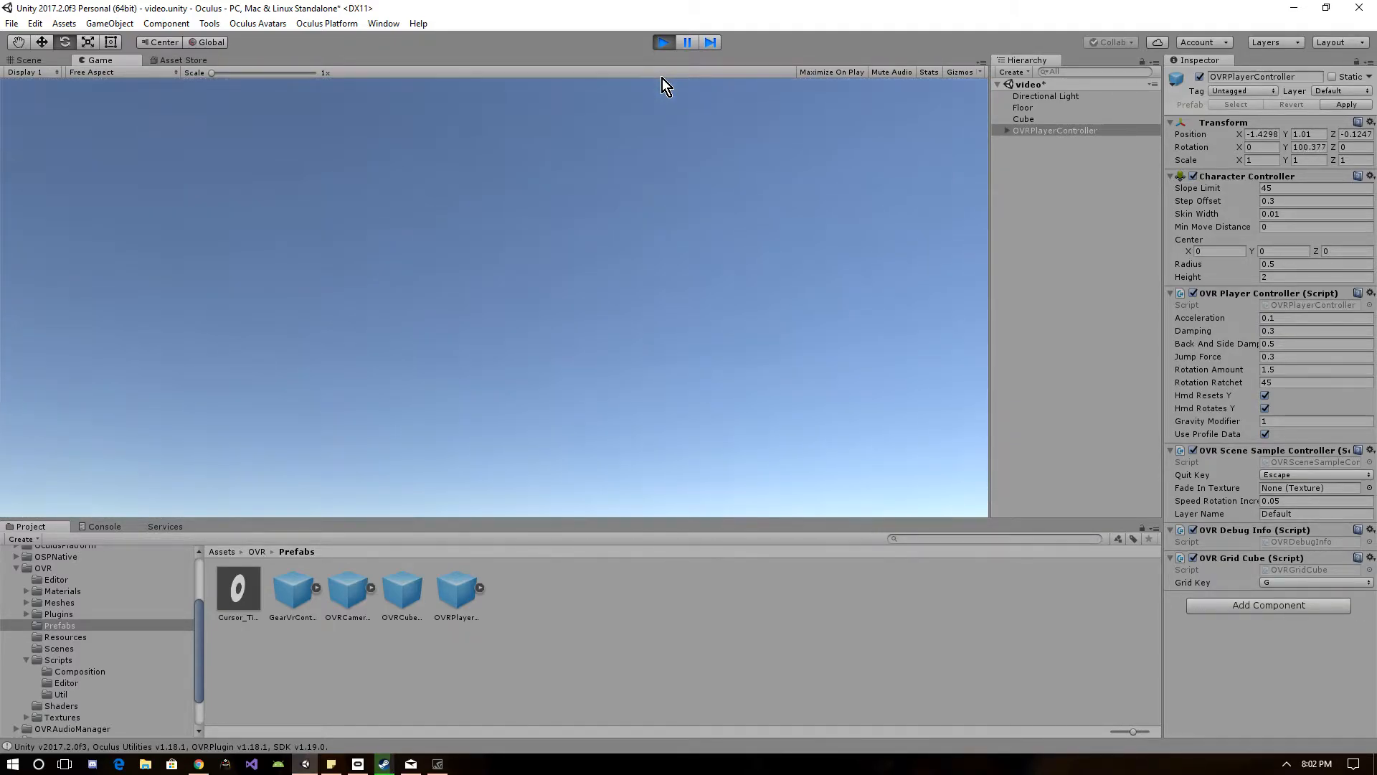
Stop play, expand OVRCameraRig to its tracking anchors and locate the avatar Prefabs folder
{"action": "left_click", "coordinate": [26, 60]}
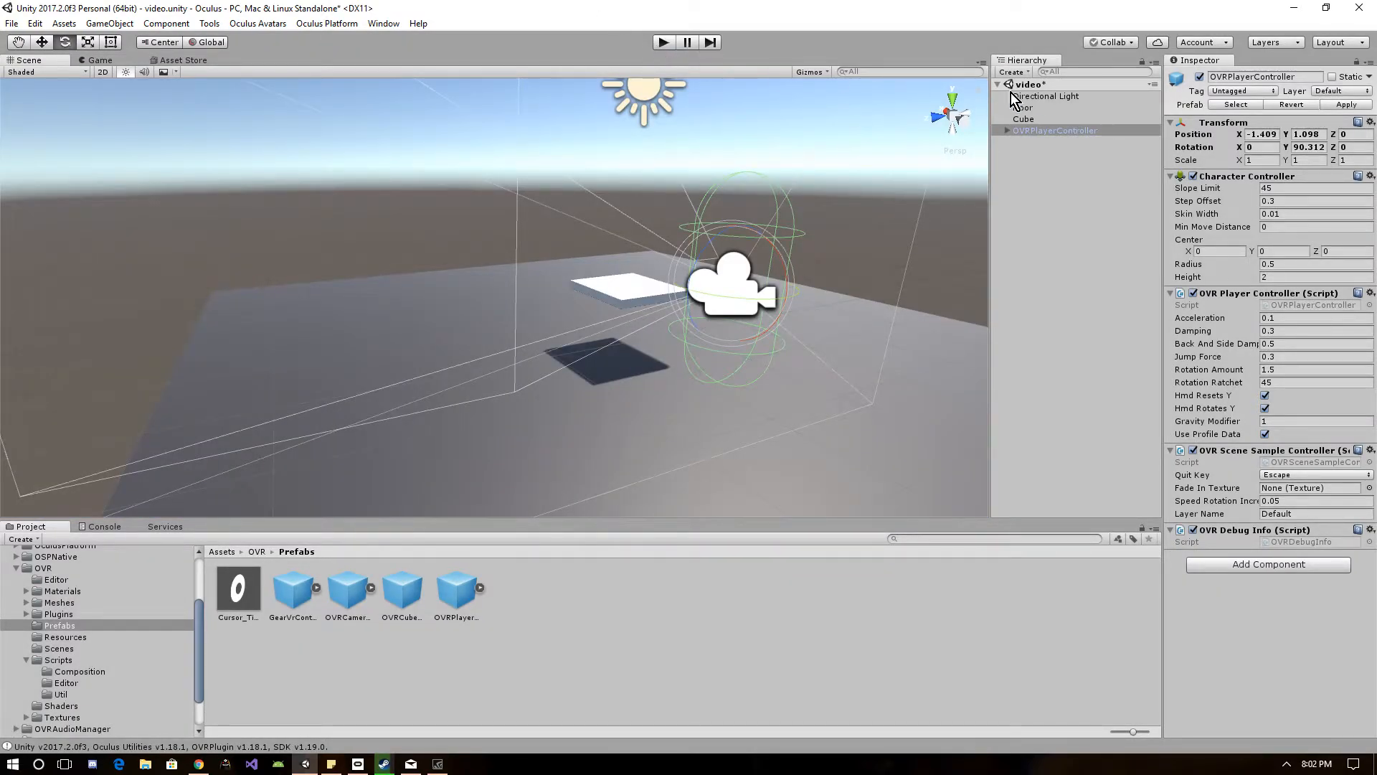
{"action": "left_click", "coordinate": [1007, 130]}
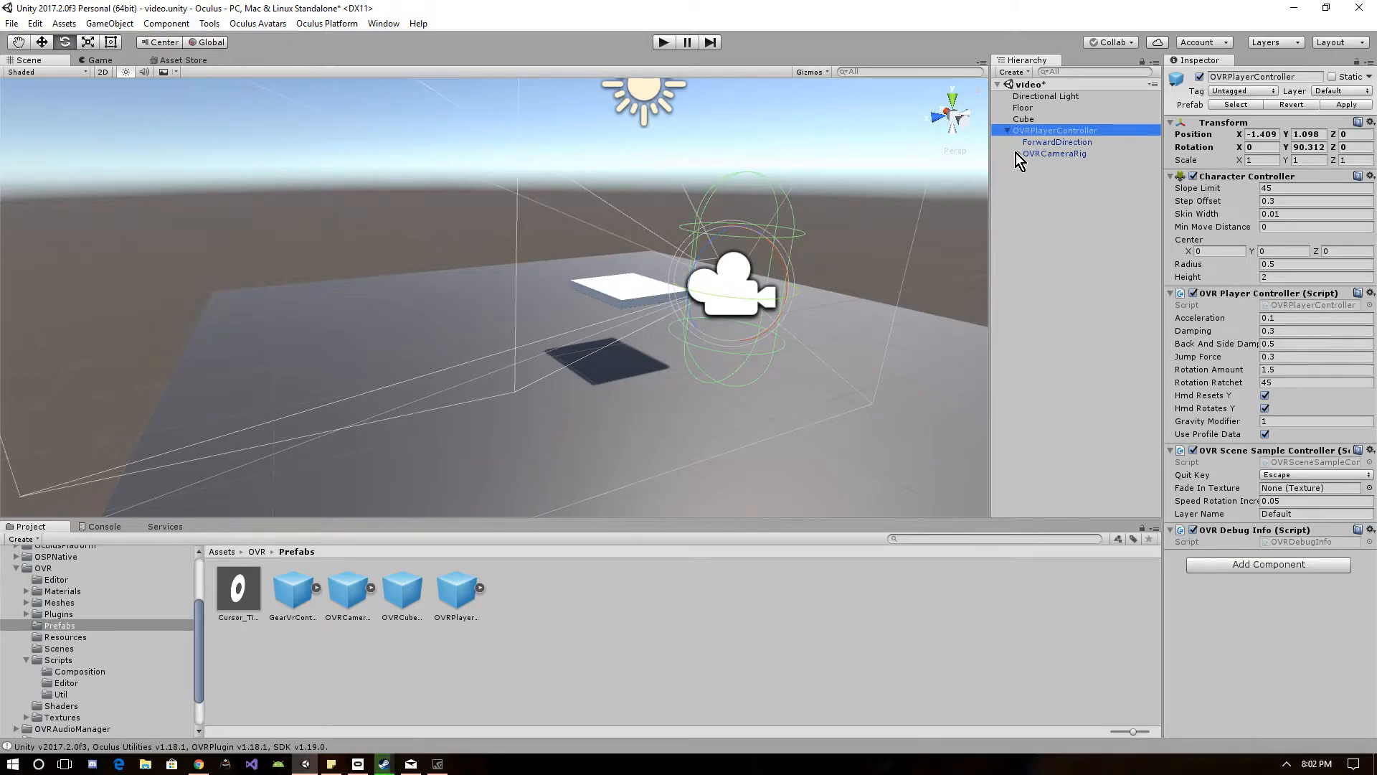
{"action": "left_click", "coordinate": [1018, 153]}
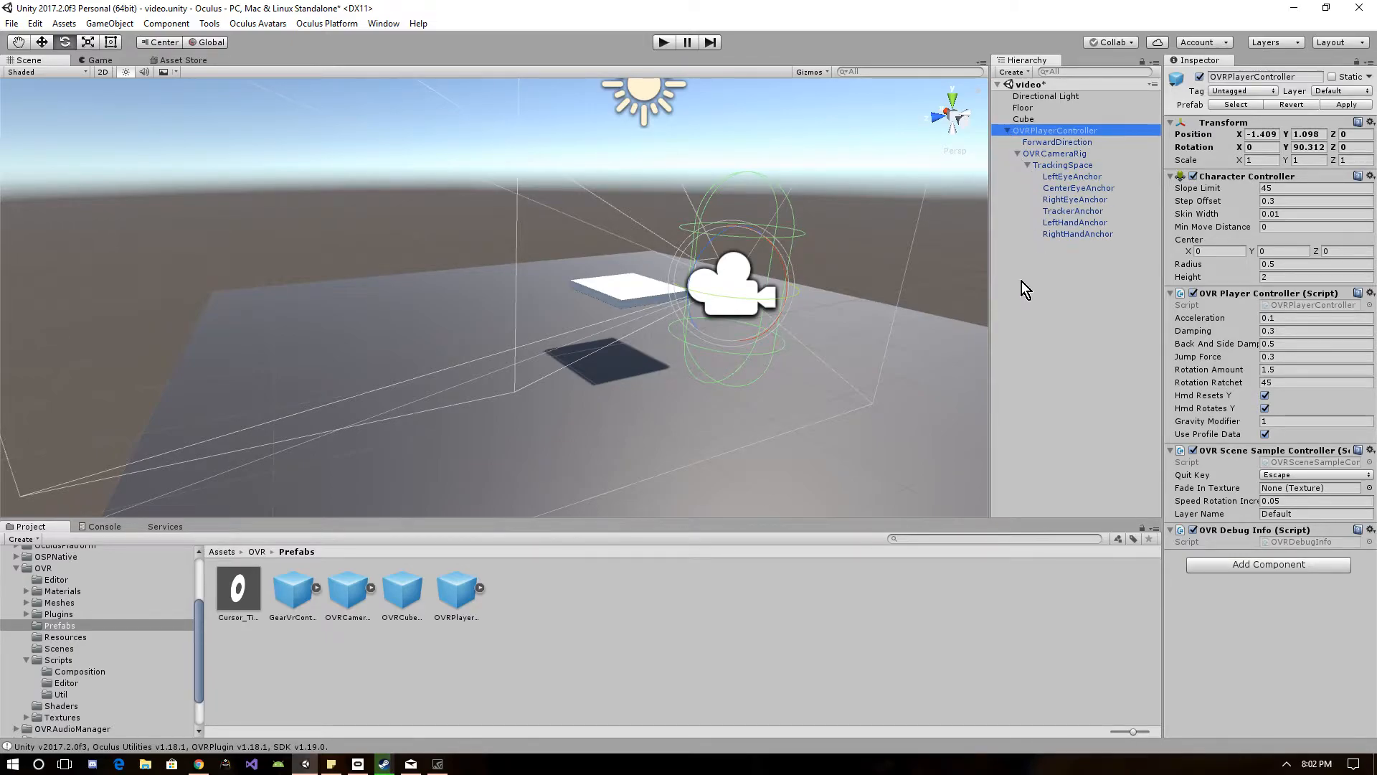
{"action": "scroll", "scroll_direction": "down", "scroll_amount": 3}
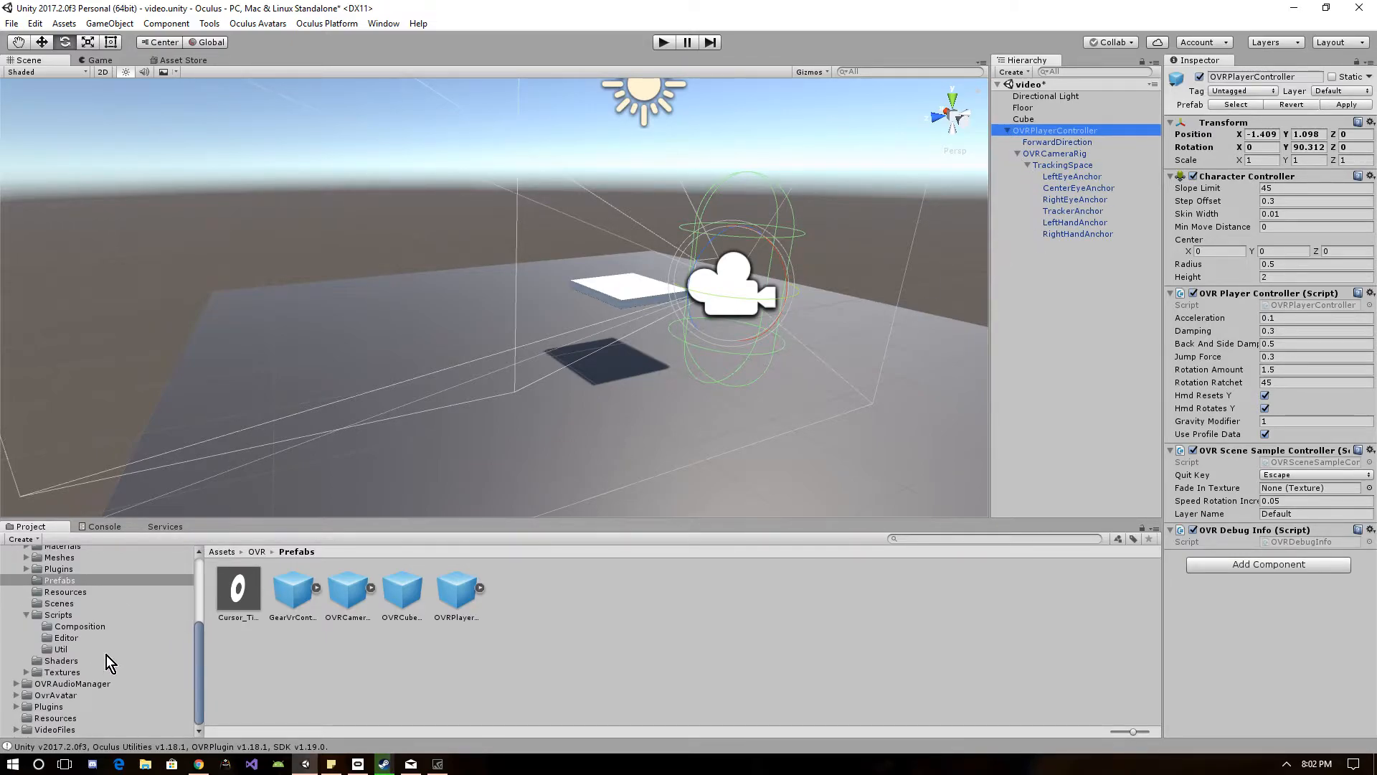
{"action": "left_click", "coordinate": [56, 694]}
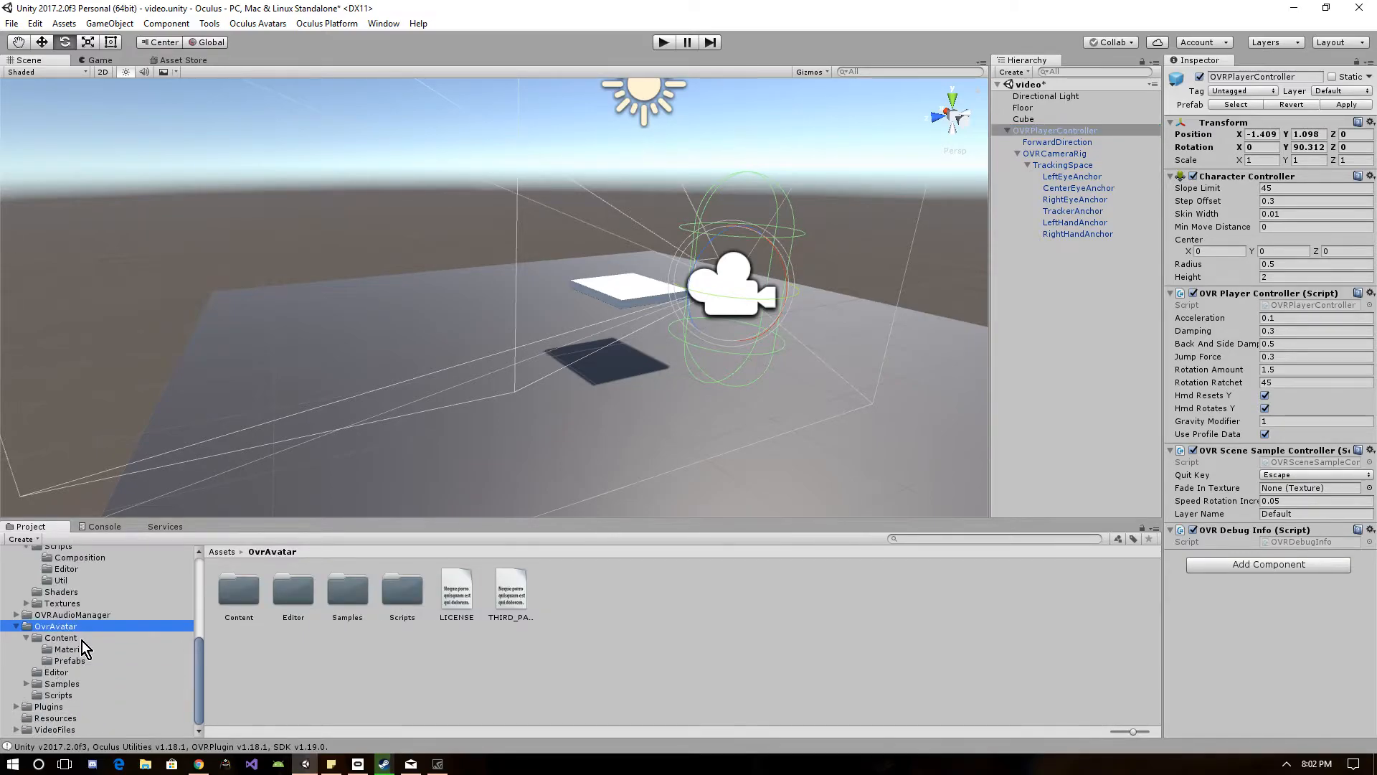
{"action": "left_click", "coordinate": [69, 660]}
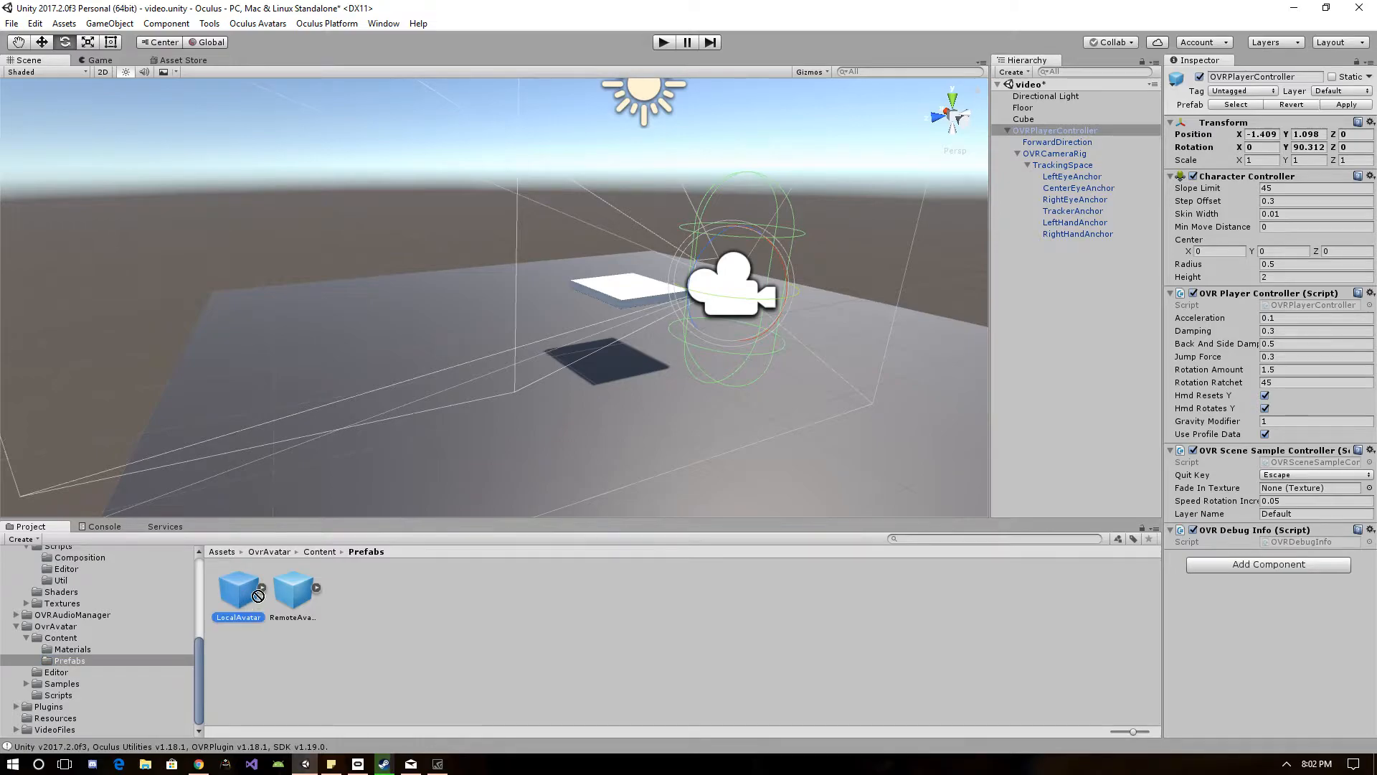
Nest LocalAvatar under TrackingSpace, expand its parts and test the avatar in Play mode
{"action": "left_click", "coordinate": [1063, 165]}
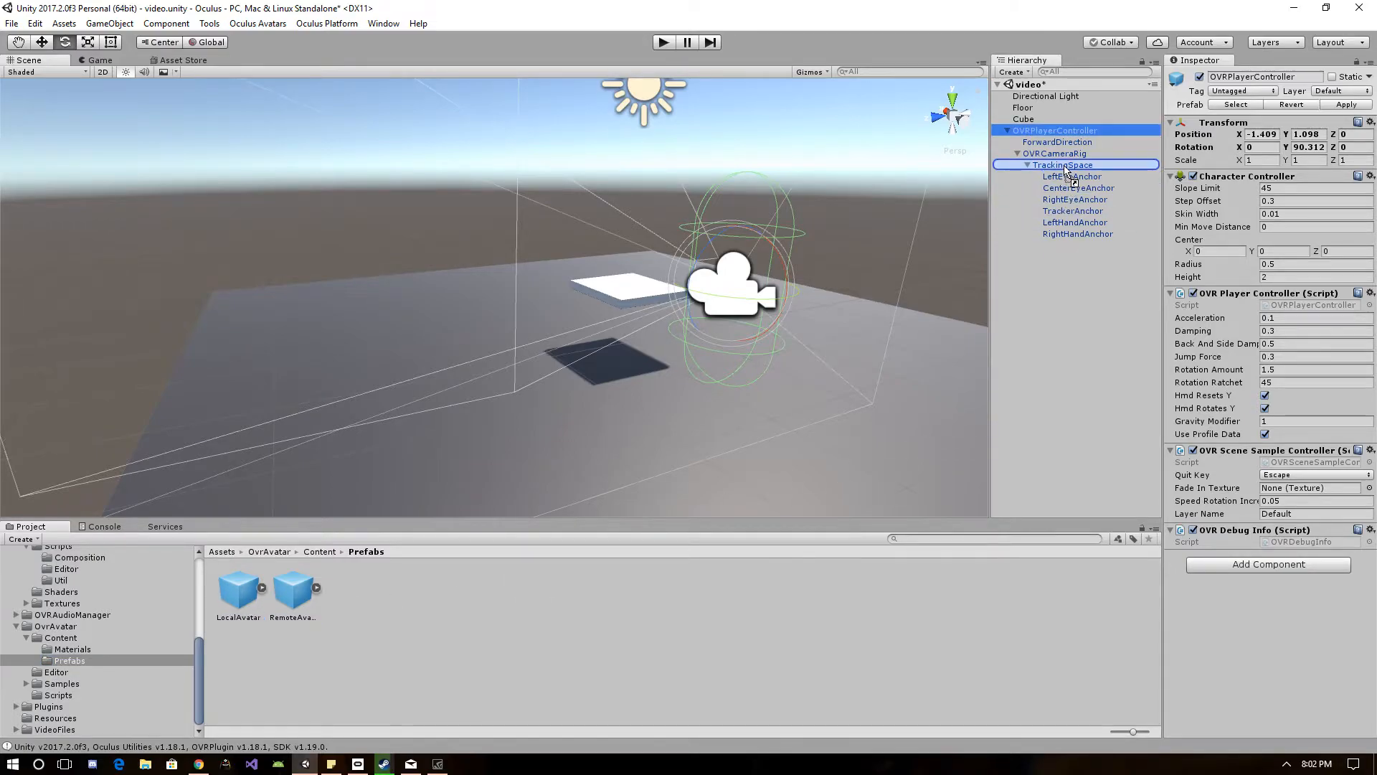
{"action": "left_click", "coordinate": [1066, 245]}
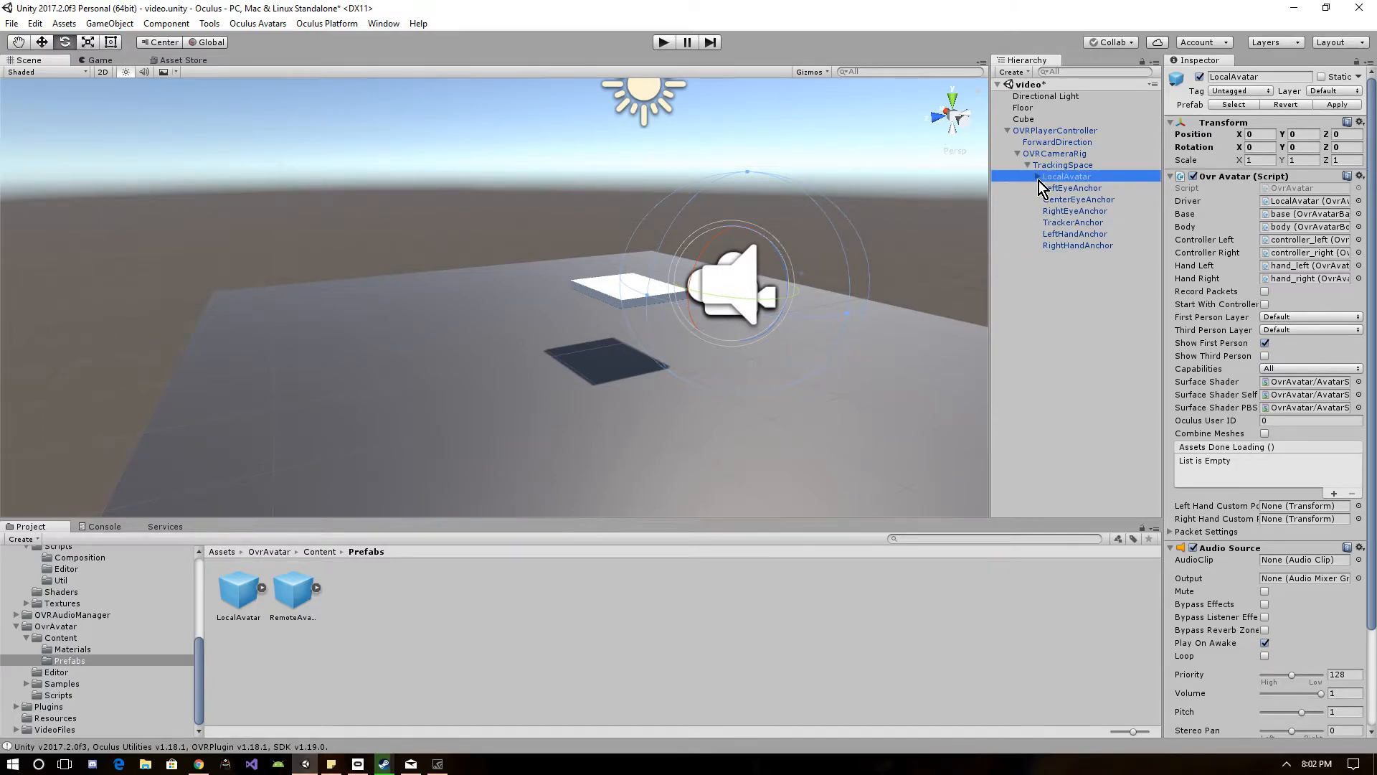
{"action": "left_click", "coordinate": [1038, 175]}
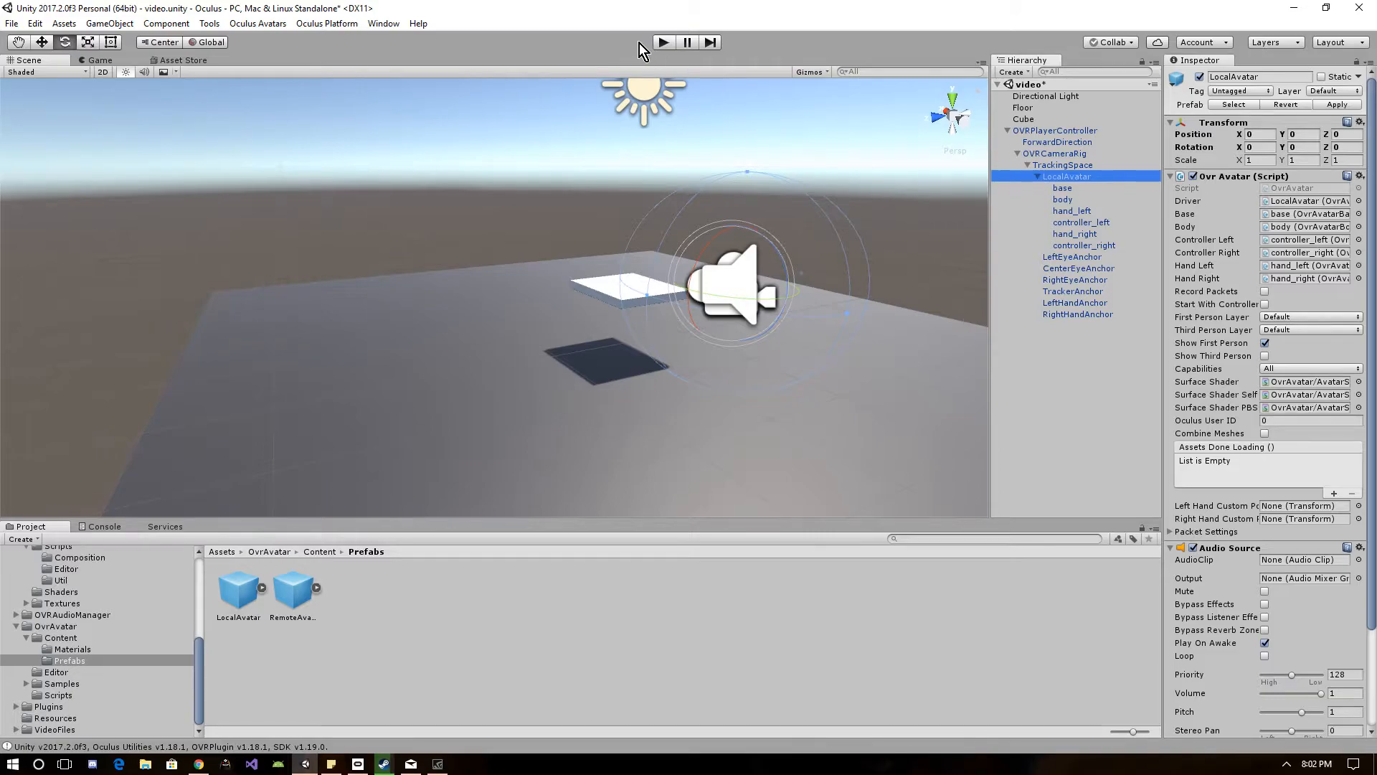
{"action": "left_click", "coordinate": [663, 42]}
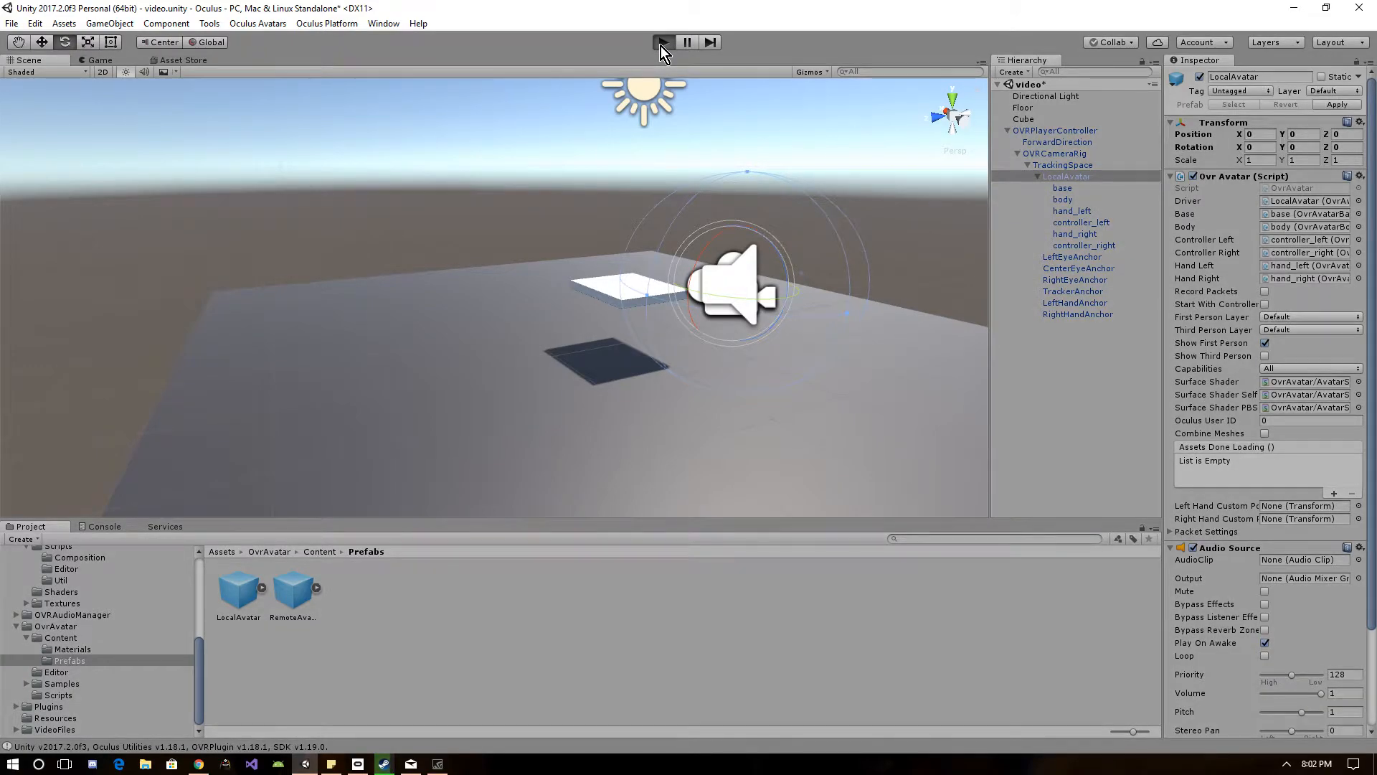
{"action": "left_click", "coordinate": [662, 42]}
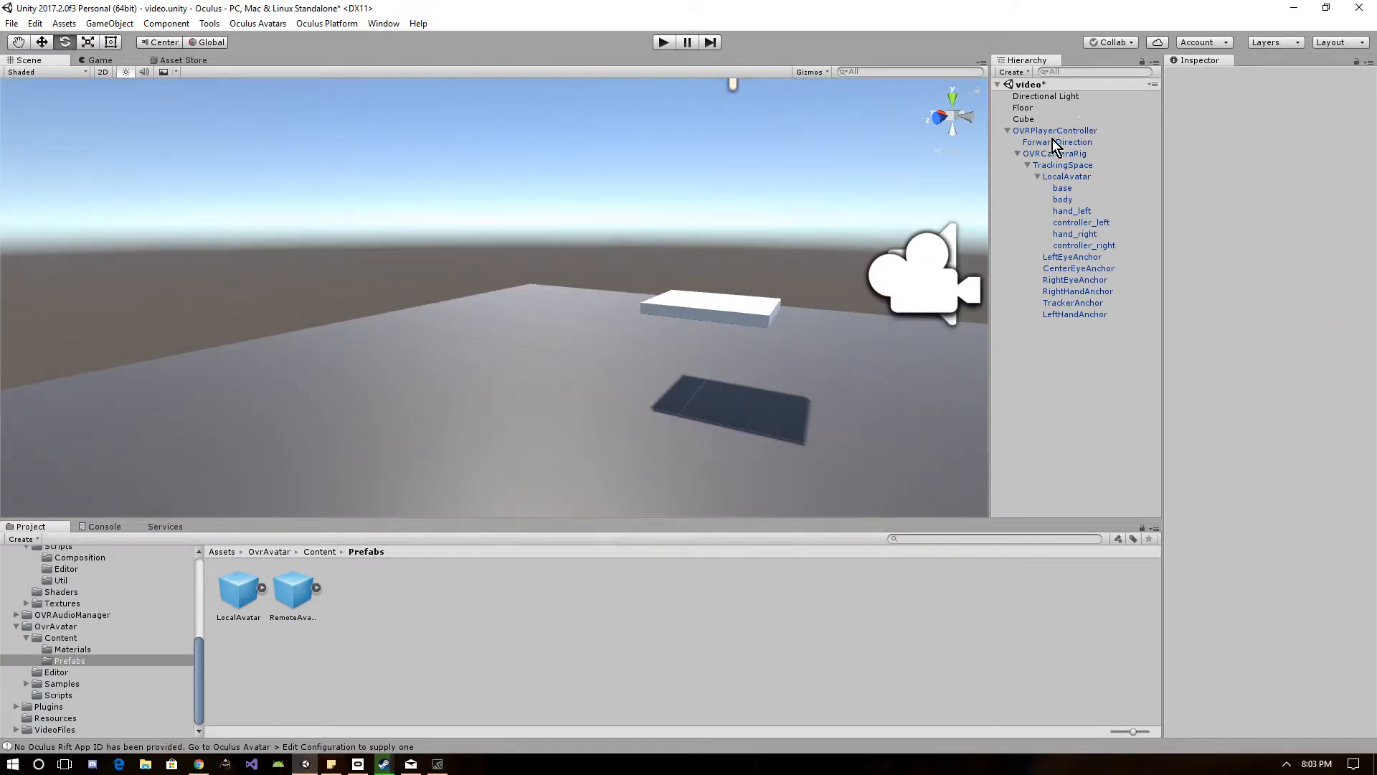
Create a Sphere scaled to 0.4 resting on top of the white Cube
{"action": "left_click", "coordinate": [1007, 131]}
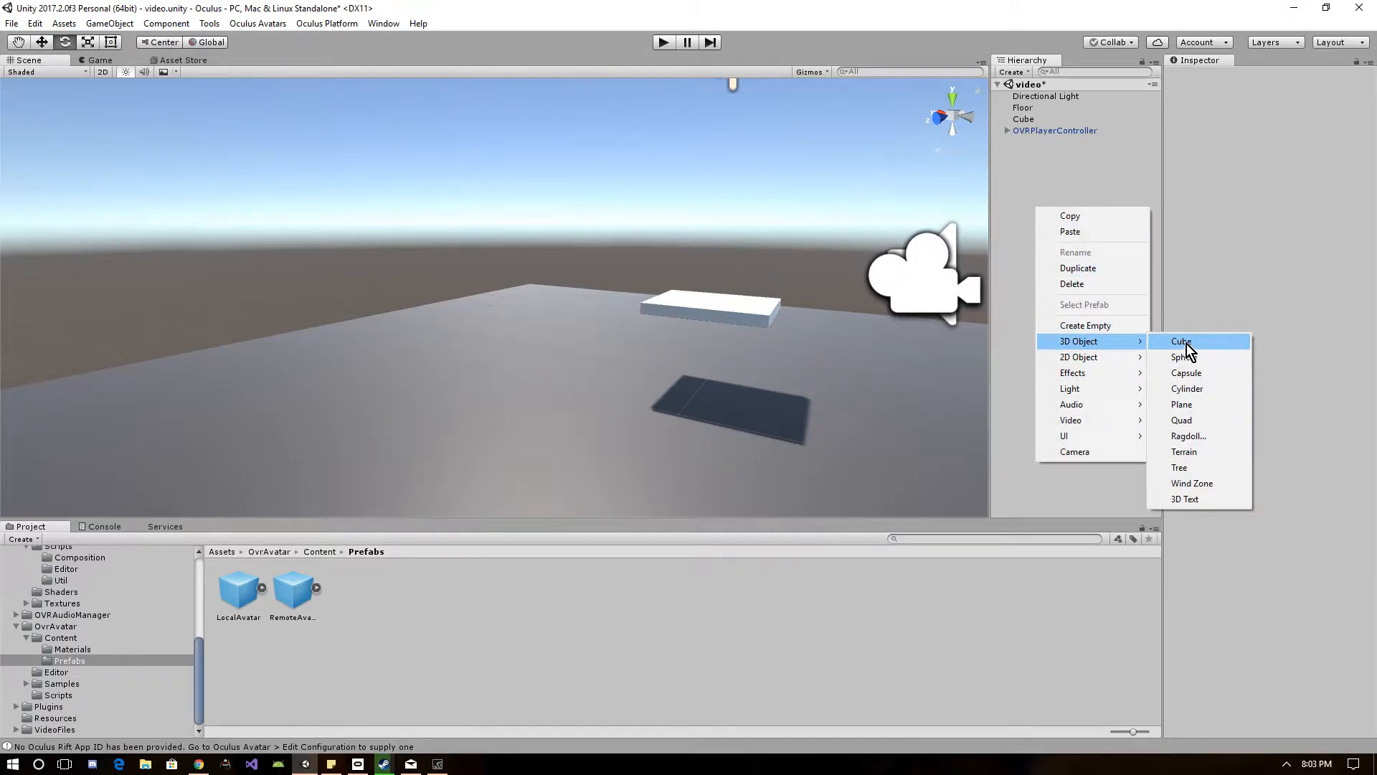
{"action": "left_click", "coordinate": [1185, 358]}
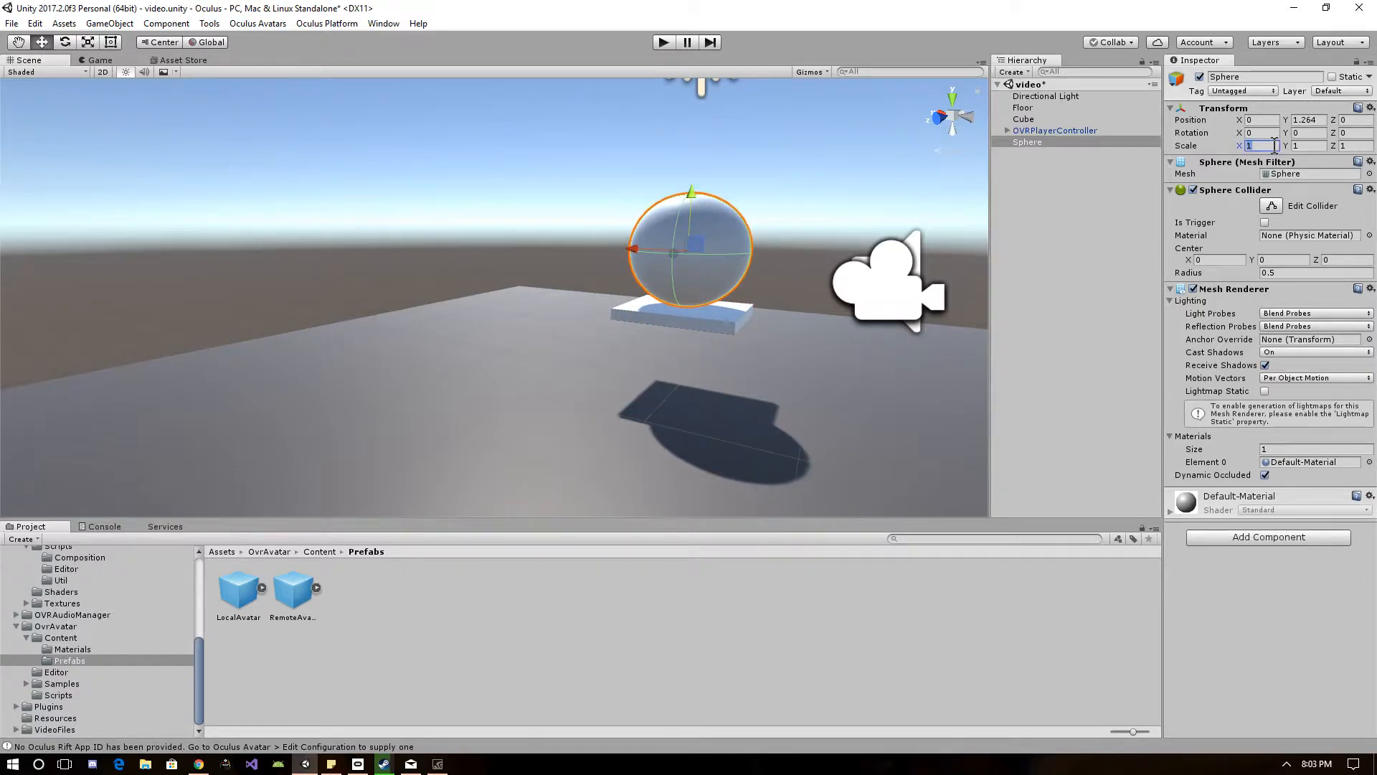
{"action": "type", "text": "0.4"}
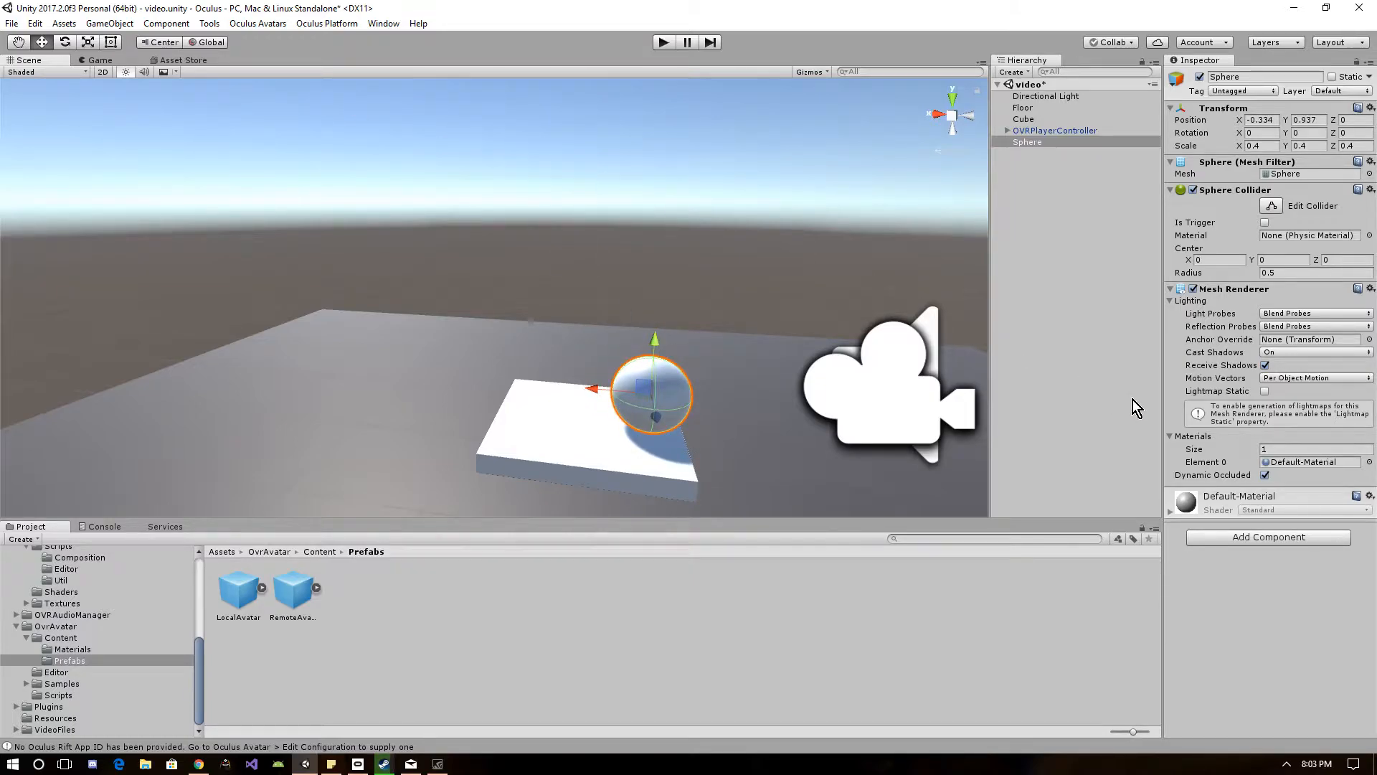
{"action": "left_click", "coordinate": [1026, 142]}
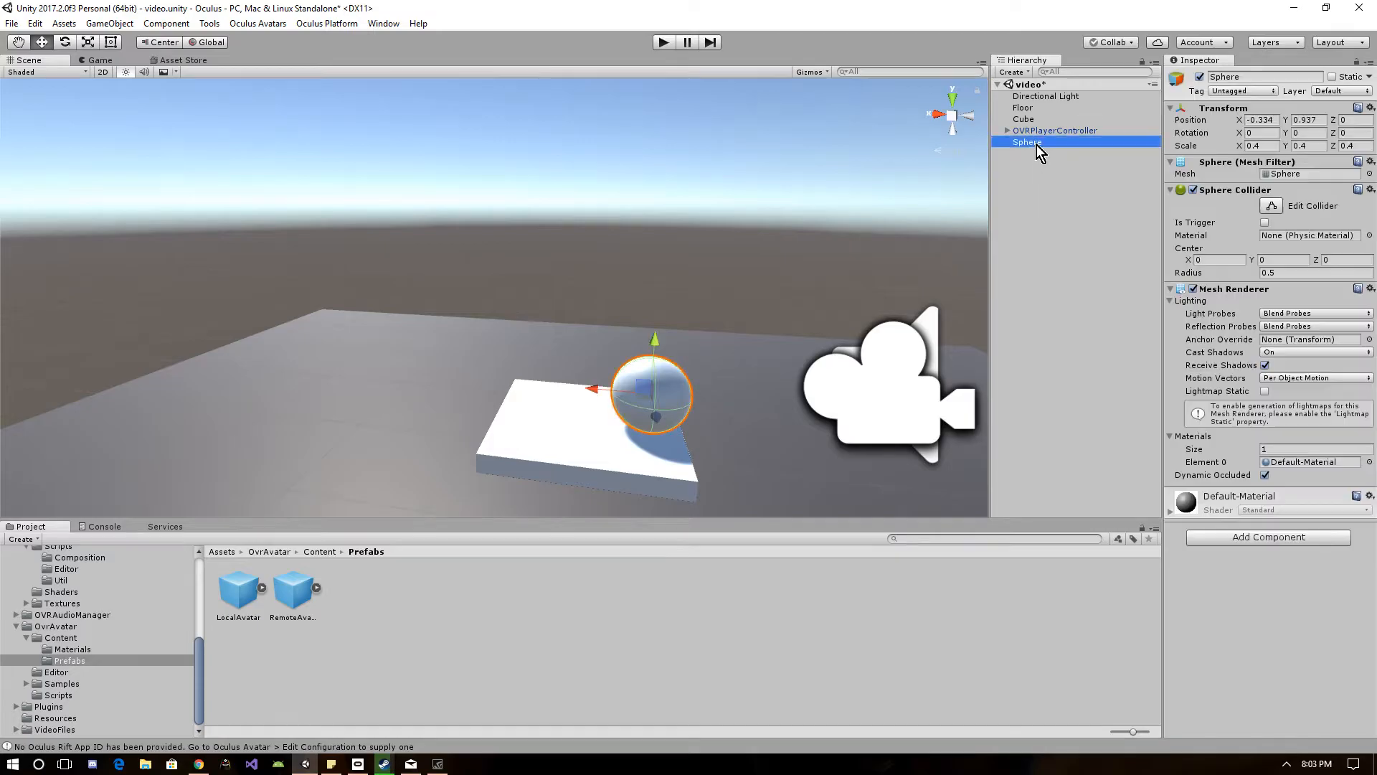
{"action": "mouse_move", "coordinate": [928, 370]}
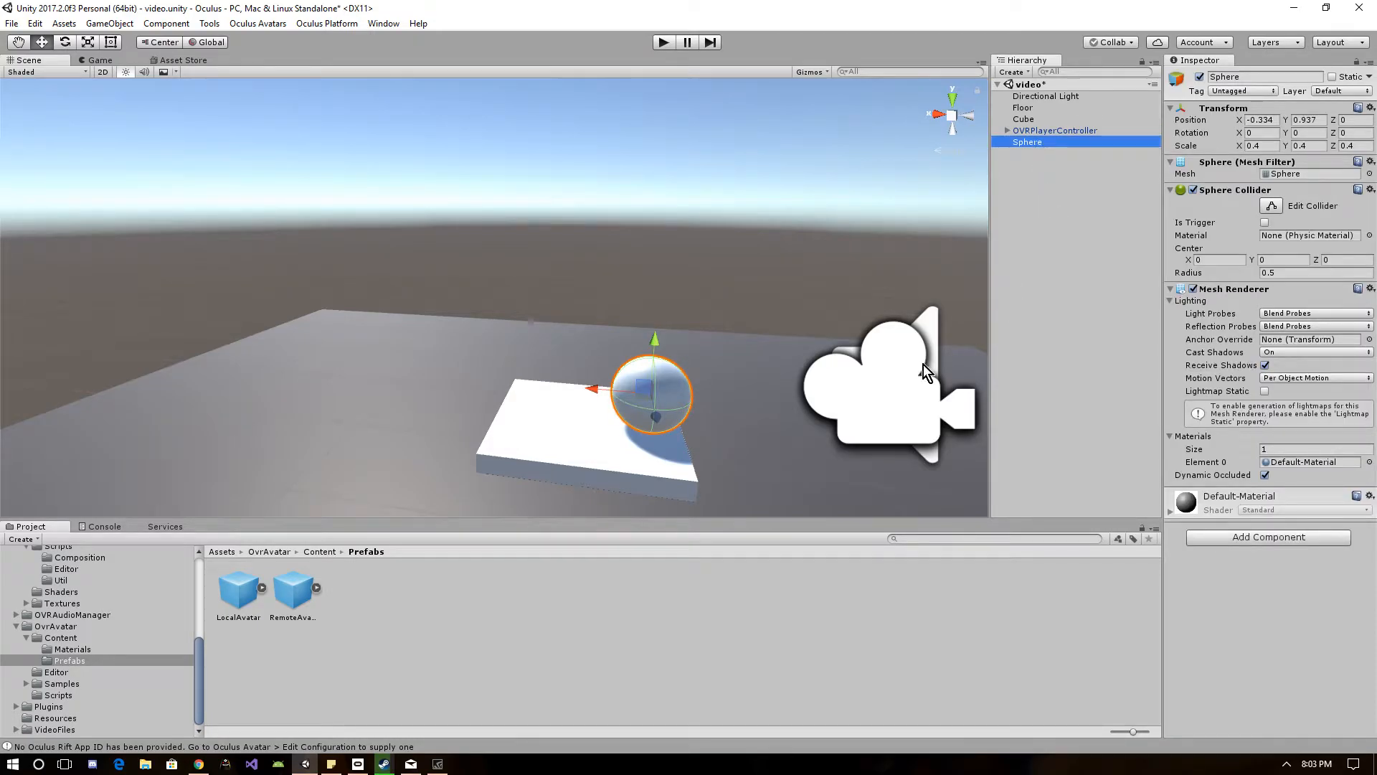
Navigate to the Assets/OVR/Scripts/Util folder
{"action": "scroll", "scroll_direction": "down", "scroll_amount": 3}
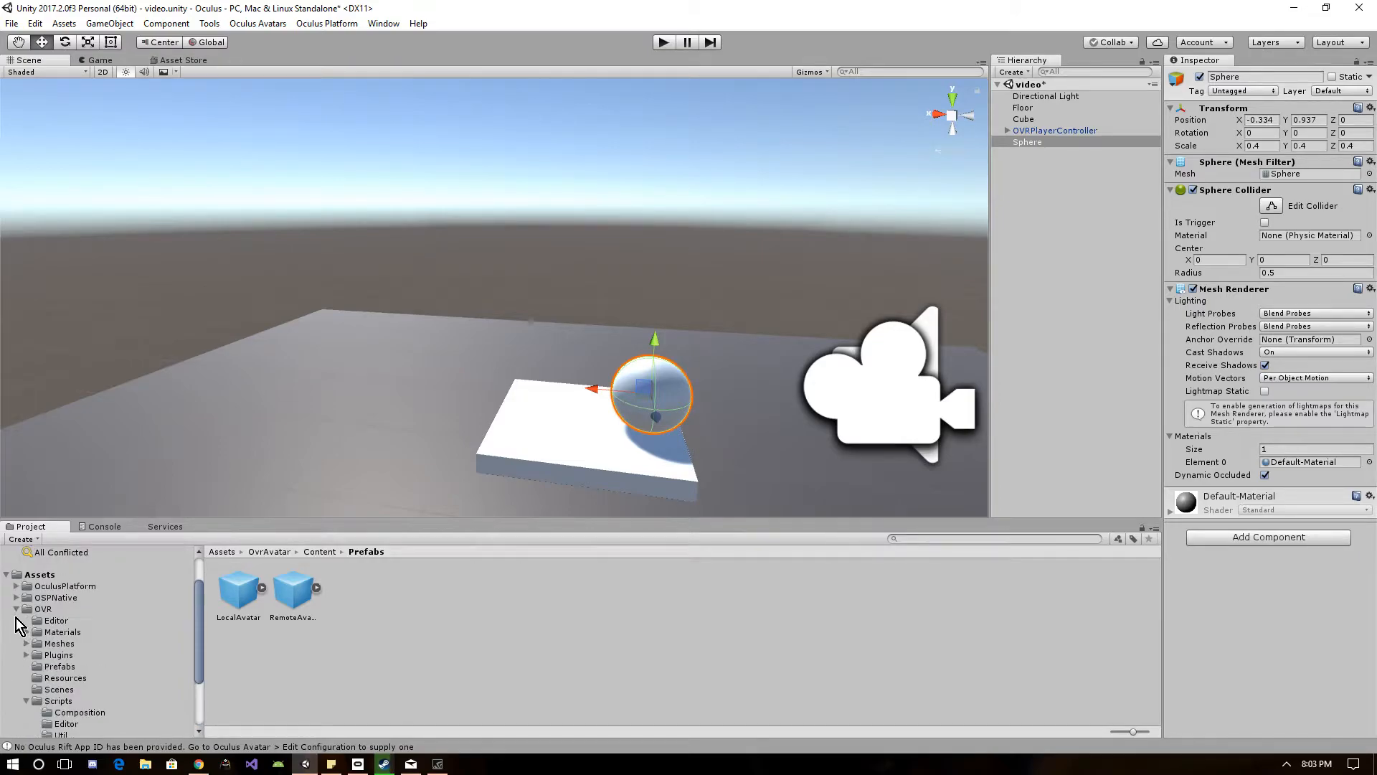
{"action": "scroll", "scroll_direction": "down", "scroll_amount": 3}
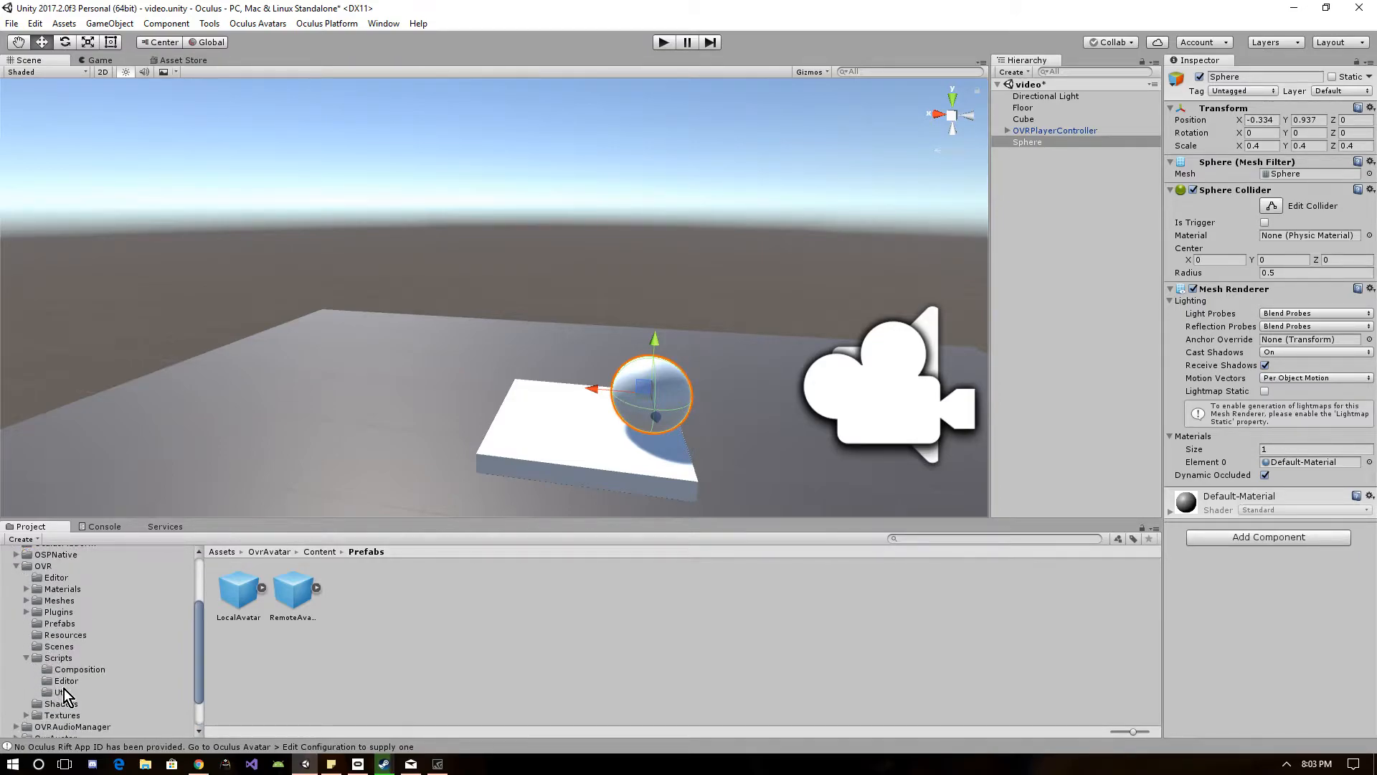
{"action": "left_click", "coordinate": [58, 657]}
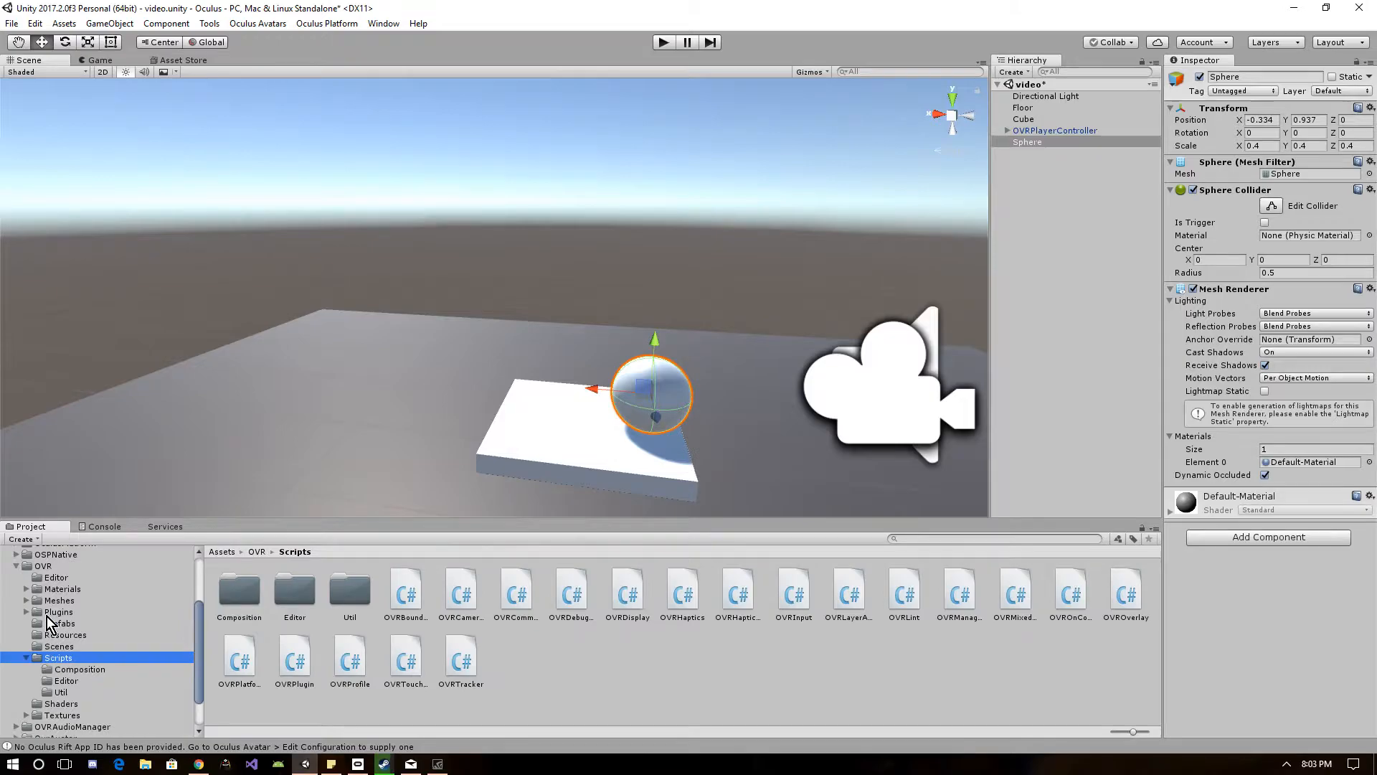
{"action": "mouse_move", "coordinate": [158, 657]}
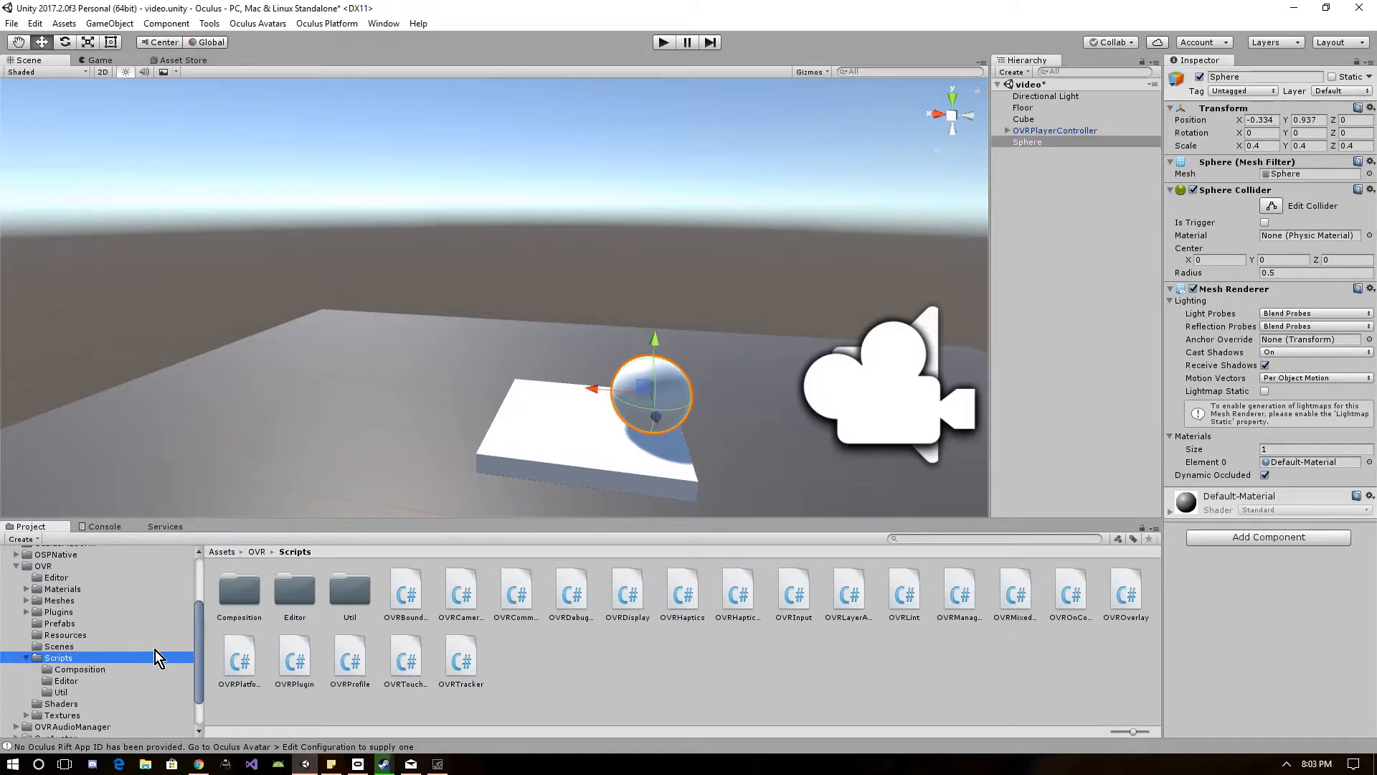
{"action": "left_click", "coordinate": [350, 588]}
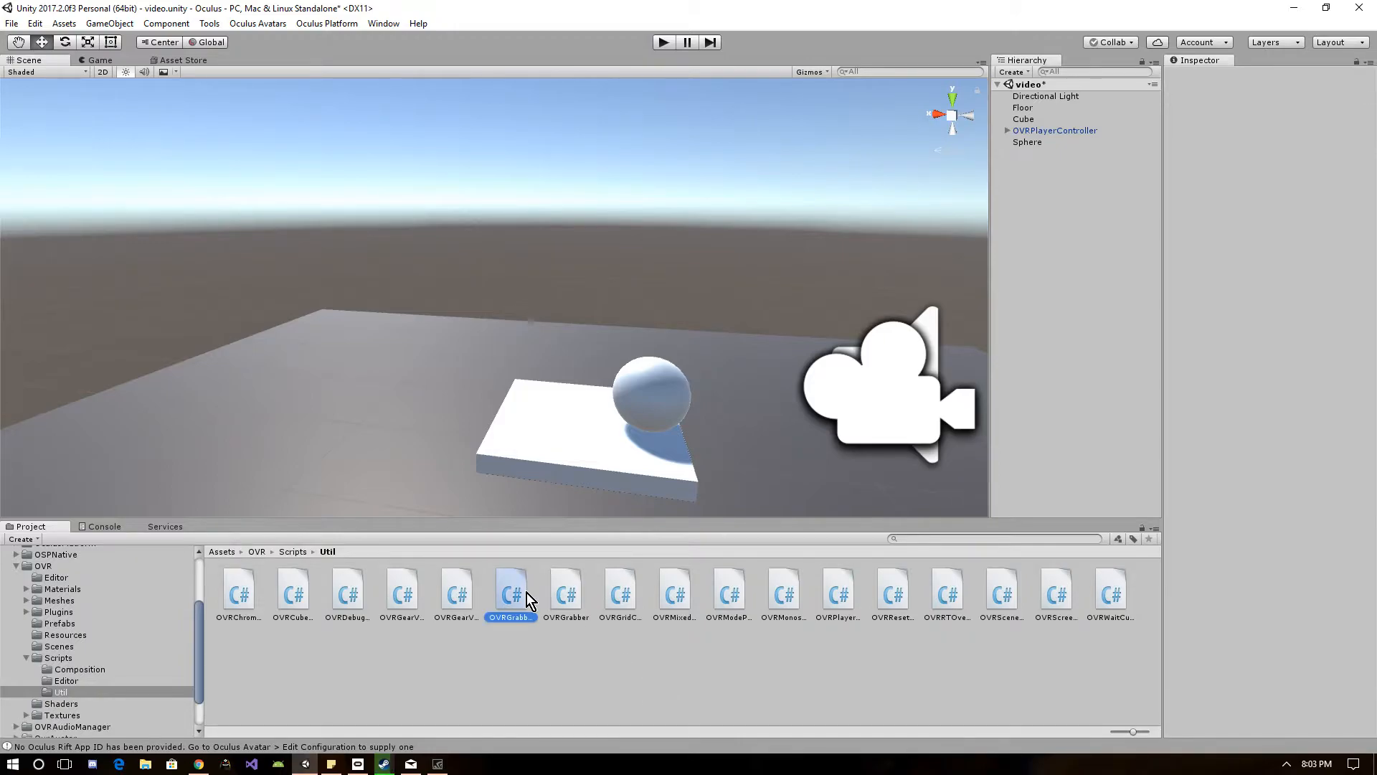
Preview the OVRGrabber and OVRGrabbable scripts' source in the Inspector
{"action": "left_click", "coordinate": [566, 589]}
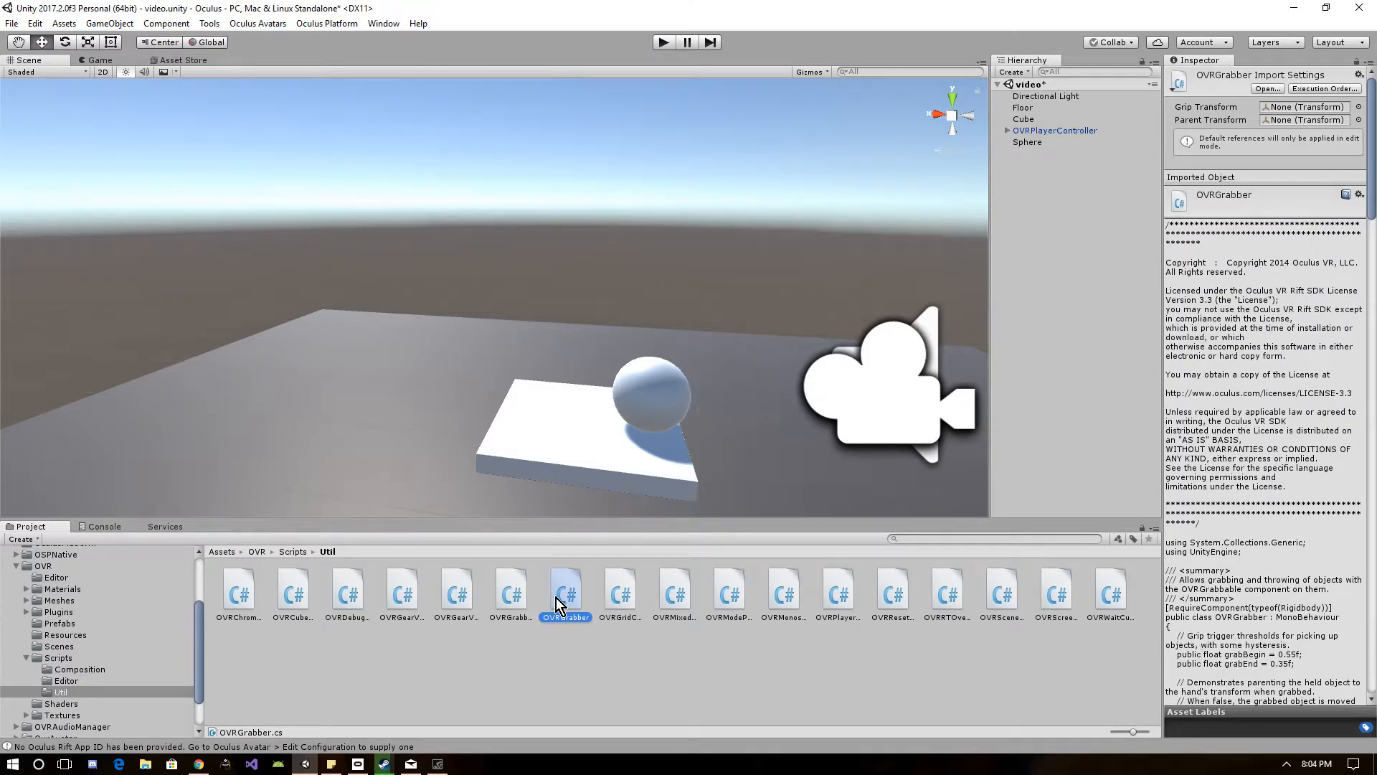
{"action": "left_click", "coordinate": [511, 589]}
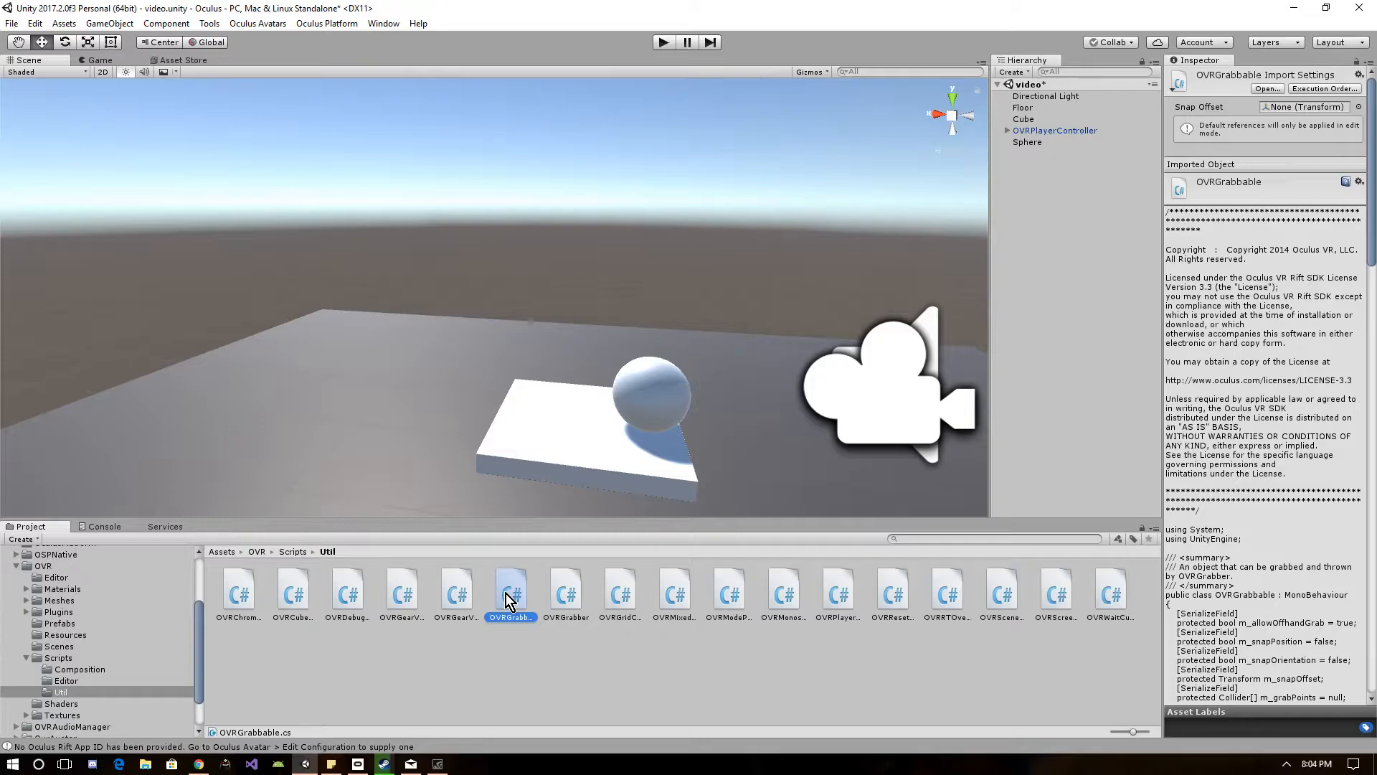
{"action": "left_click", "coordinate": [566, 588]}
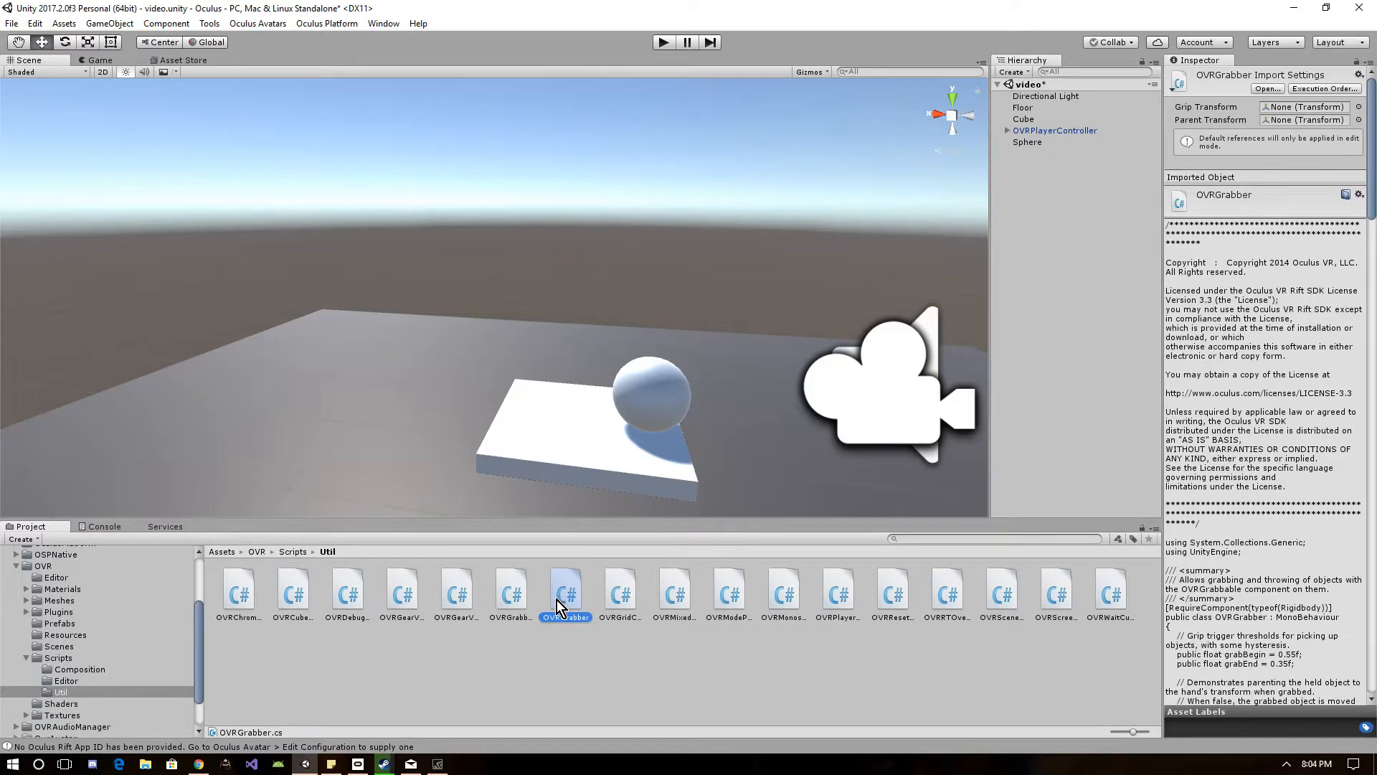
{"action": "left_click", "coordinate": [510, 592]}
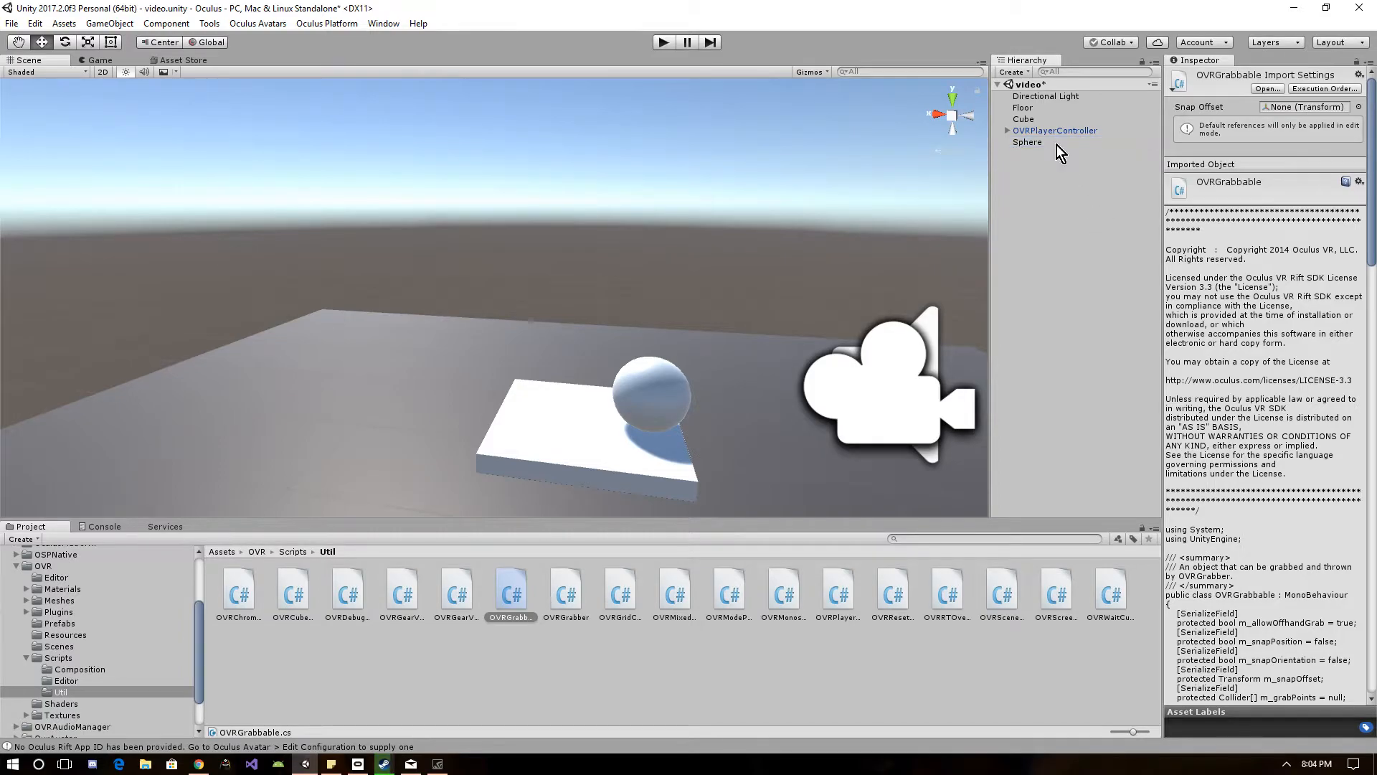
Attach OVRGrabbable and a Rigidbody to the Sphere
{"action": "left_click", "coordinate": [1027, 142]}
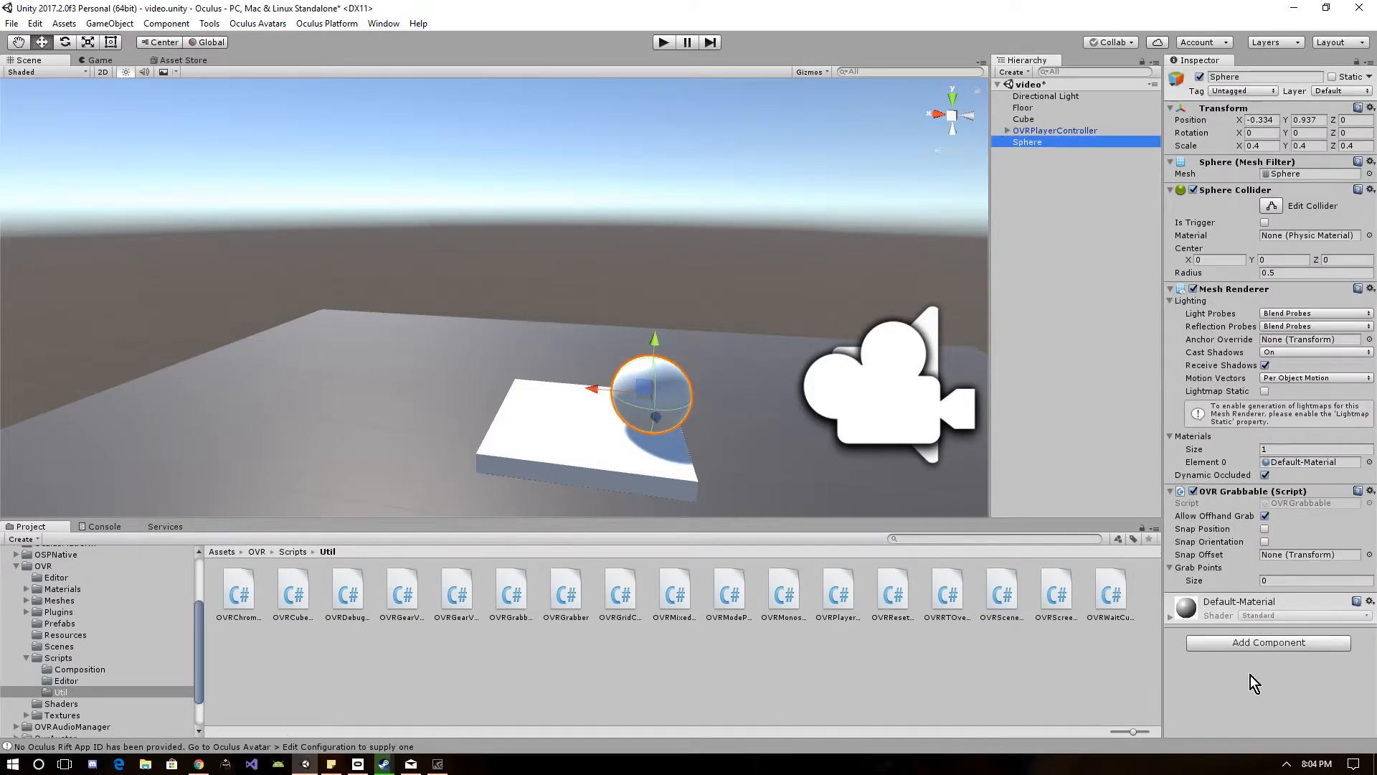
{"action": "left_click", "coordinate": [1267, 643]}
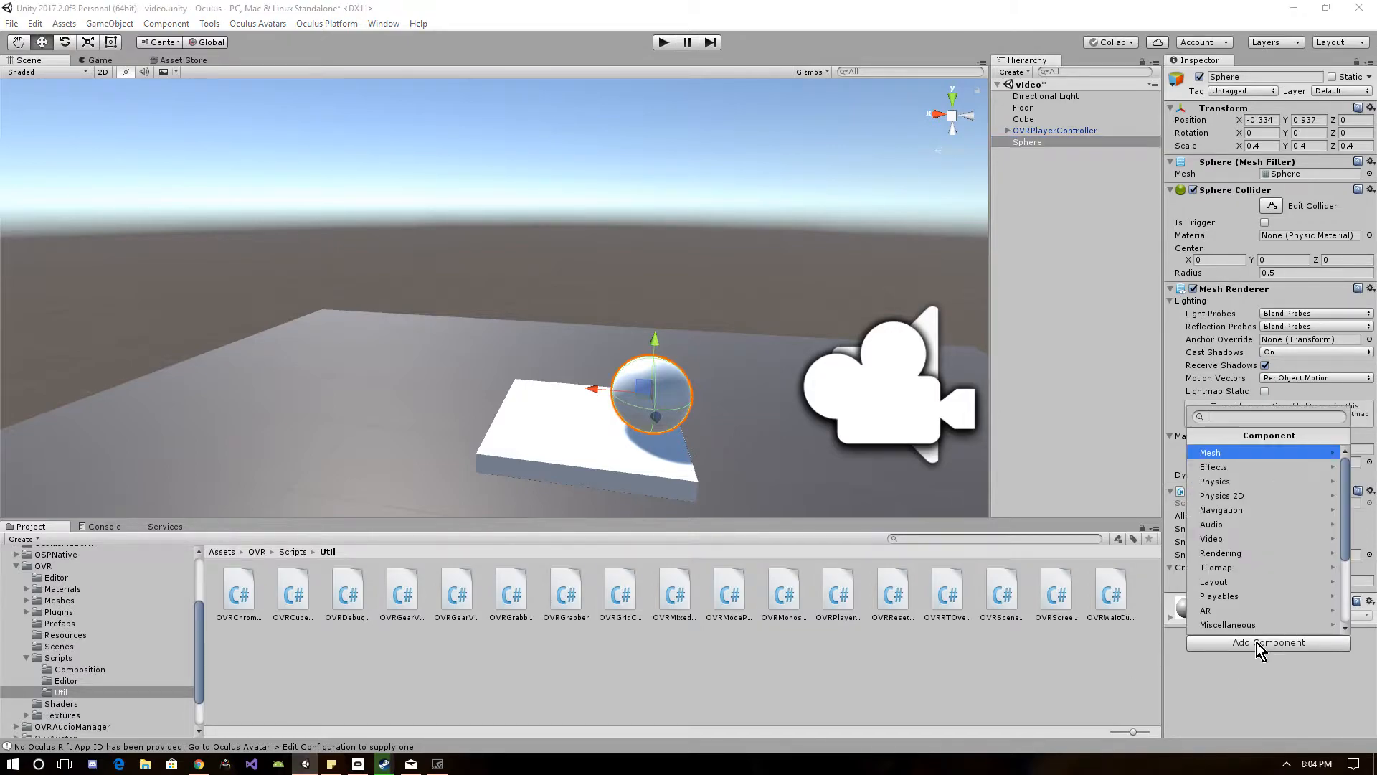
{"action": "left_click", "coordinate": [1216, 481]}
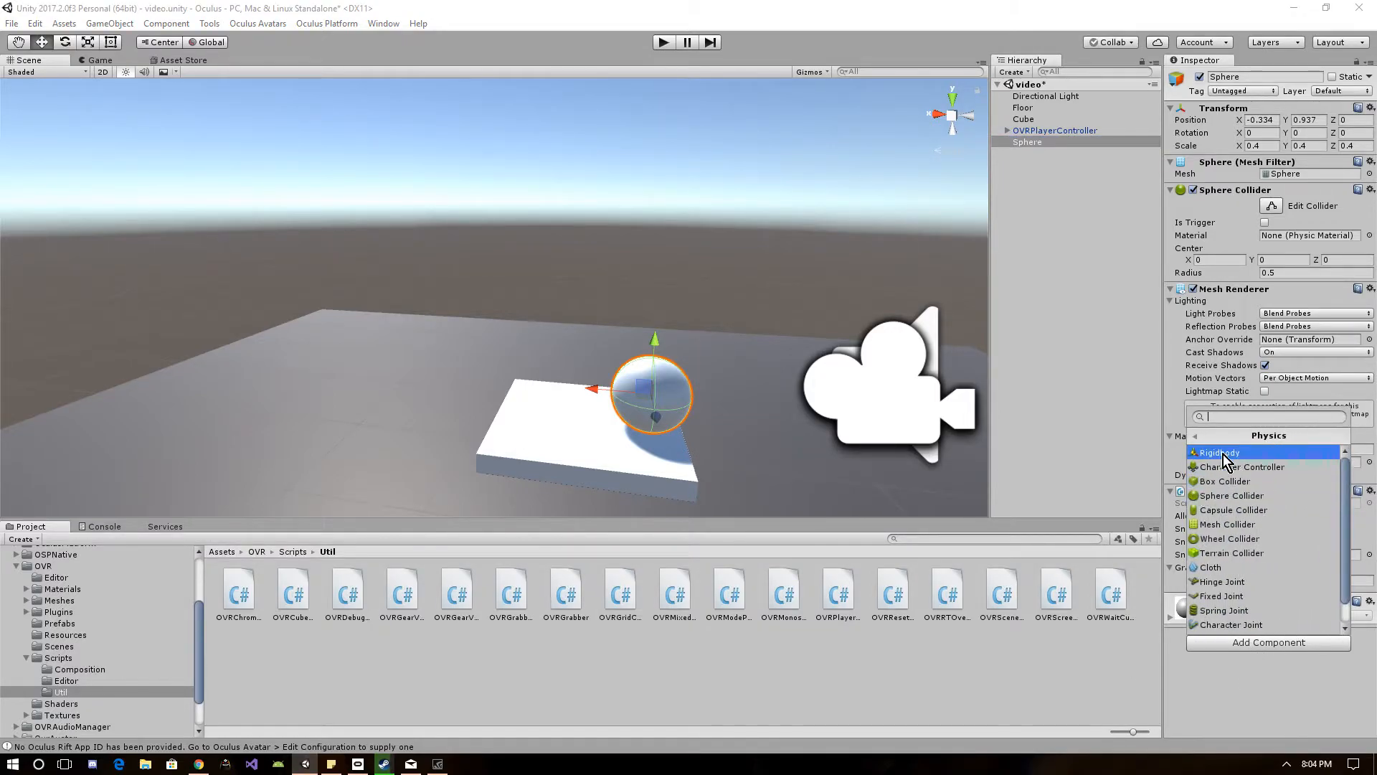
{"action": "left_click", "coordinate": [1220, 452]}
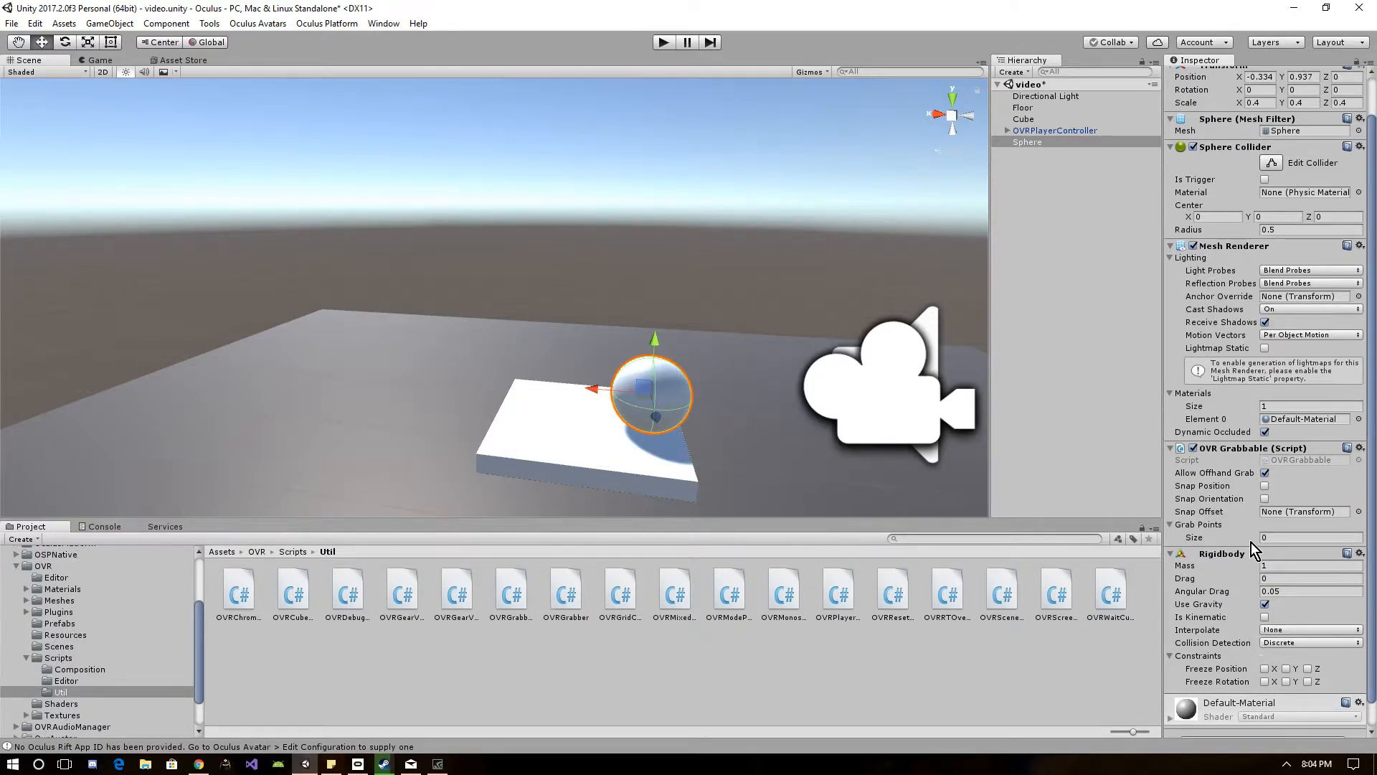
Set Grab Points size to 1 with the Sphere Collider as Element 0
{"action": "scroll", "scroll_direction": "up", "scroll_amount": 3}
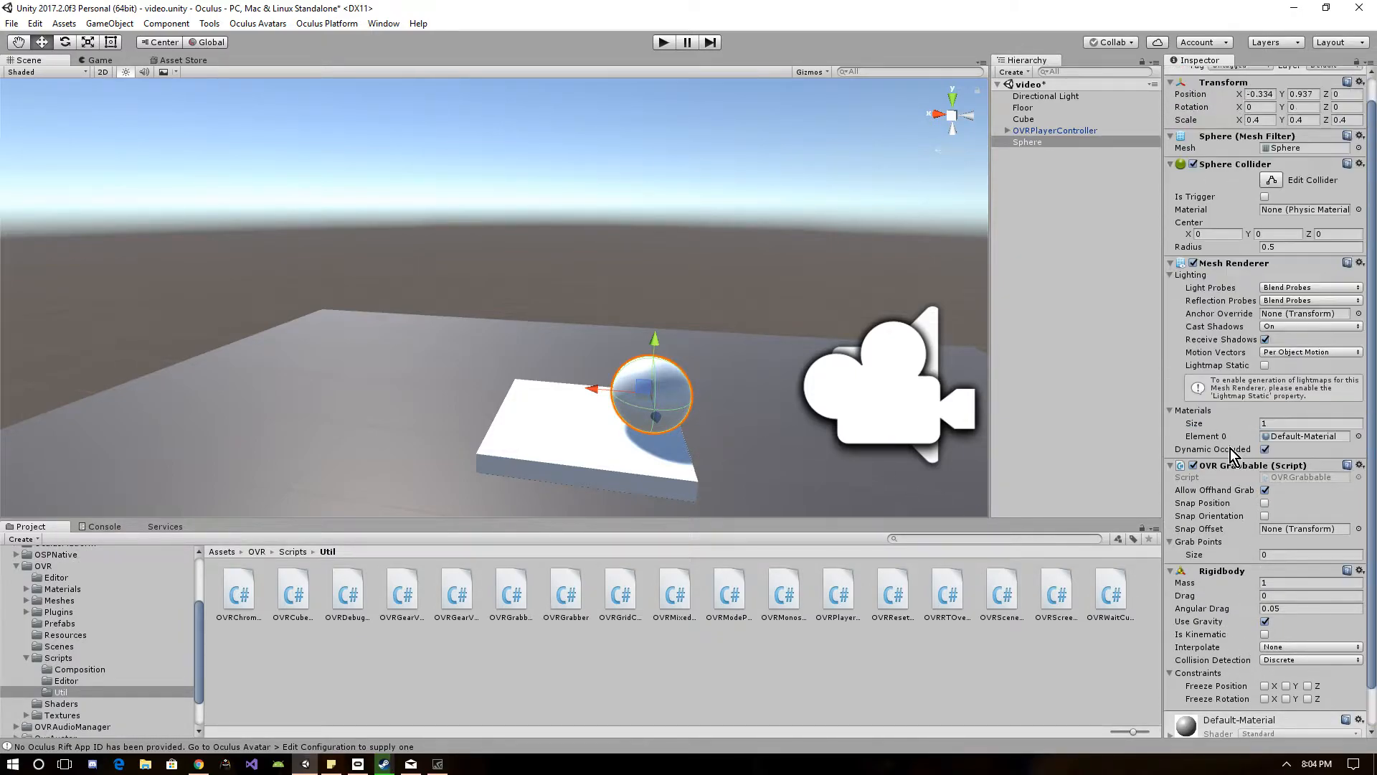
{"action": "scroll", "scroll_direction": "down", "scroll_amount": 3}
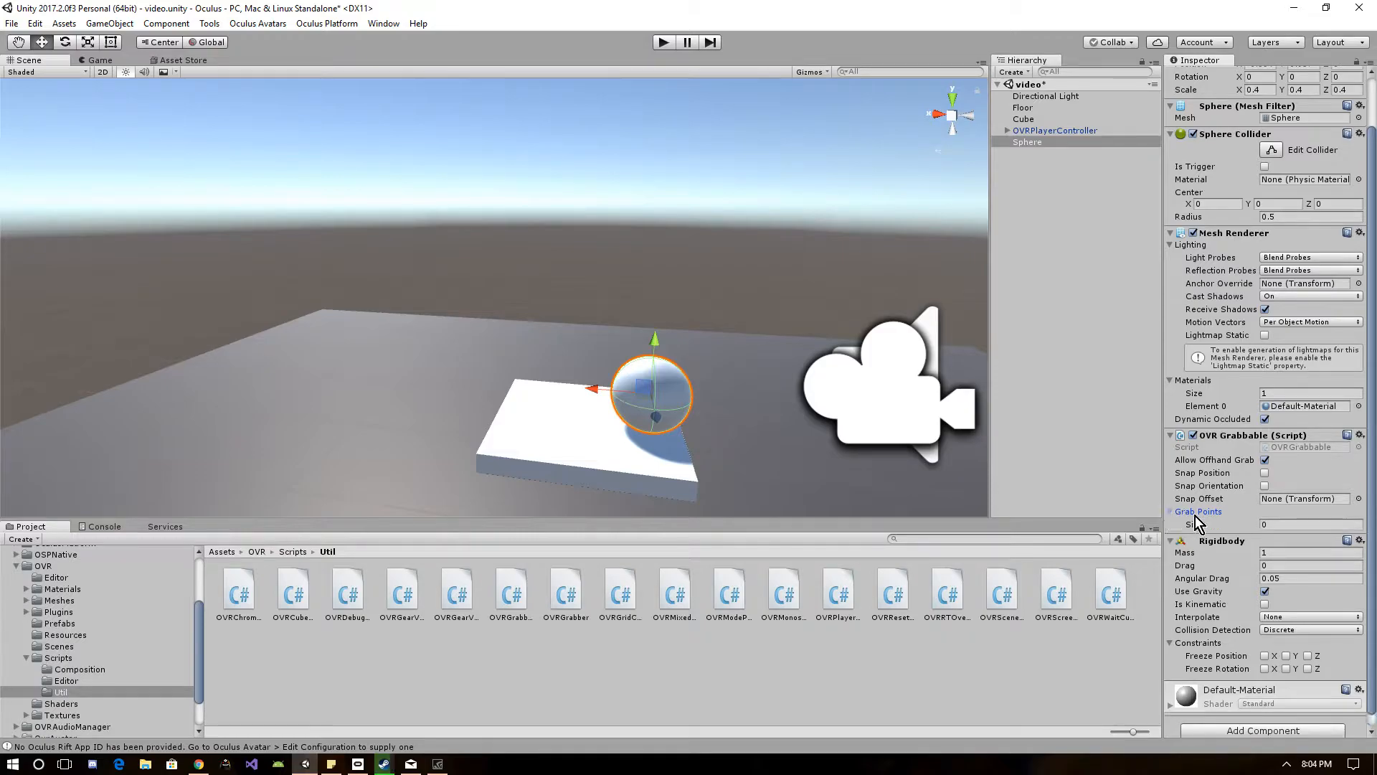
{"action": "left_click", "coordinate": [1308, 525]}
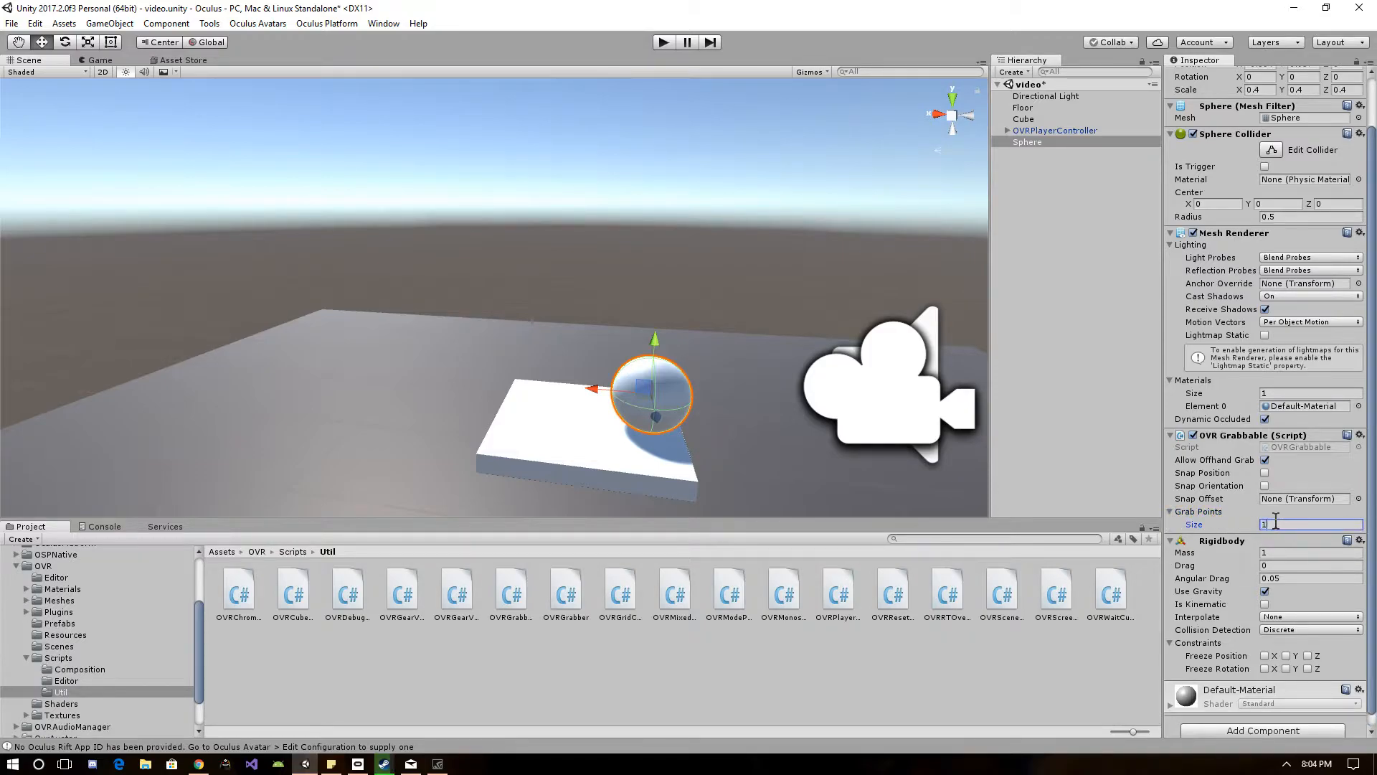
{"action": "left_click", "coordinate": [1197, 511]}
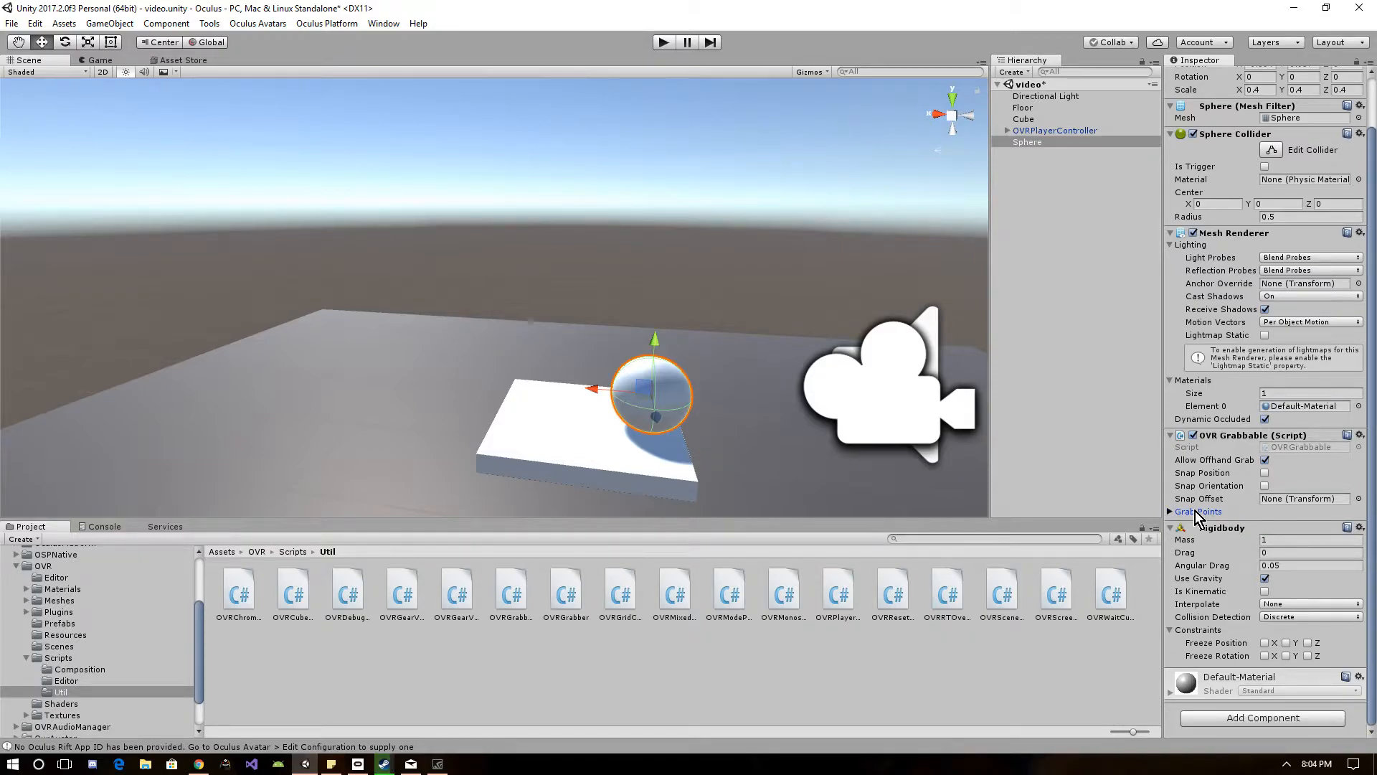
{"action": "left_click", "coordinate": [1173, 510]}
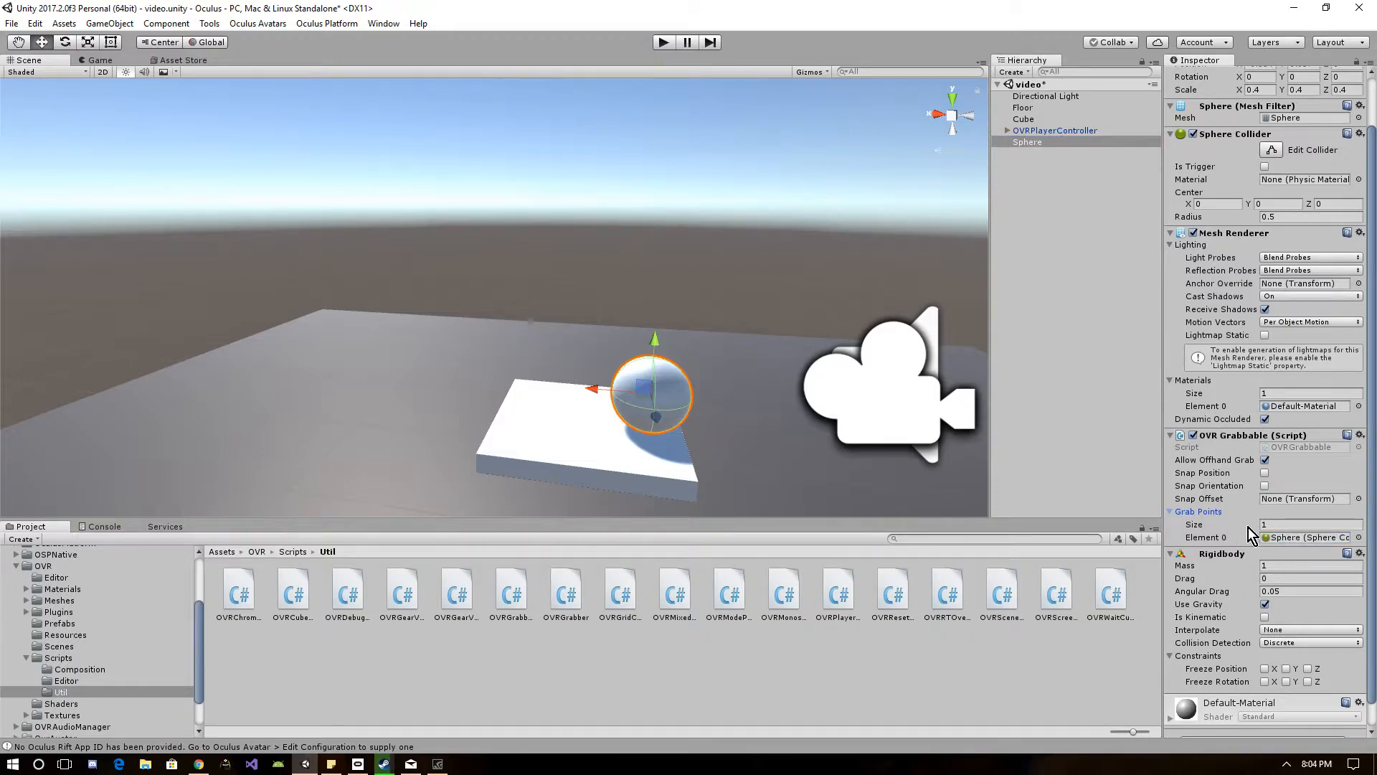
{"action": "mouse_move", "coordinate": [1140, 160]}
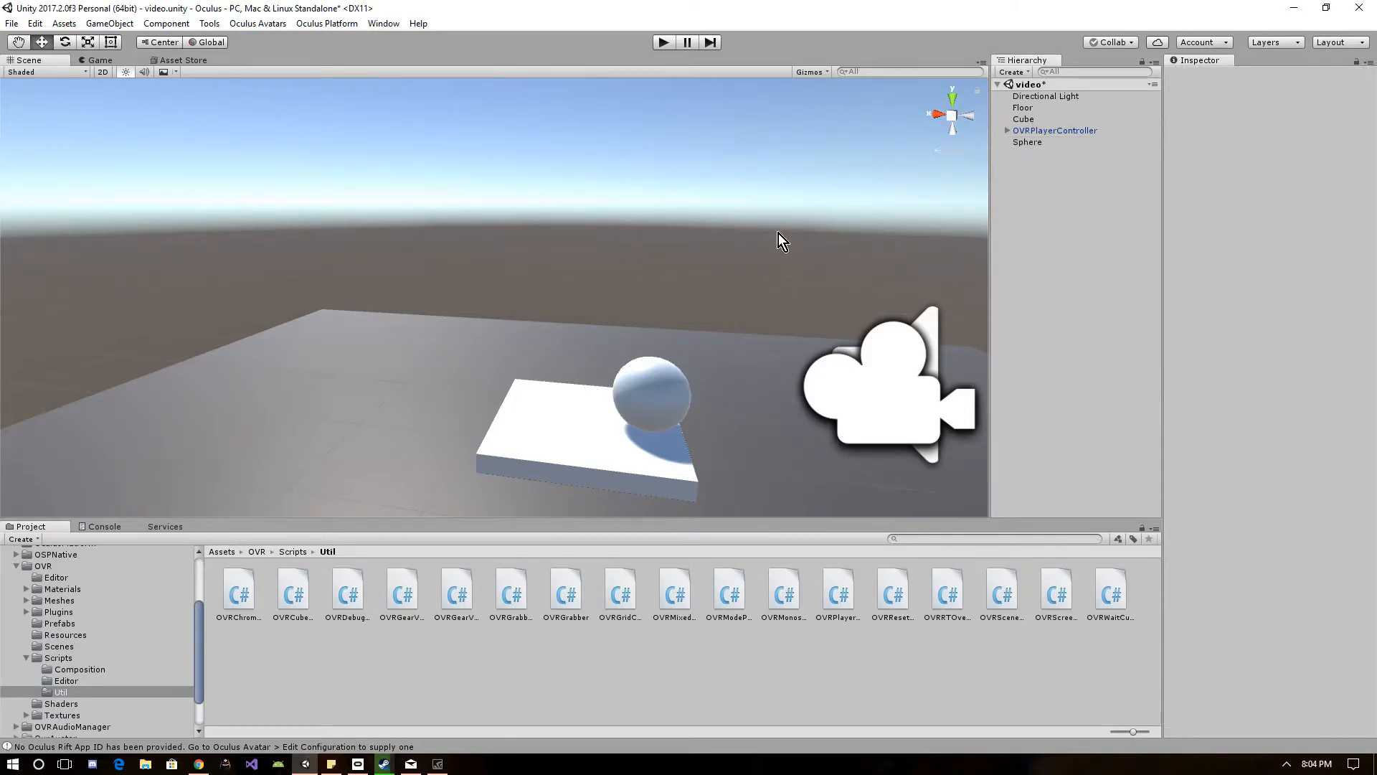
Create a child sphere under RightHandAnchor and another under LeftHandAnchor
{"action": "left_click", "coordinate": [1054, 130]}
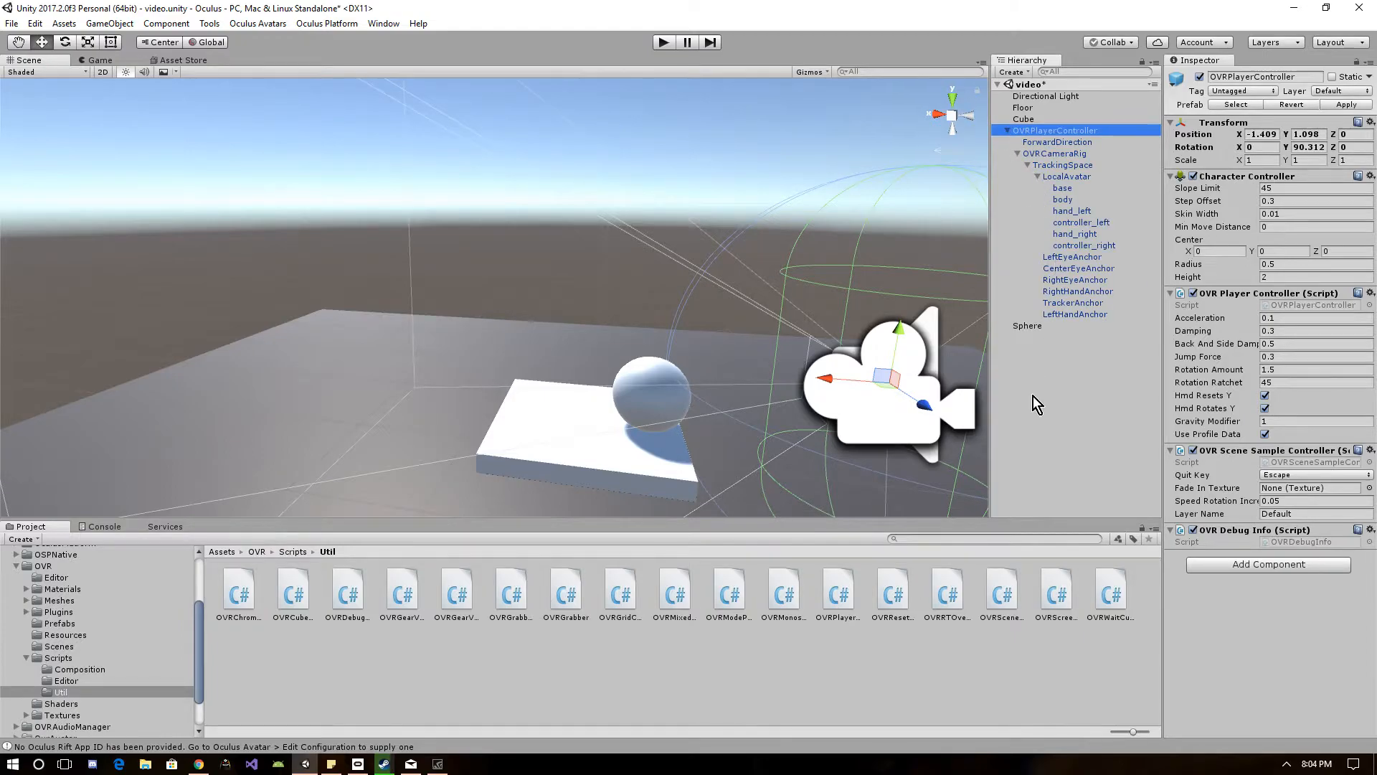
{"action": "mouse_move", "coordinate": [1089, 273]}
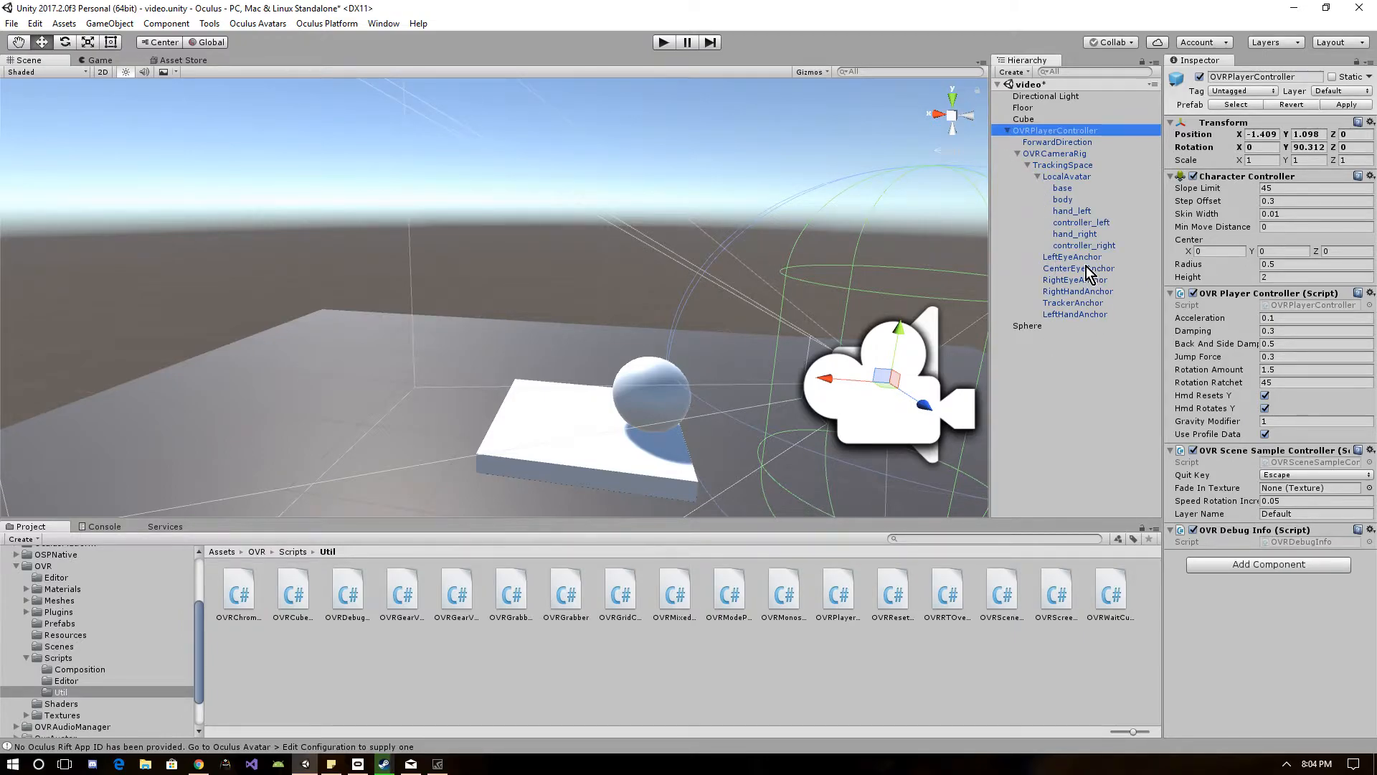
{"action": "left_click", "coordinate": [1077, 292]}
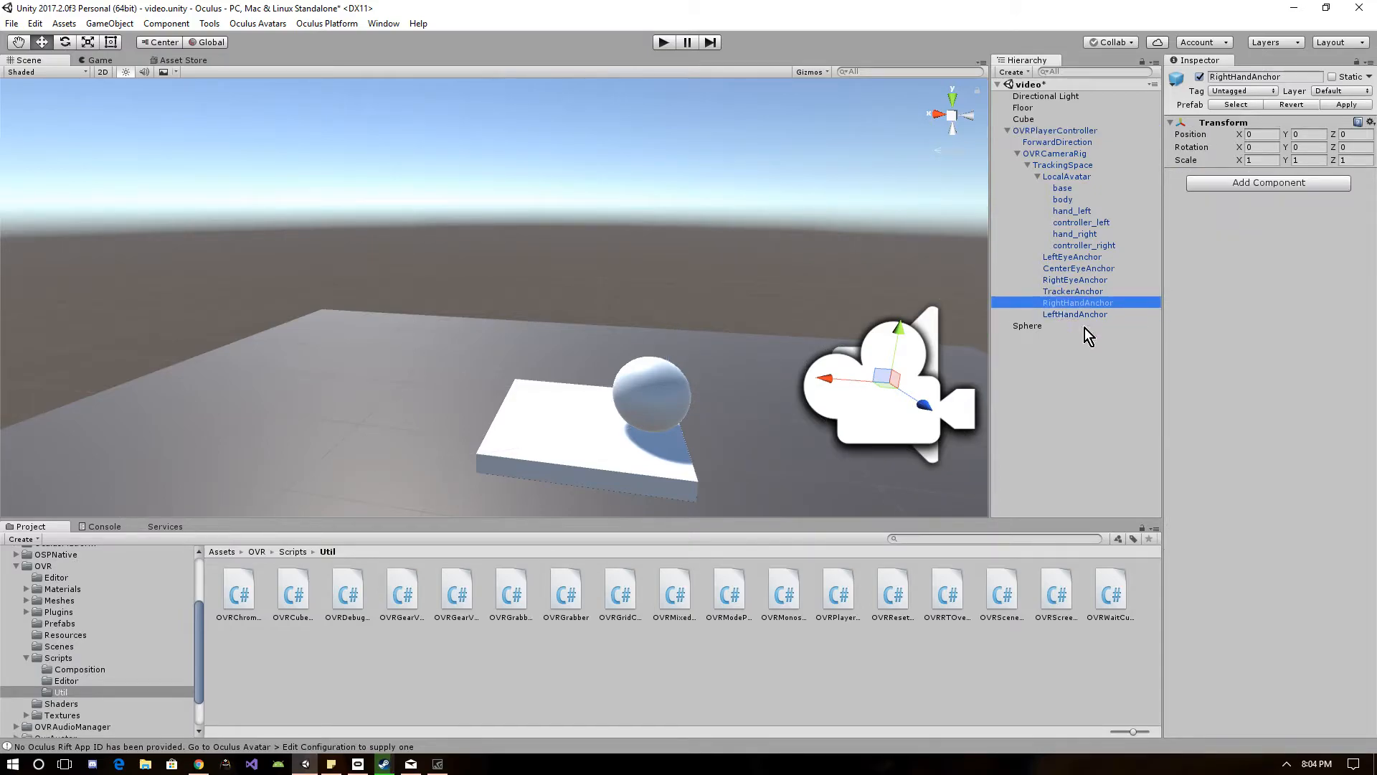
{"action": "mouse_move", "coordinate": [1088, 307]}
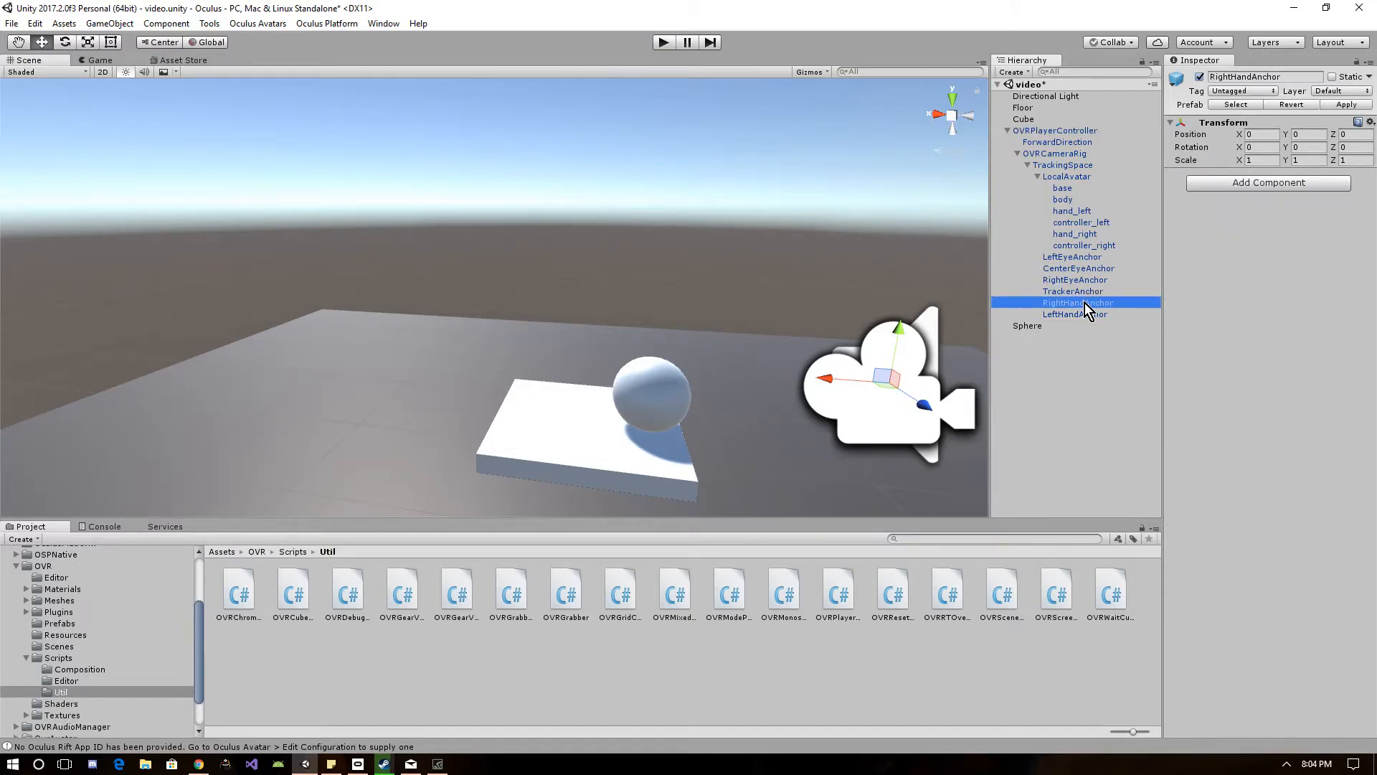
{"action": "right_click", "coordinate": [1076, 303]}
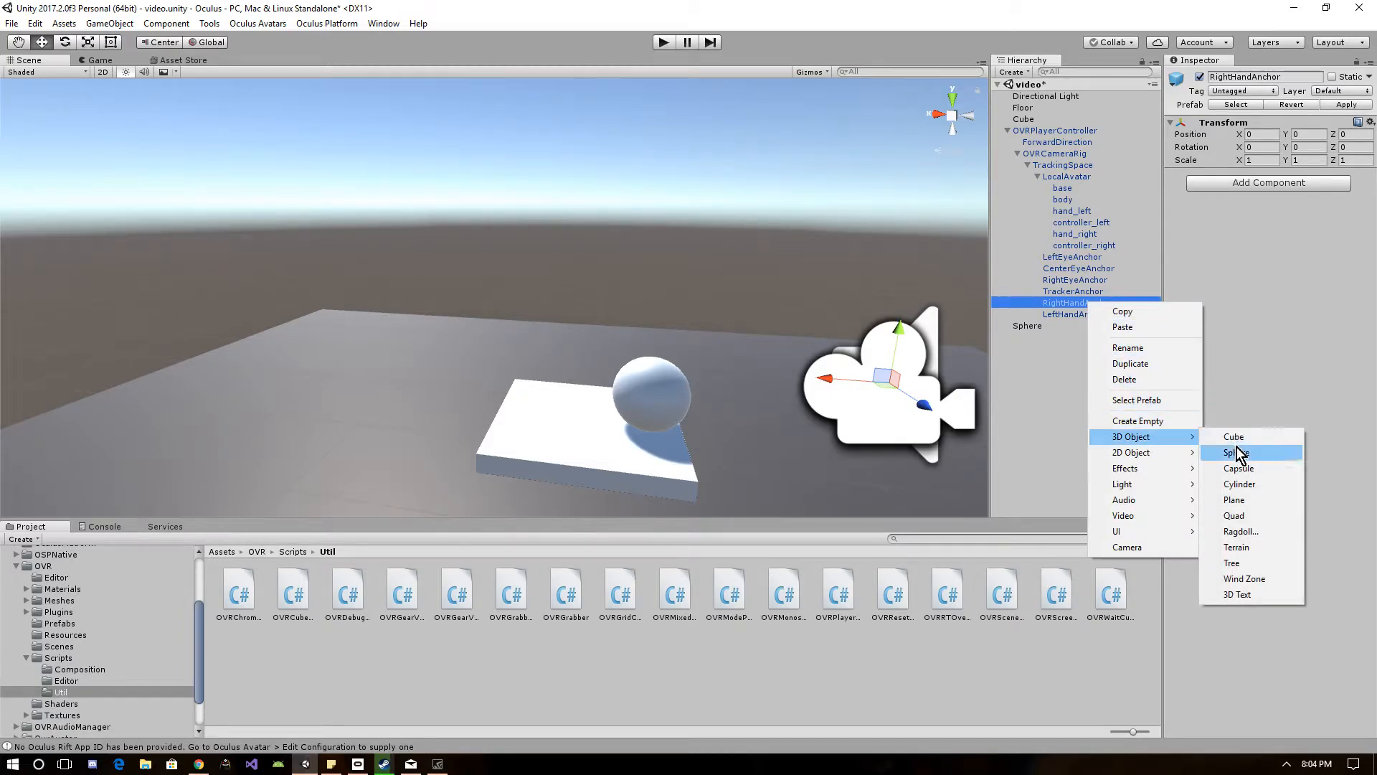
{"action": "left_click", "coordinate": [1235, 452]}
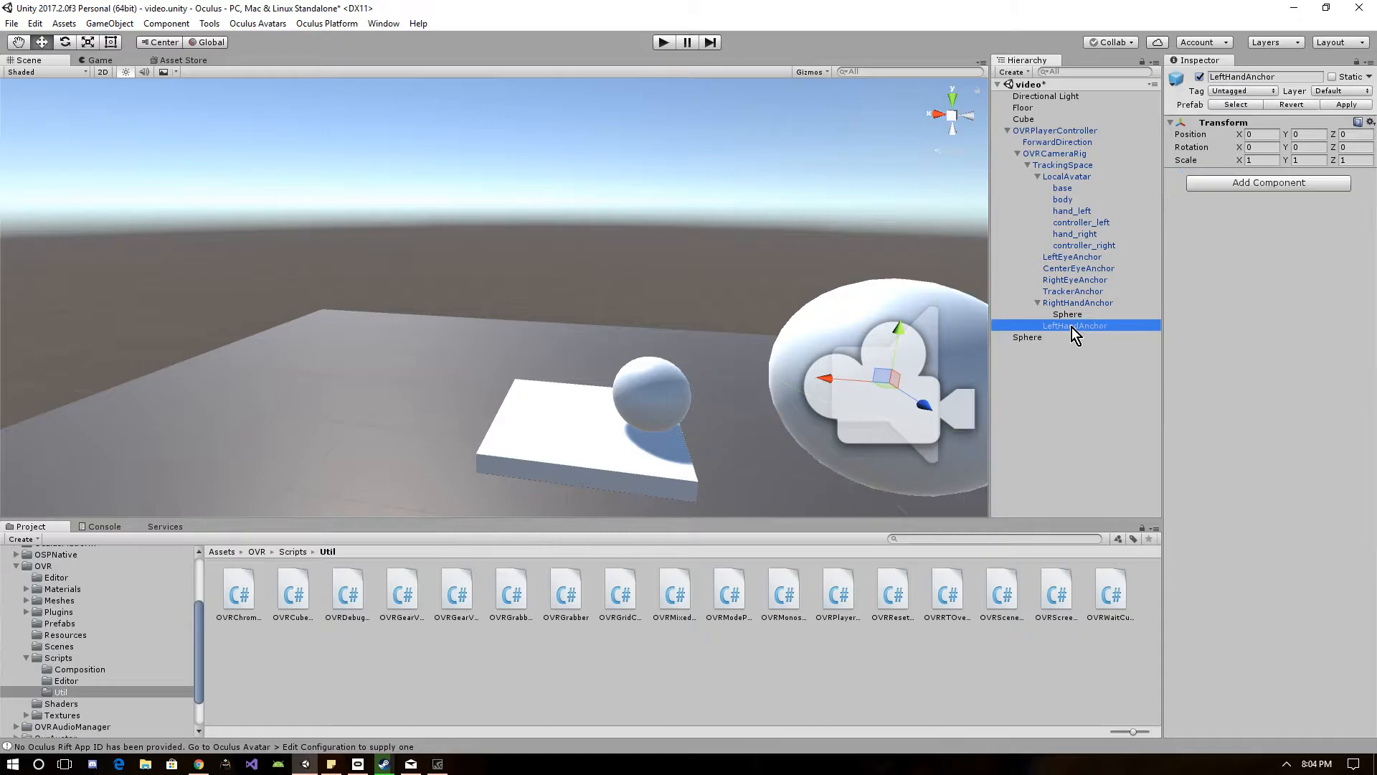
{"action": "right_click", "coordinate": [1075, 326]}
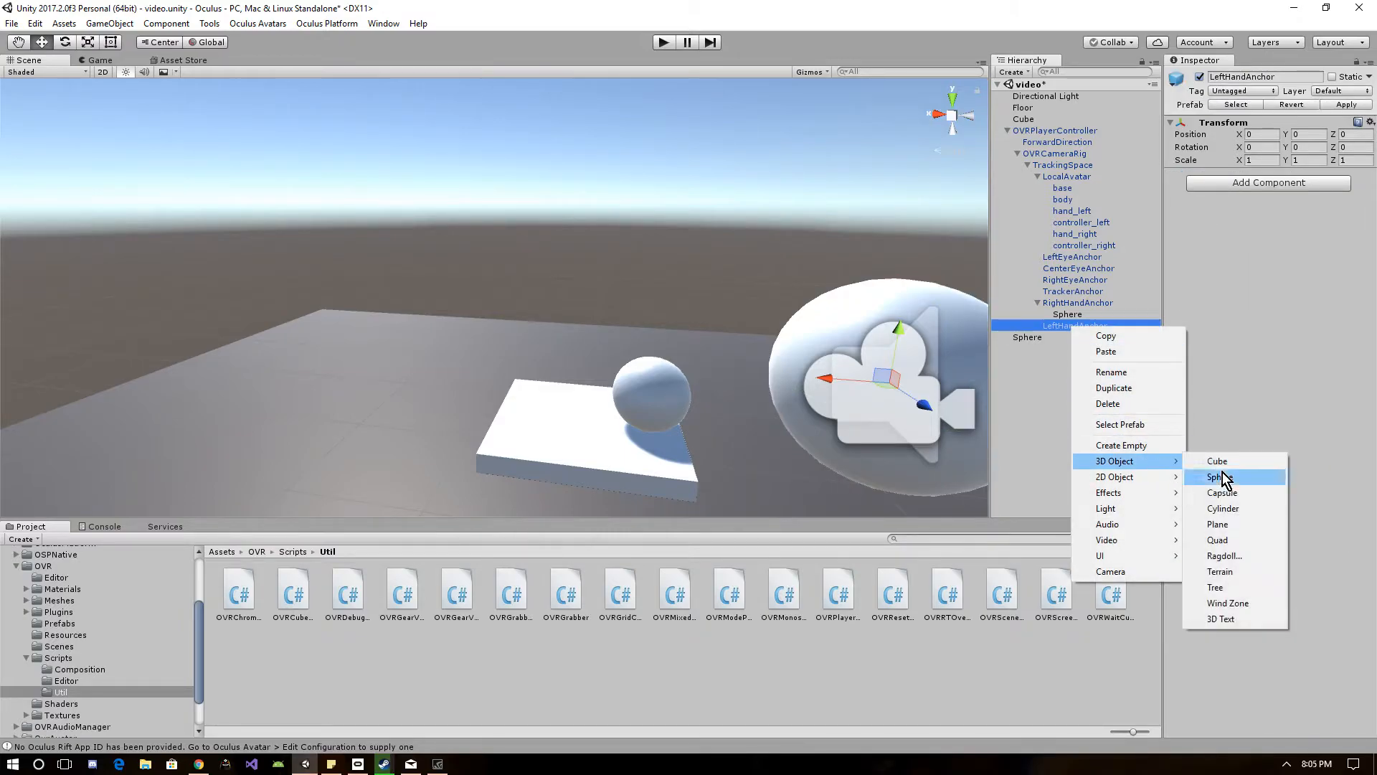
{"action": "left_click", "coordinate": [1221, 476]}
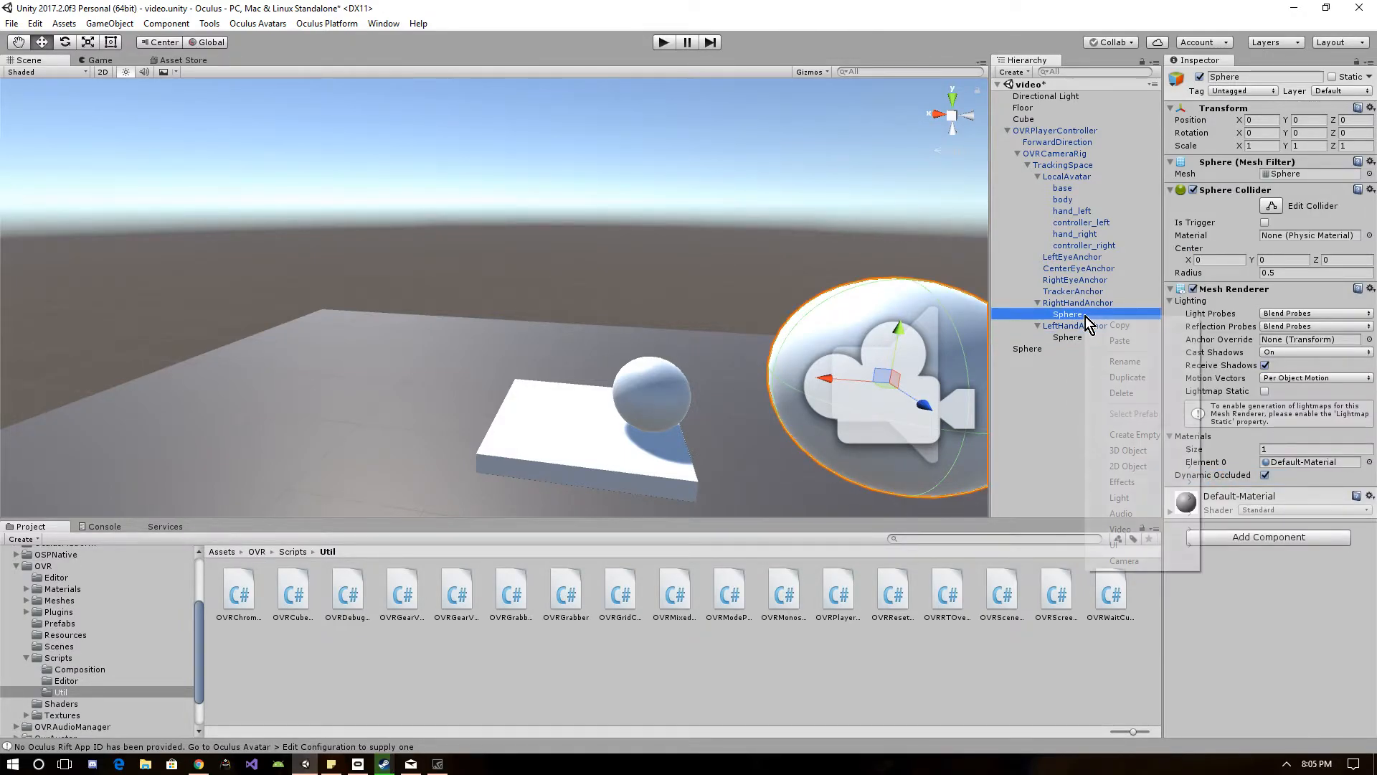
Rename the hand spheres RightHandSphere and LeftHandSphere
{"action": "left_click", "coordinate": [1125, 362]}
{"action": "type", "text": "RightHand"}
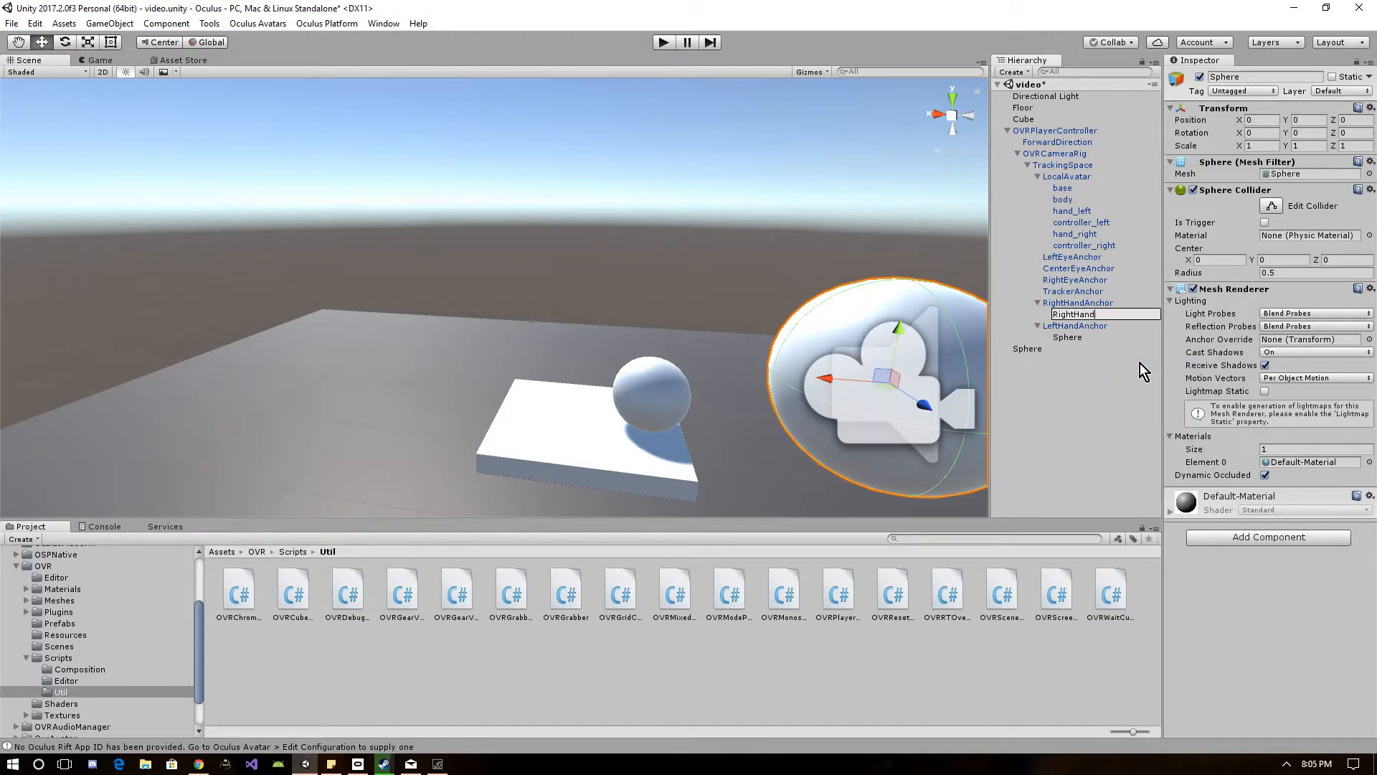
{"action": "left_click", "coordinate": [1066, 338]}
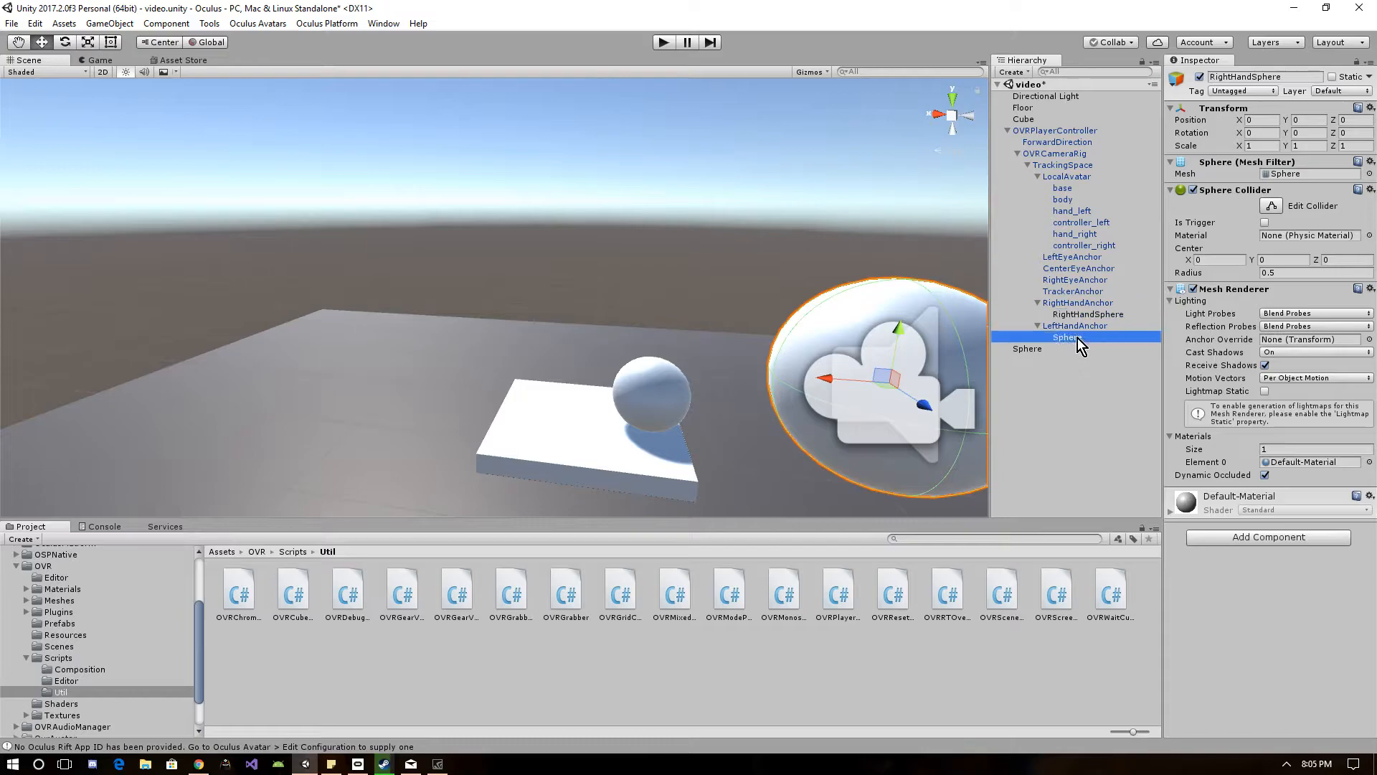
{"action": "double_click", "coordinate": [1066, 337]}
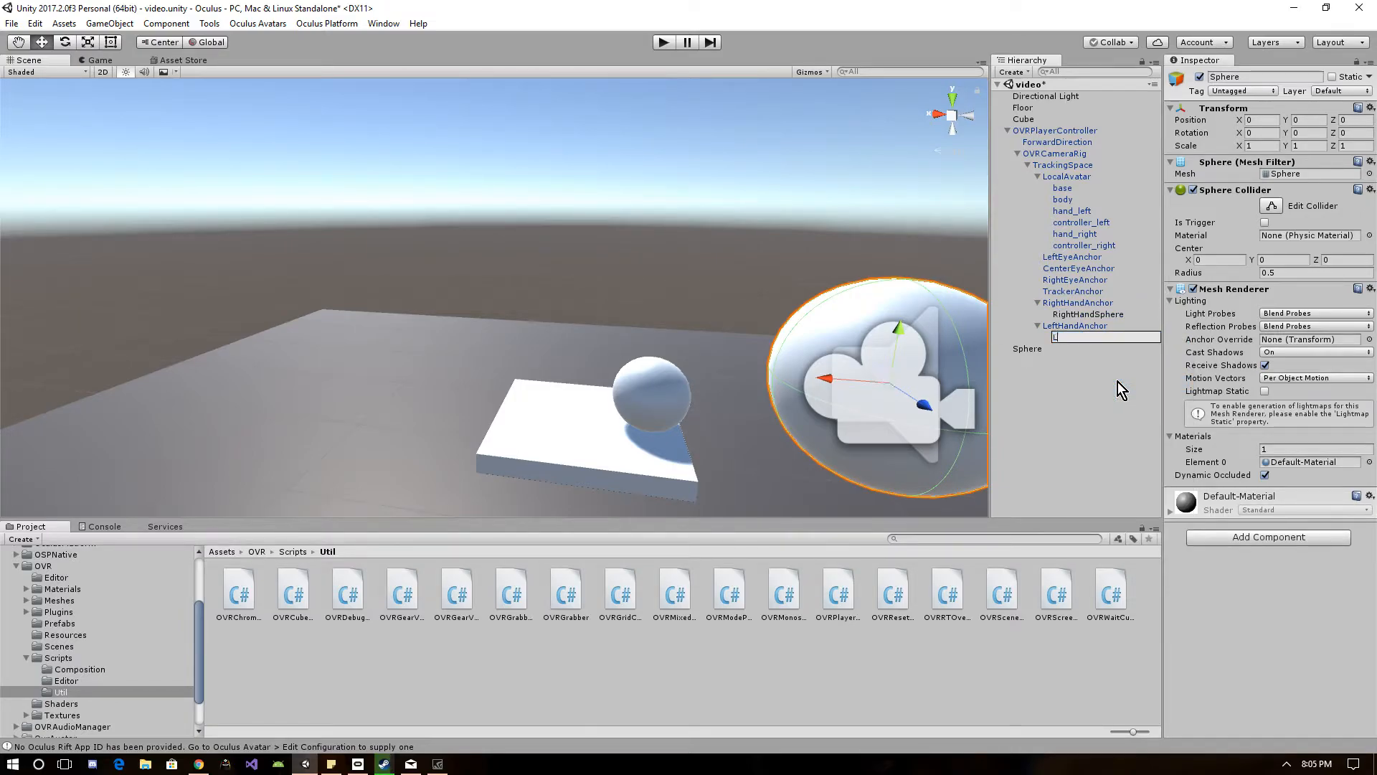
{"action": "type", "text": "LeftHandSphere"}
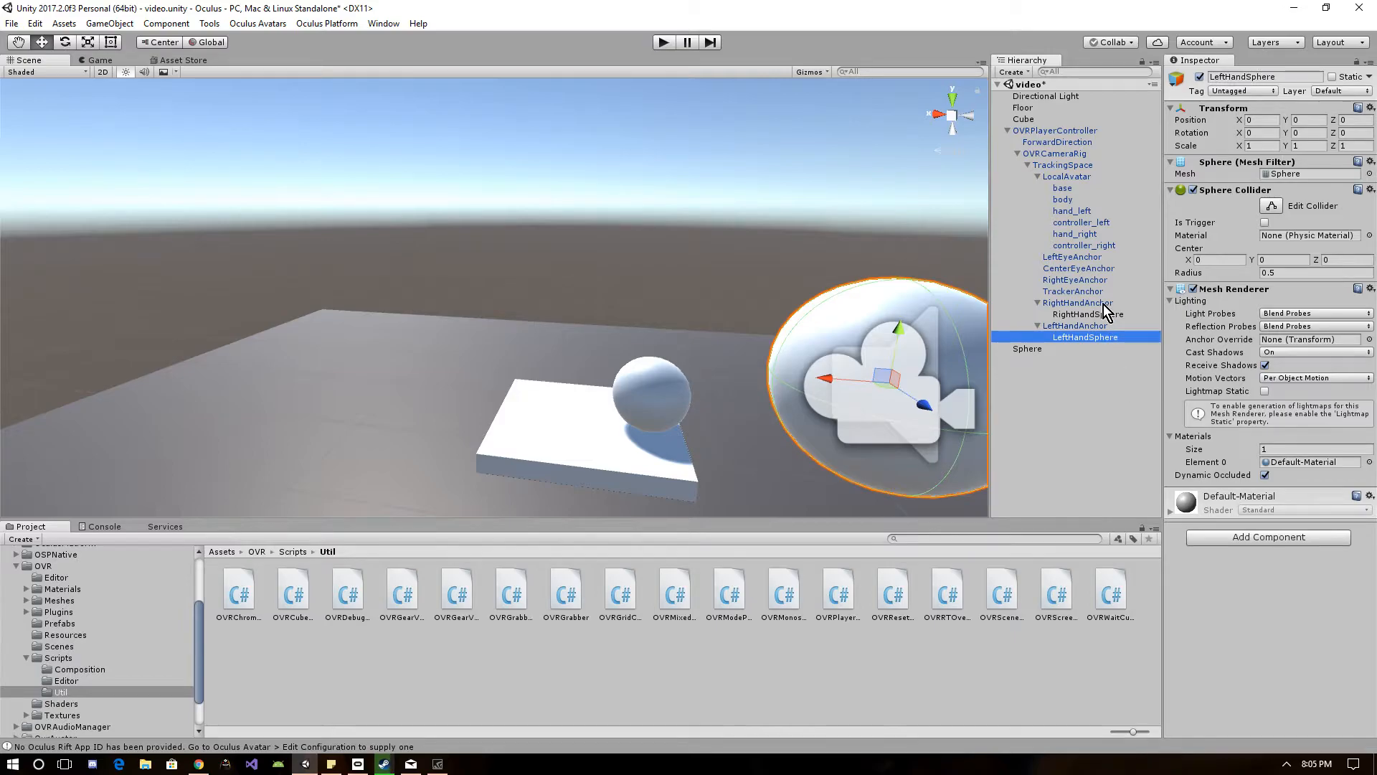
{"action": "left_click", "coordinate": [1087, 314]}
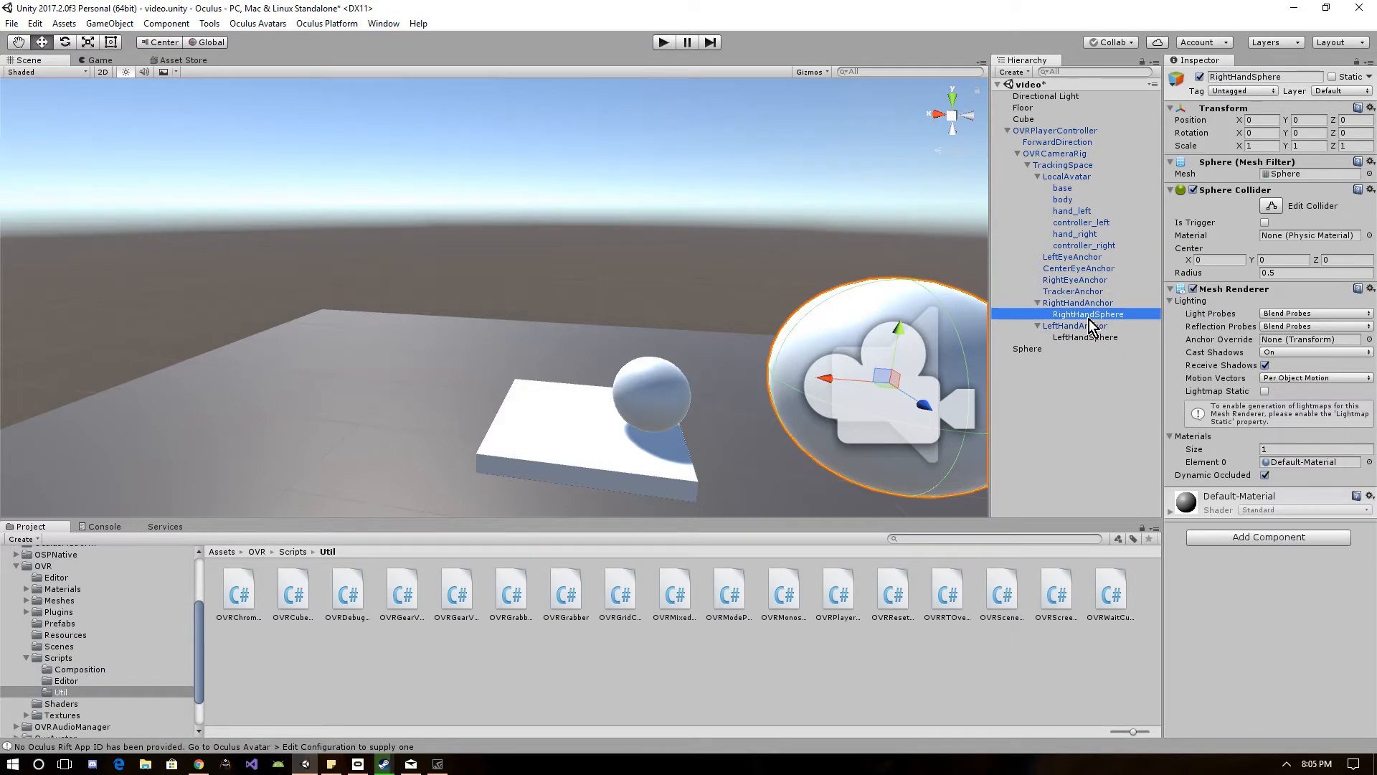
{"action": "left_click", "coordinate": [1075, 303]}
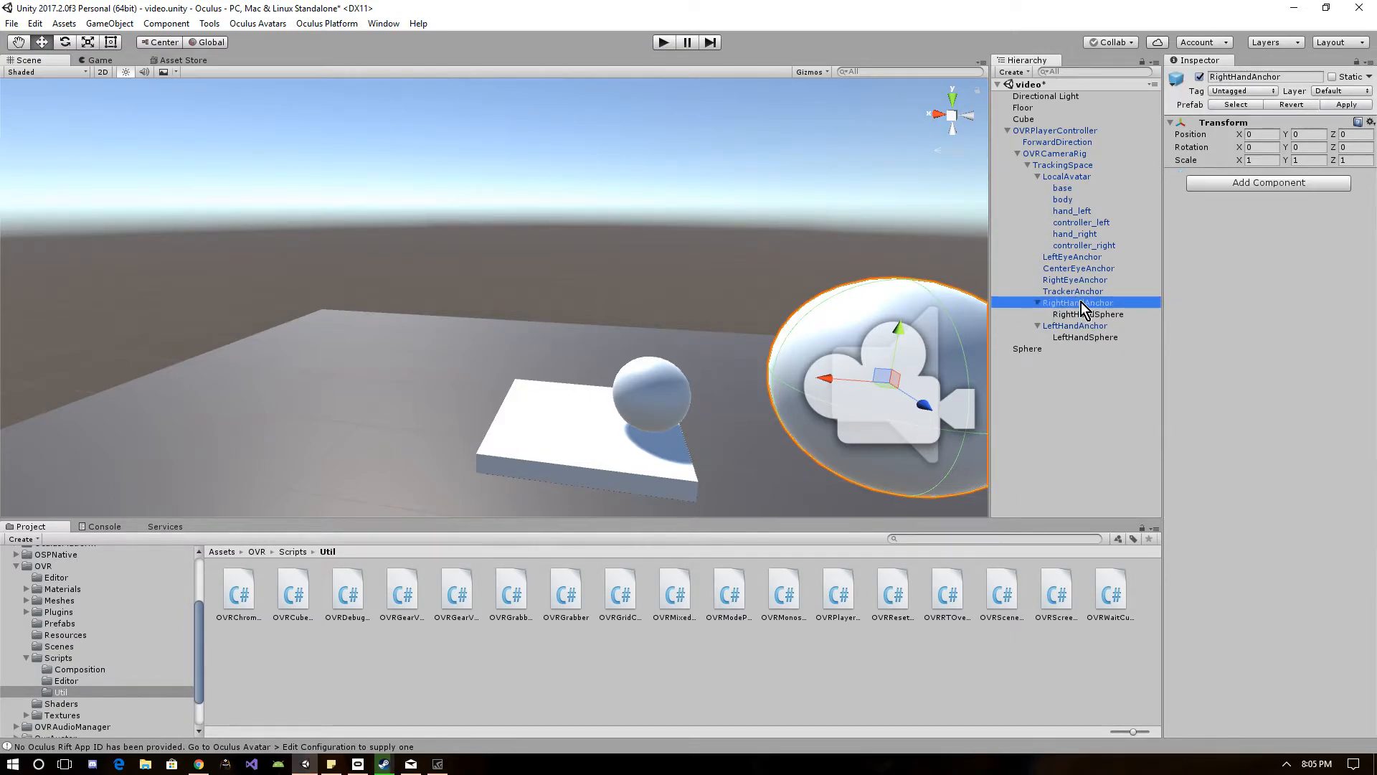
{"action": "mouse_move", "coordinate": [583, 593]}
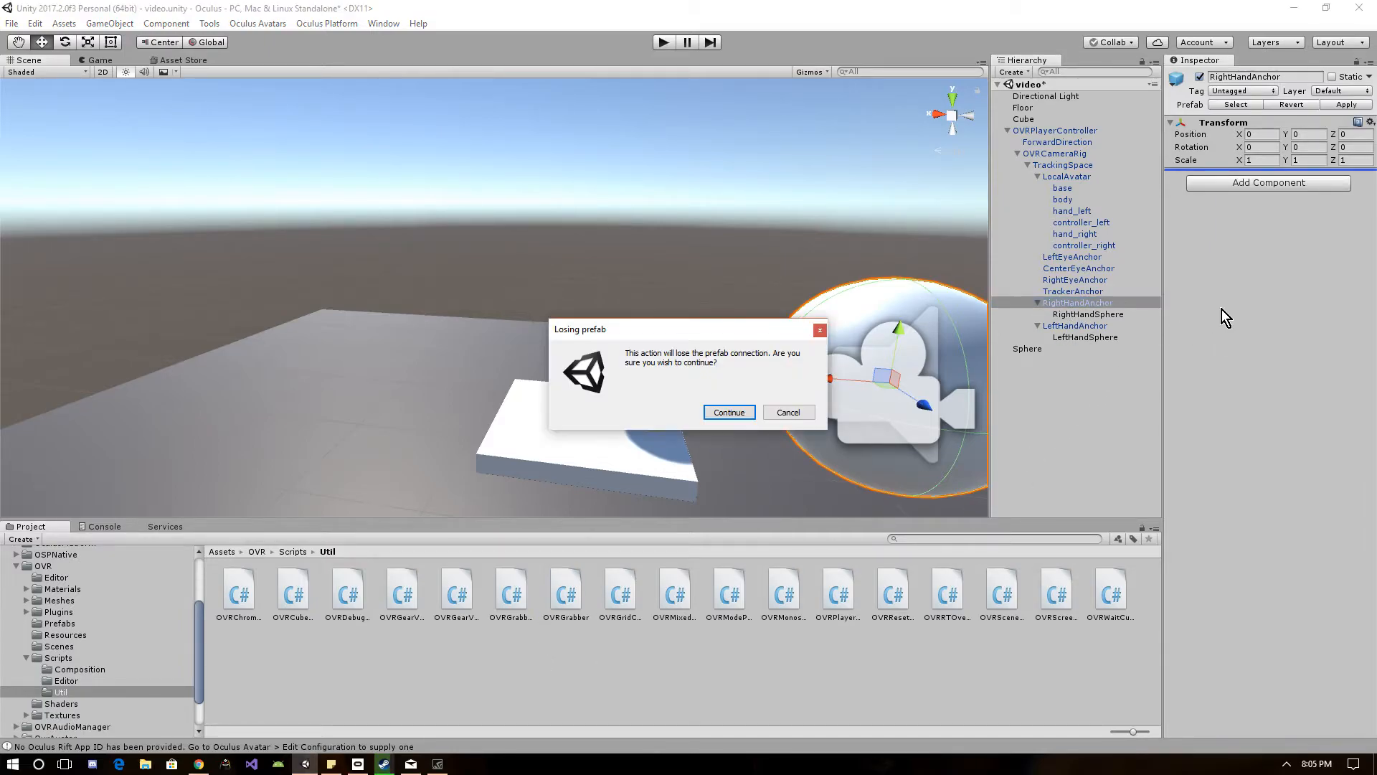
Add OVR Grabber with Rigidbody to both hand anchors, accepting the prefab-break warning
{"action": "left_click", "coordinate": [727, 412]}
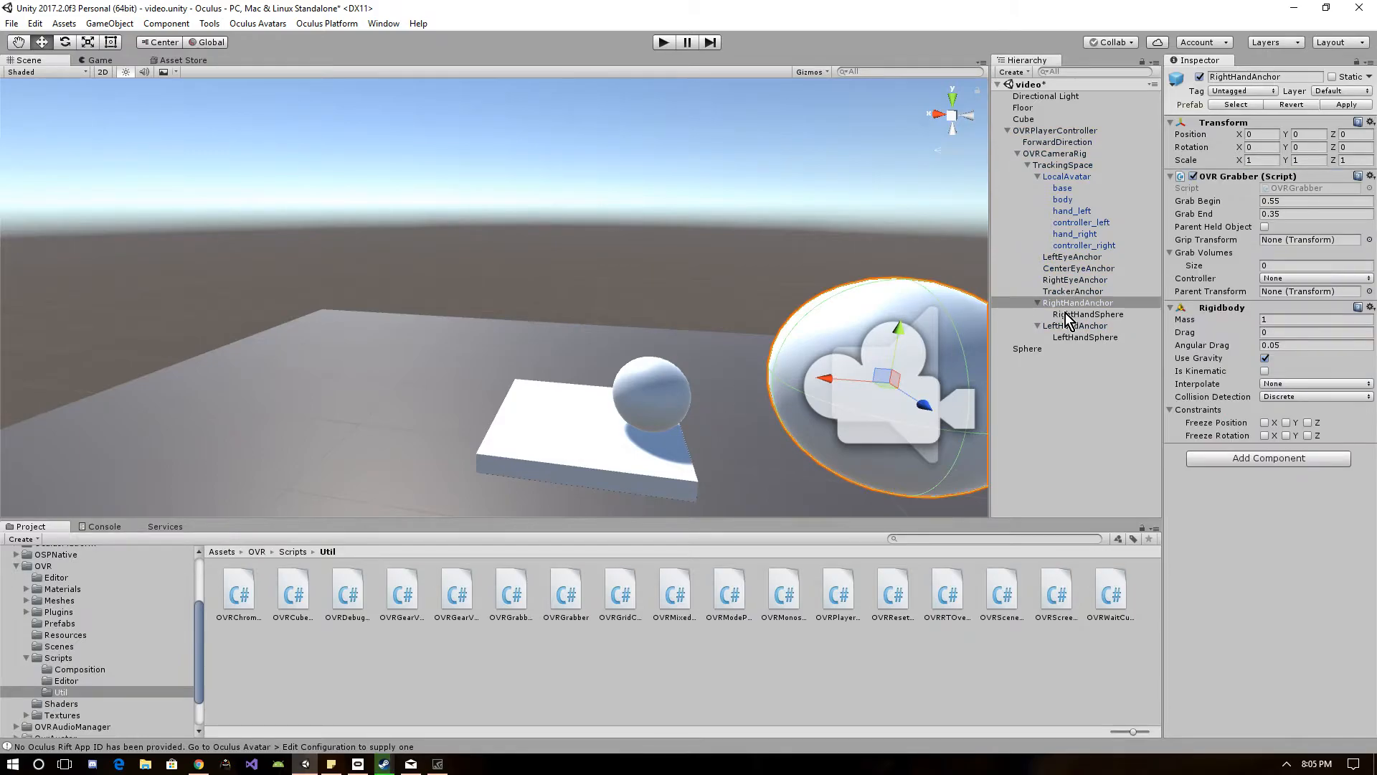
{"action": "left_click", "coordinate": [1073, 326]}
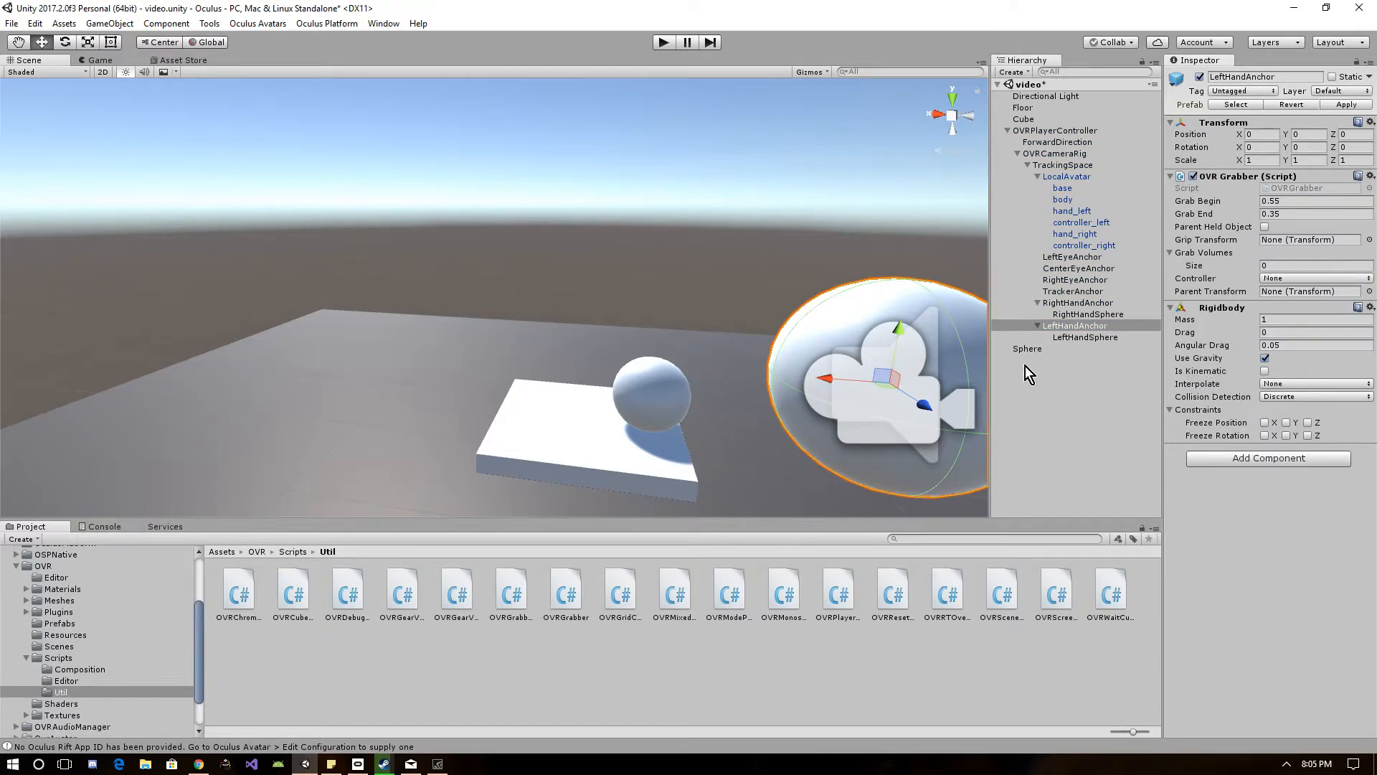
{"action": "mouse_move", "coordinate": [1095, 303]}
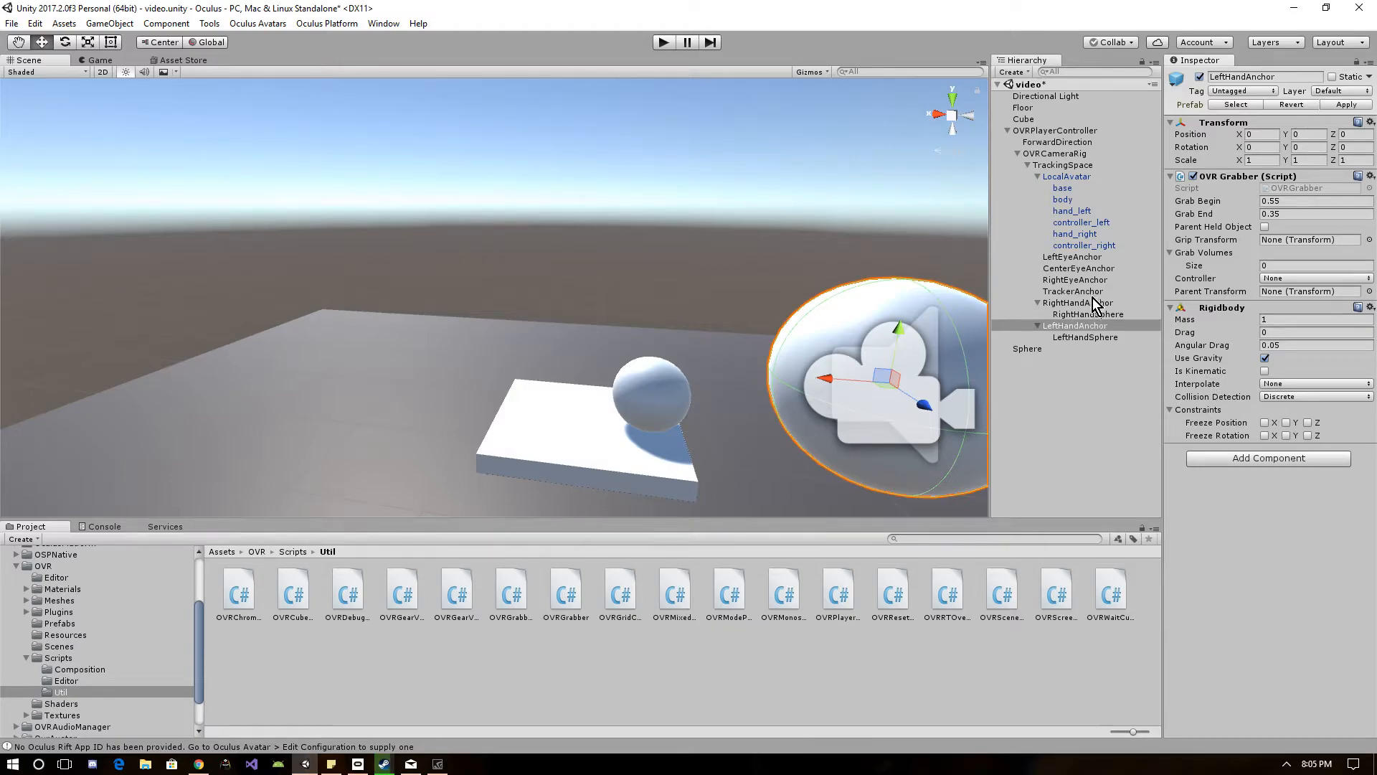
{"action": "left_click", "coordinate": [1085, 336]}
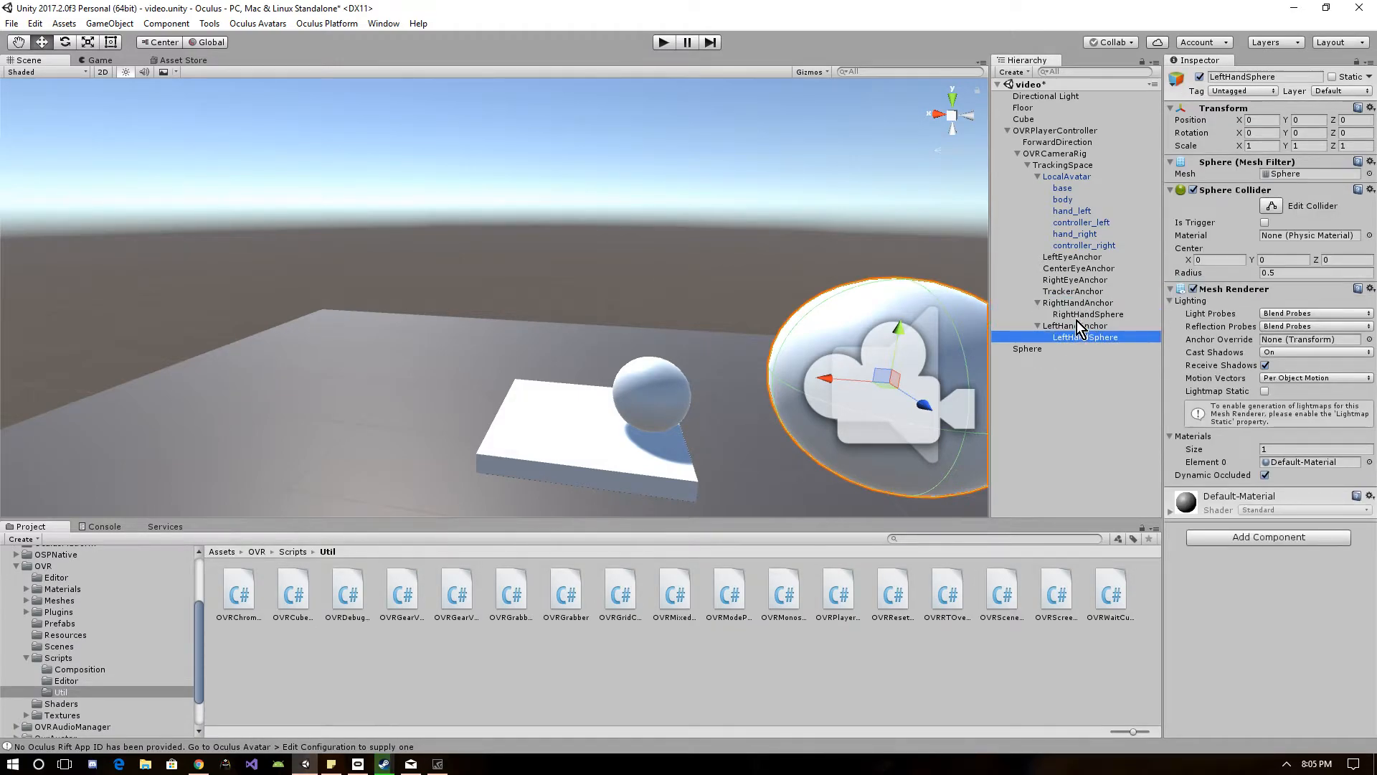
Scale RightHandSphere and LeftHandSphere down to 0.2
{"action": "left_click", "coordinate": [1088, 314]}
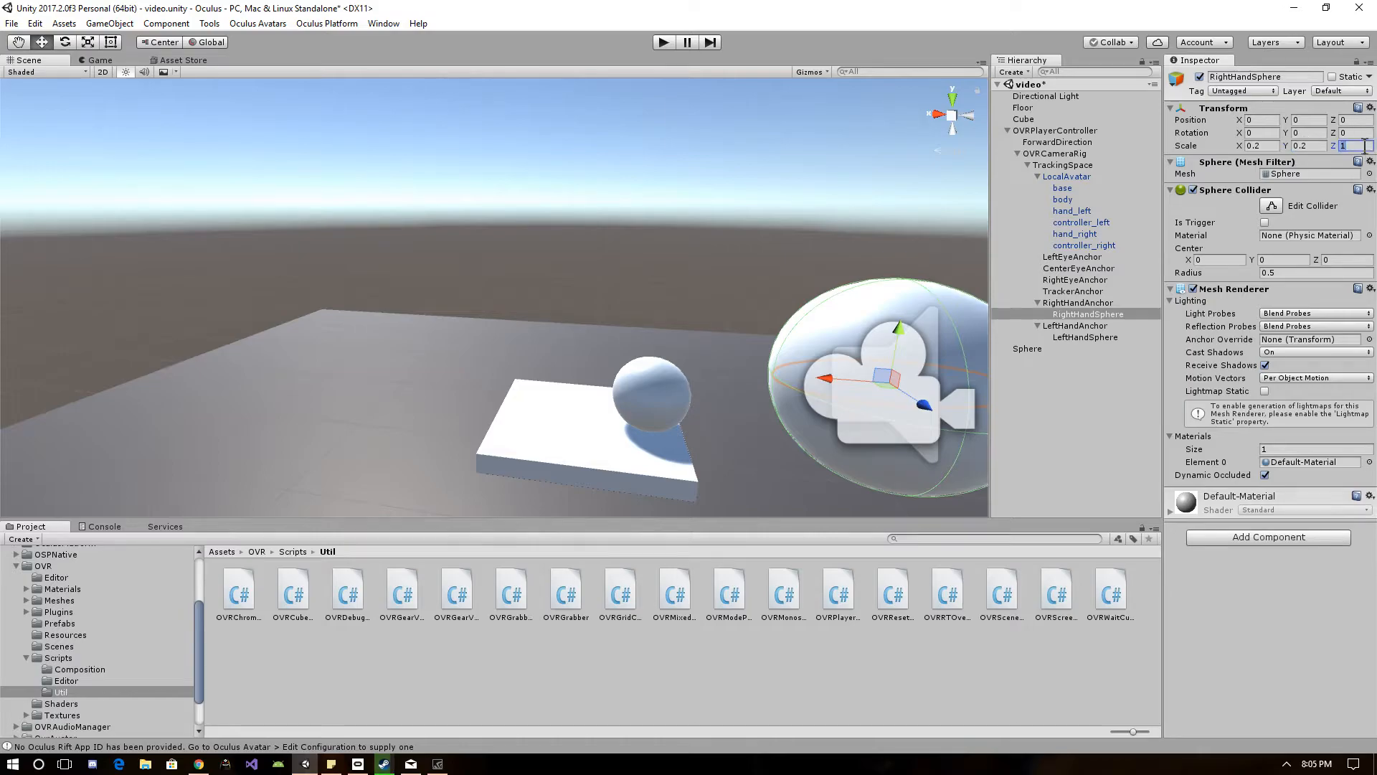
{"action": "left_click", "coordinate": [1084, 335]}
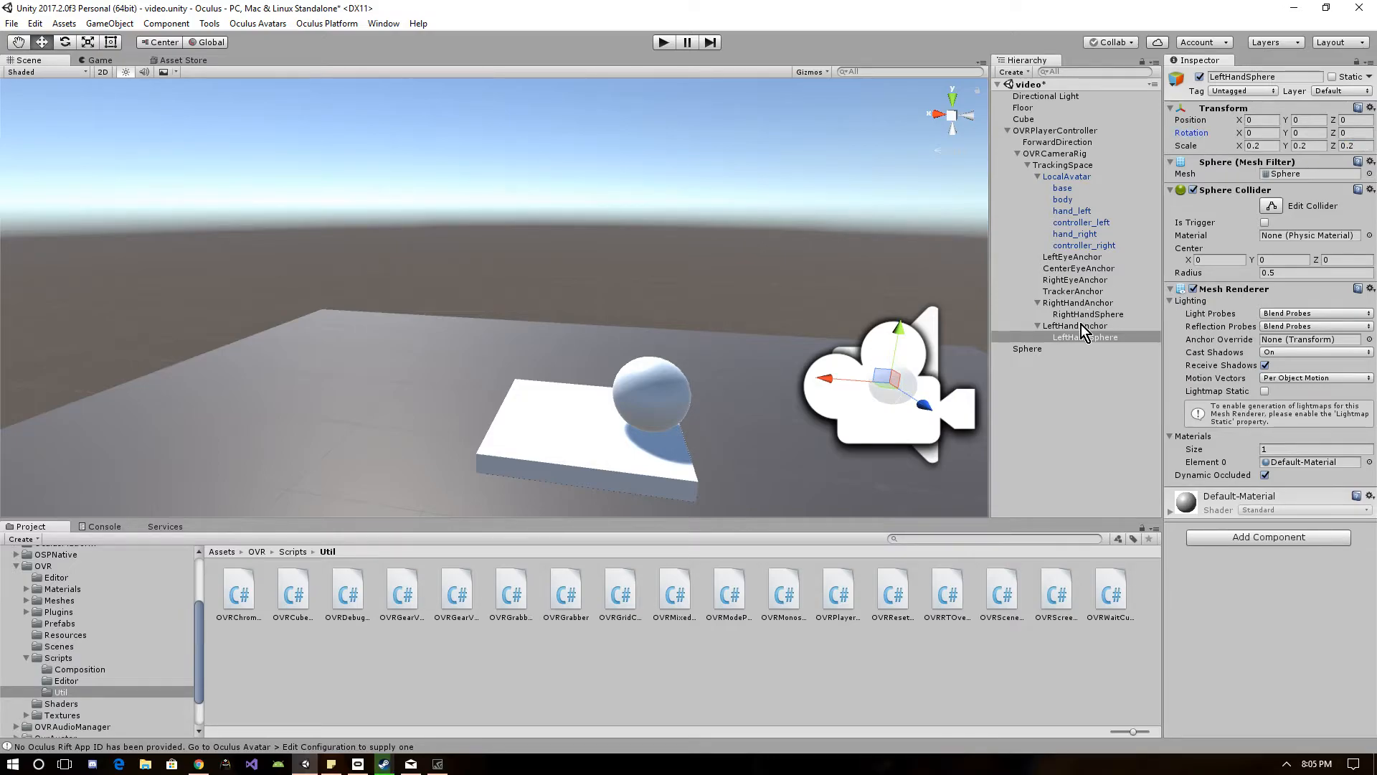
{"action": "left_click", "coordinate": [1088, 315]}
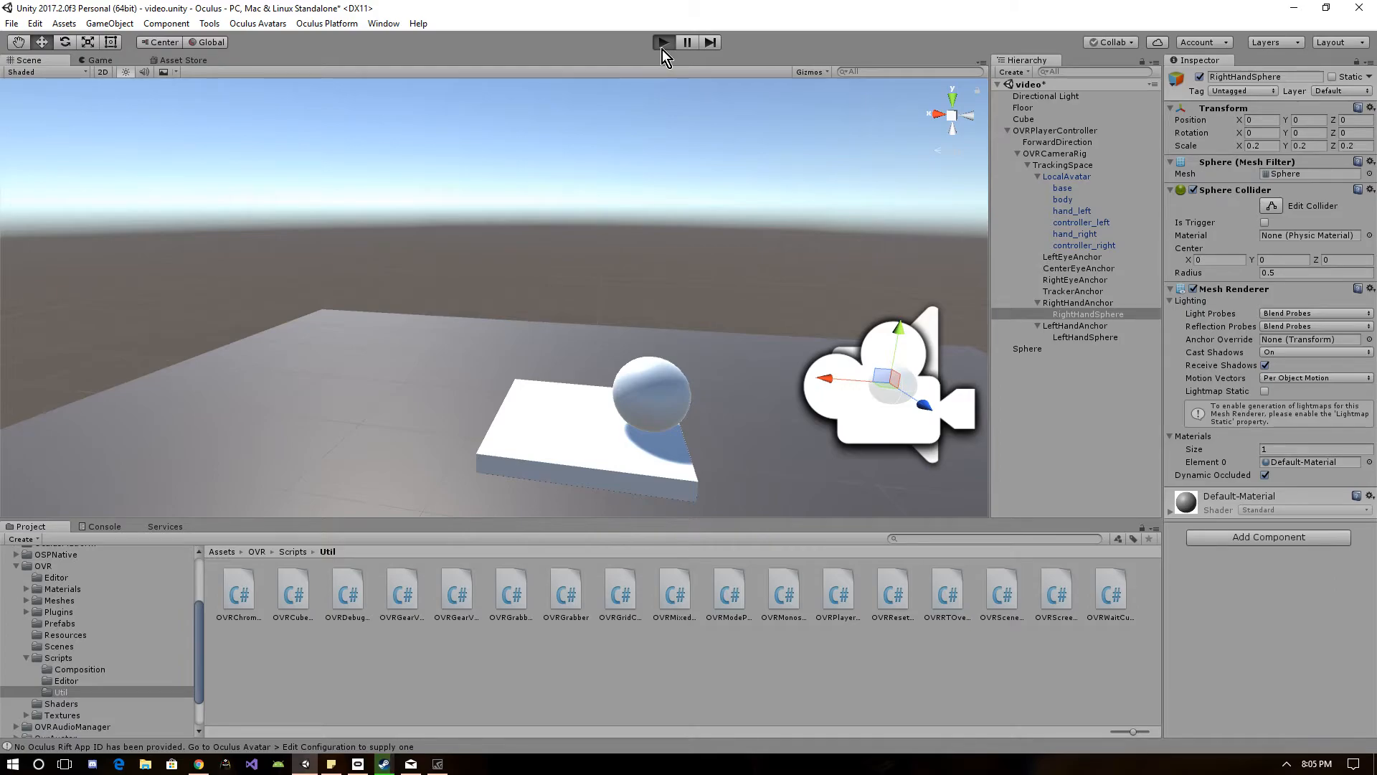
{"action": "left_click", "coordinate": [663, 42]}
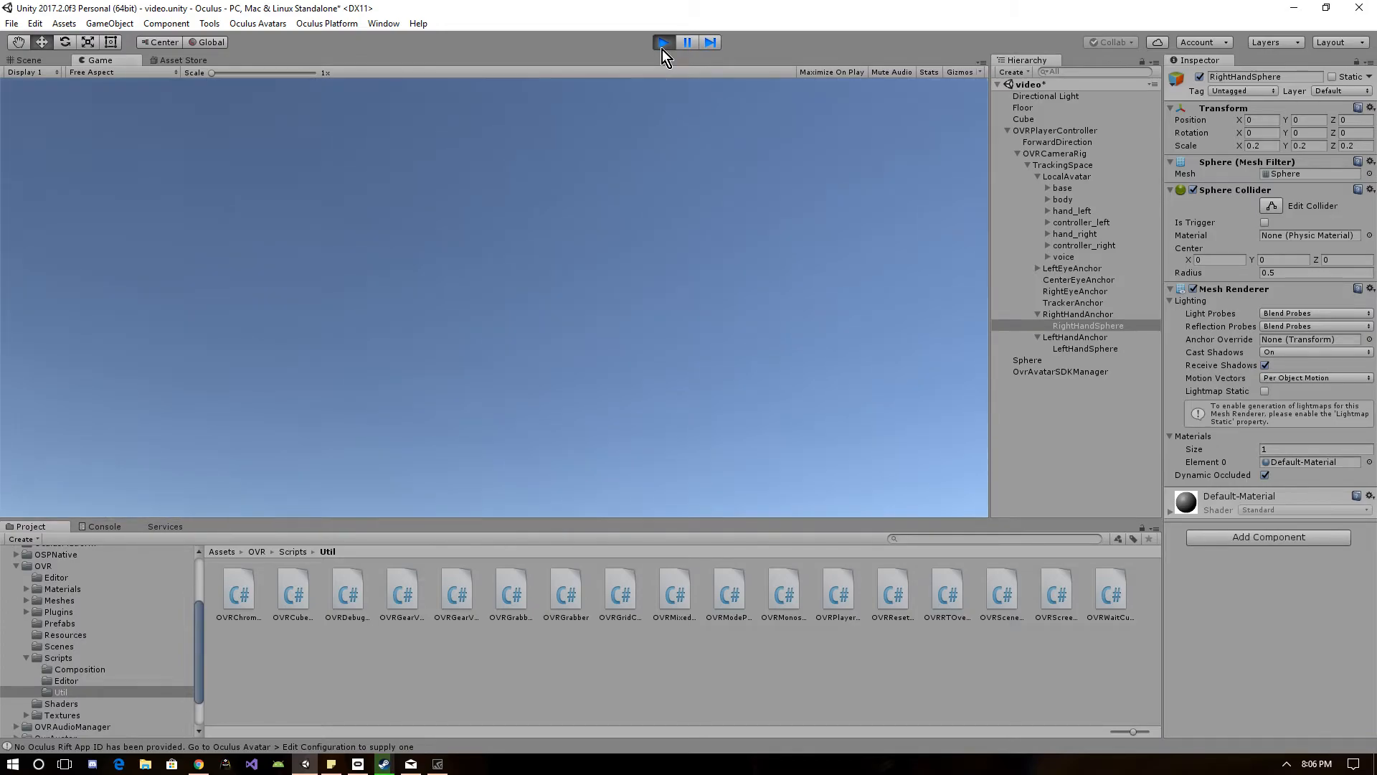
{"action": "left_click", "coordinate": [28, 60]}
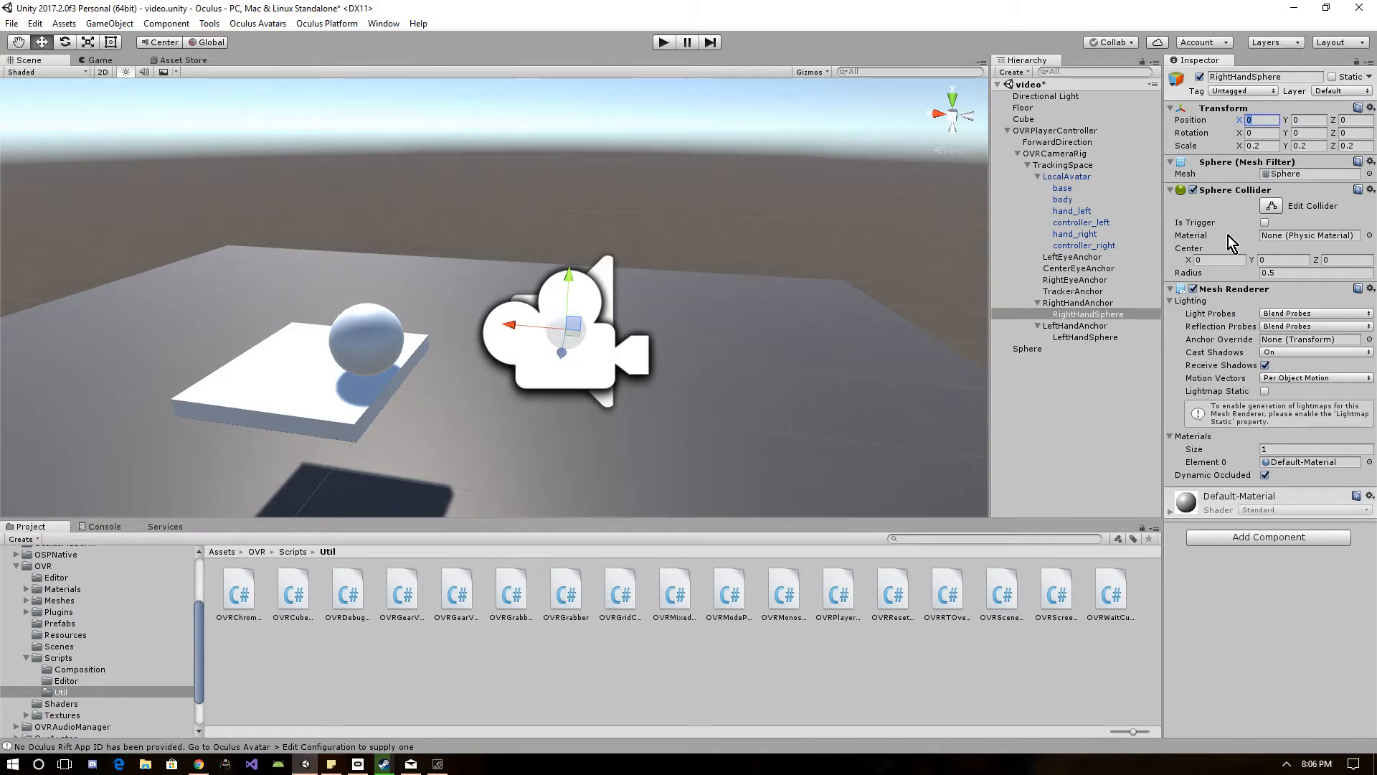
Assign RightHandSphere as the grab volume of RightHandAnchor's OVR Grabber
{"action": "left_click", "coordinate": [1076, 303]}
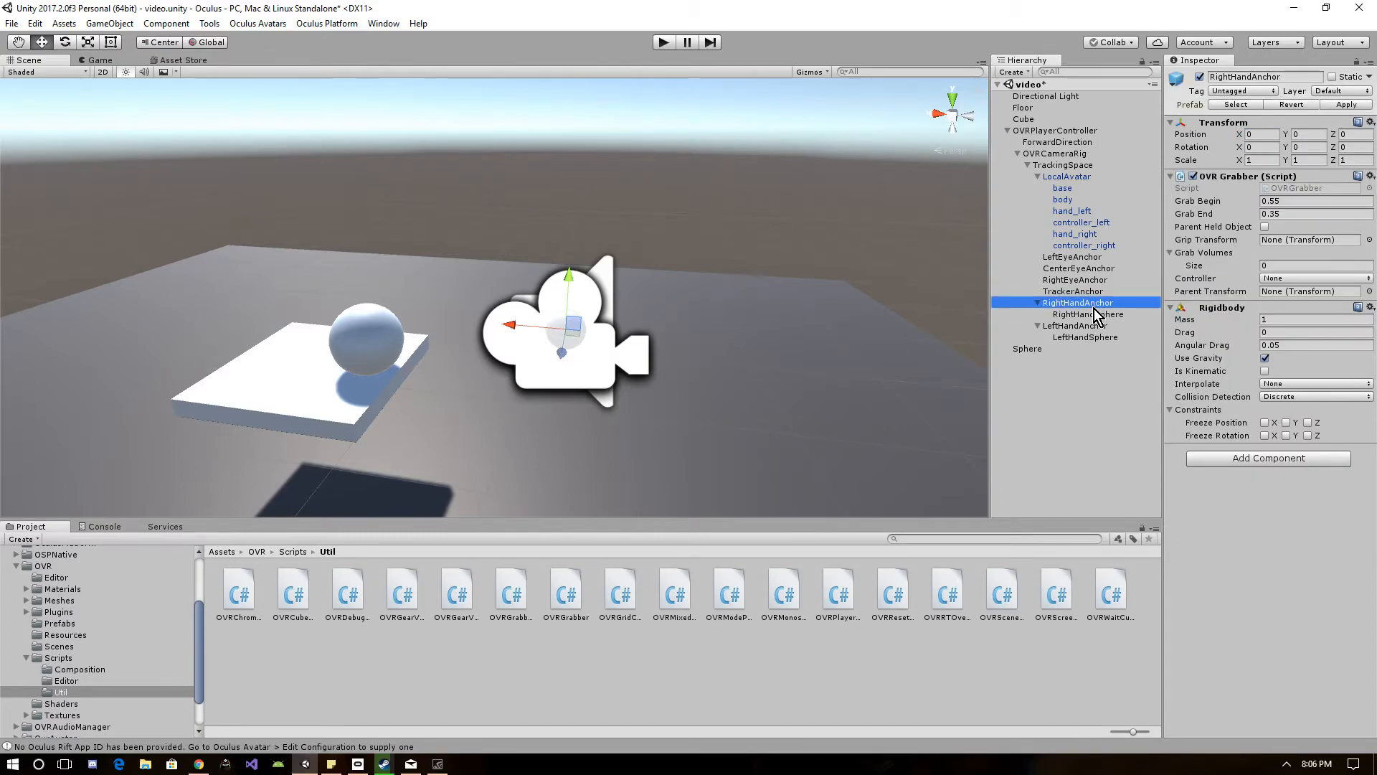
{"action": "mouse_move", "coordinate": [1286, 267]}
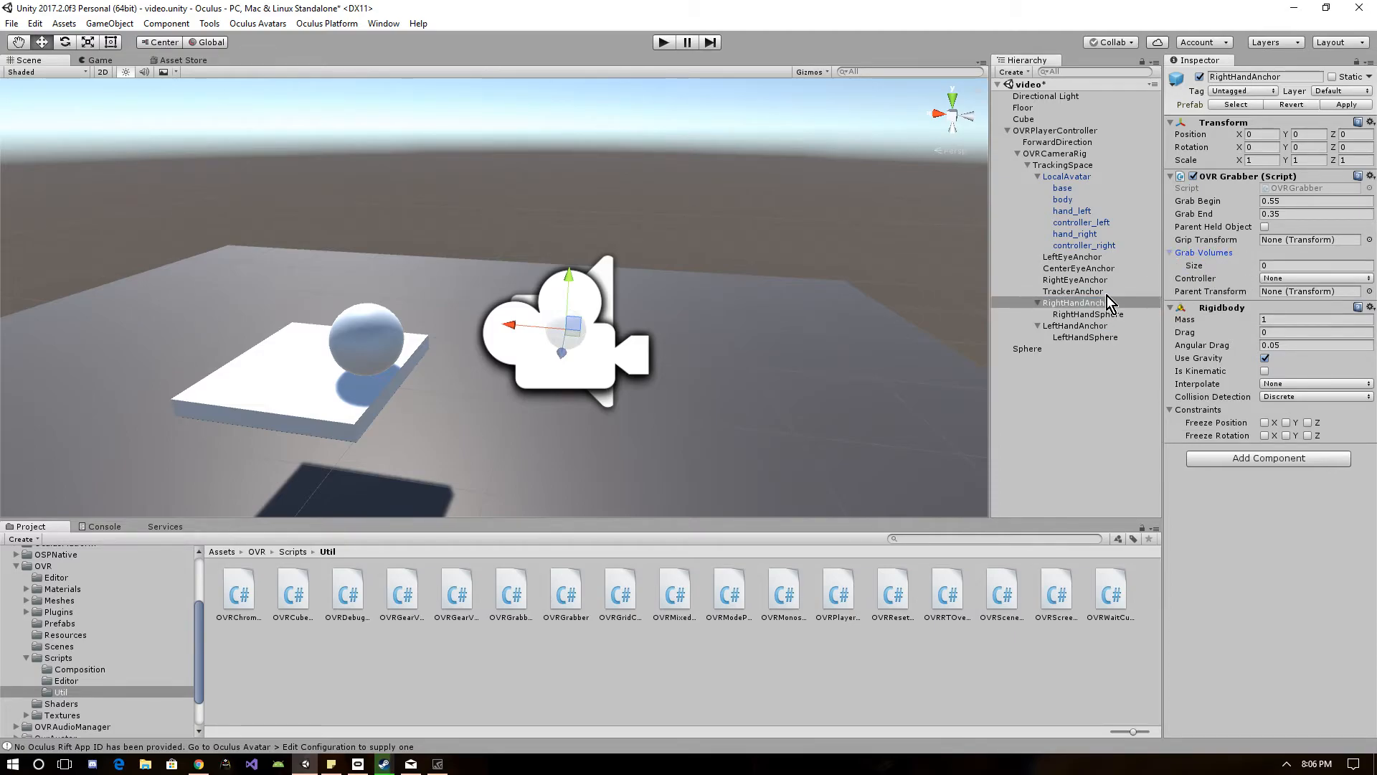
{"action": "left_click", "coordinate": [1316, 266]}
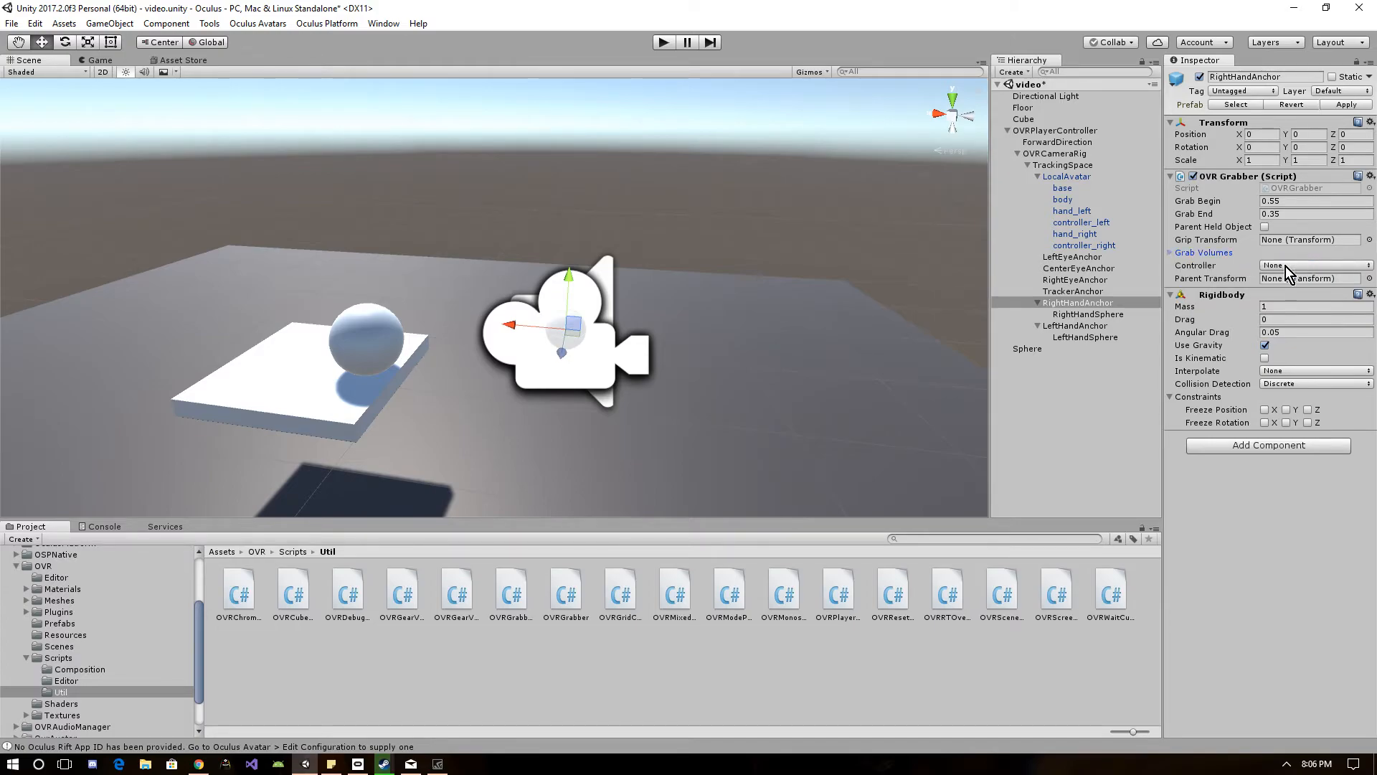
{"action": "left_click", "coordinate": [1169, 252]}
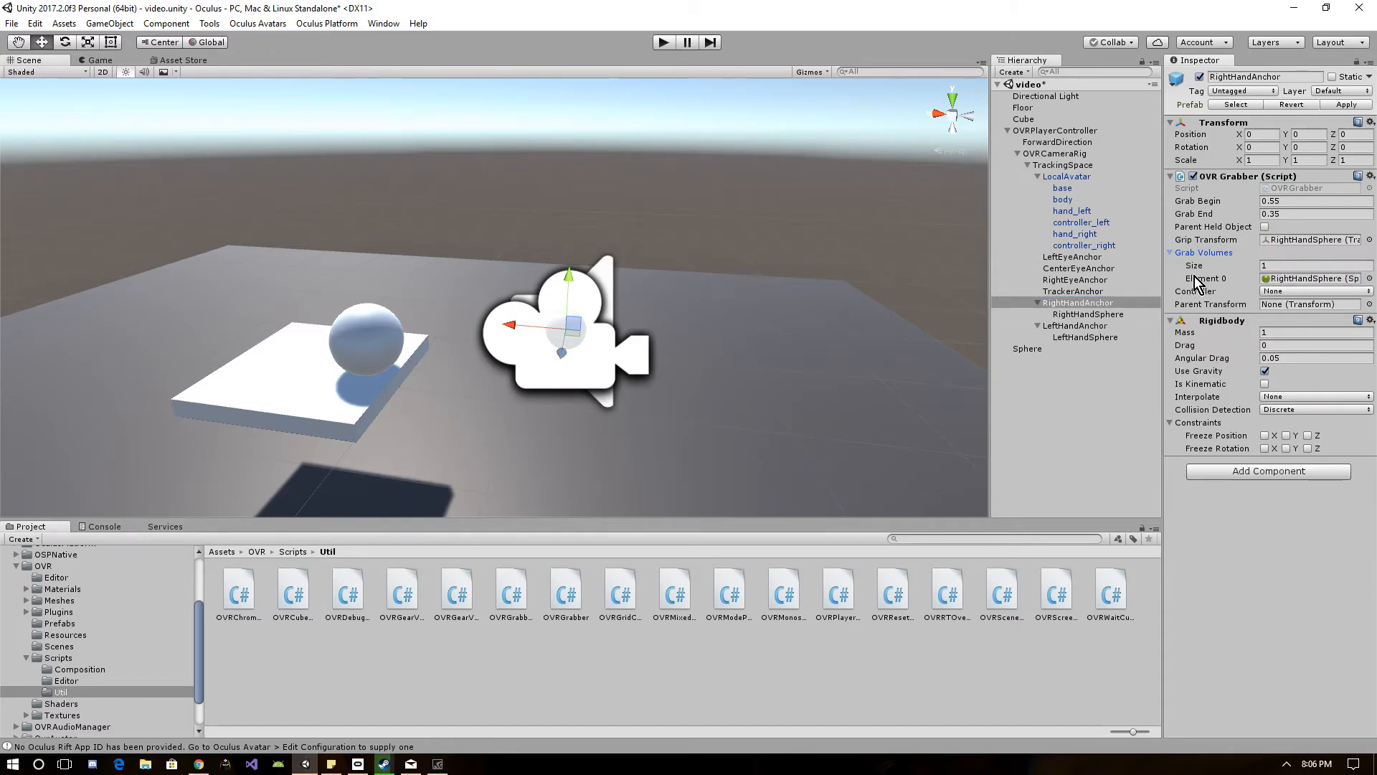
Set the right grabber's Controller to R Touch, then move on to LeftHandAnchor
{"action": "left_click", "coordinate": [1308, 291]}
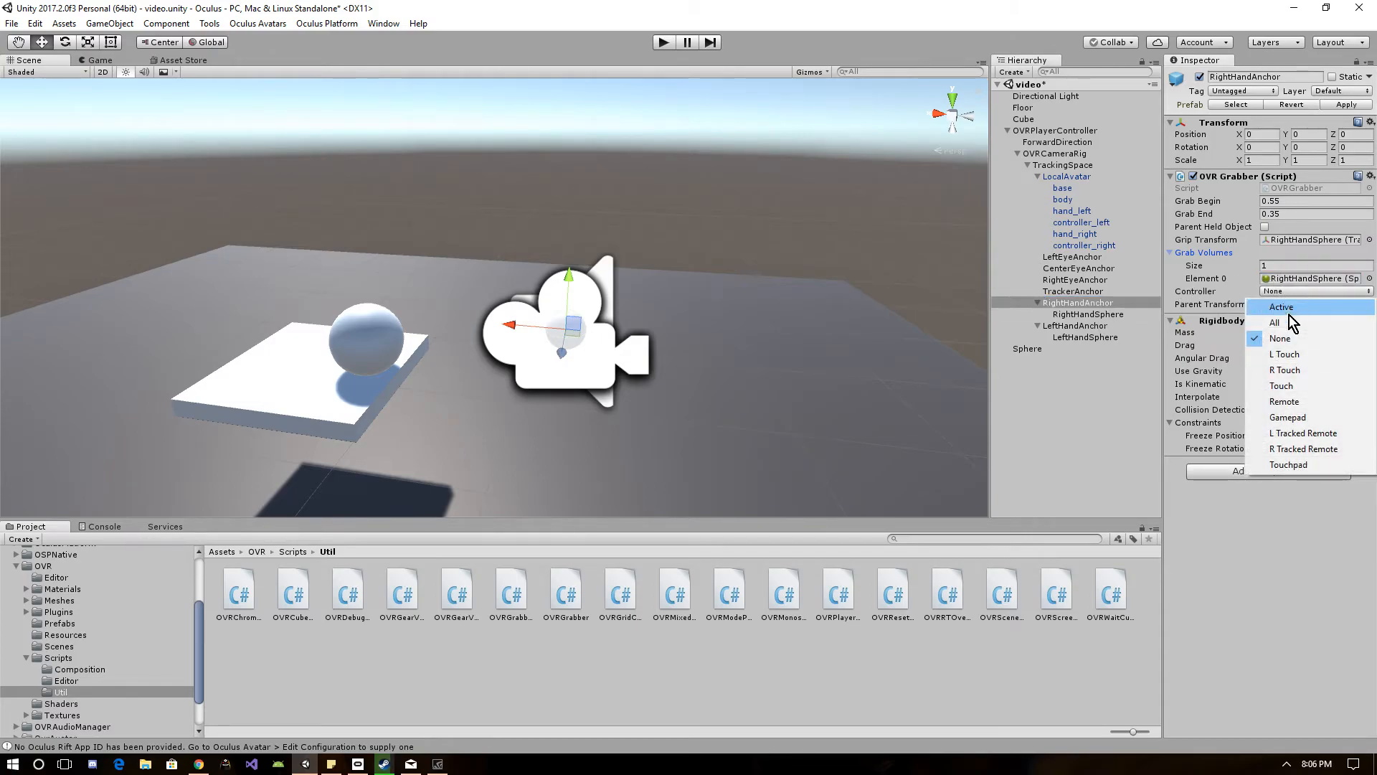
{"action": "mouse_move", "coordinate": [1286, 355]}
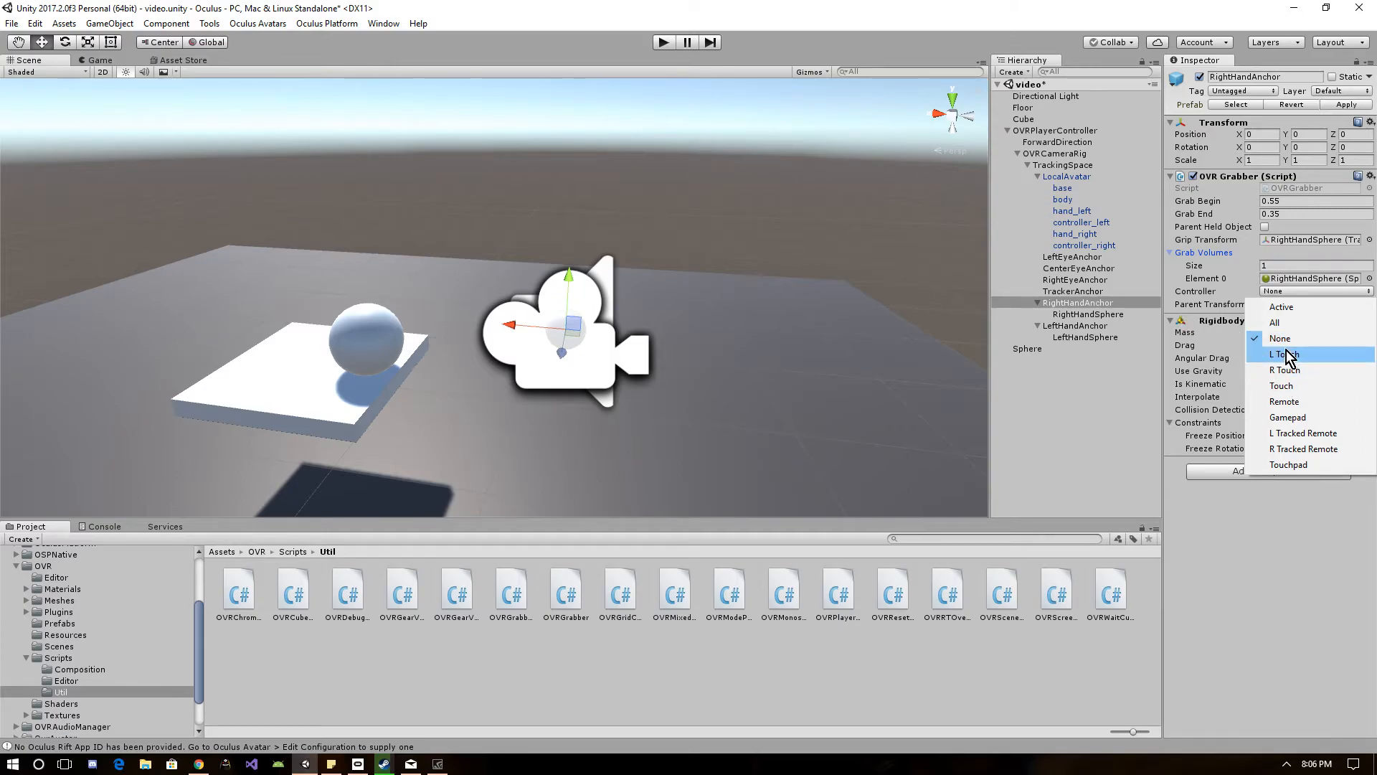
{"action": "left_click", "coordinate": [1285, 371]}
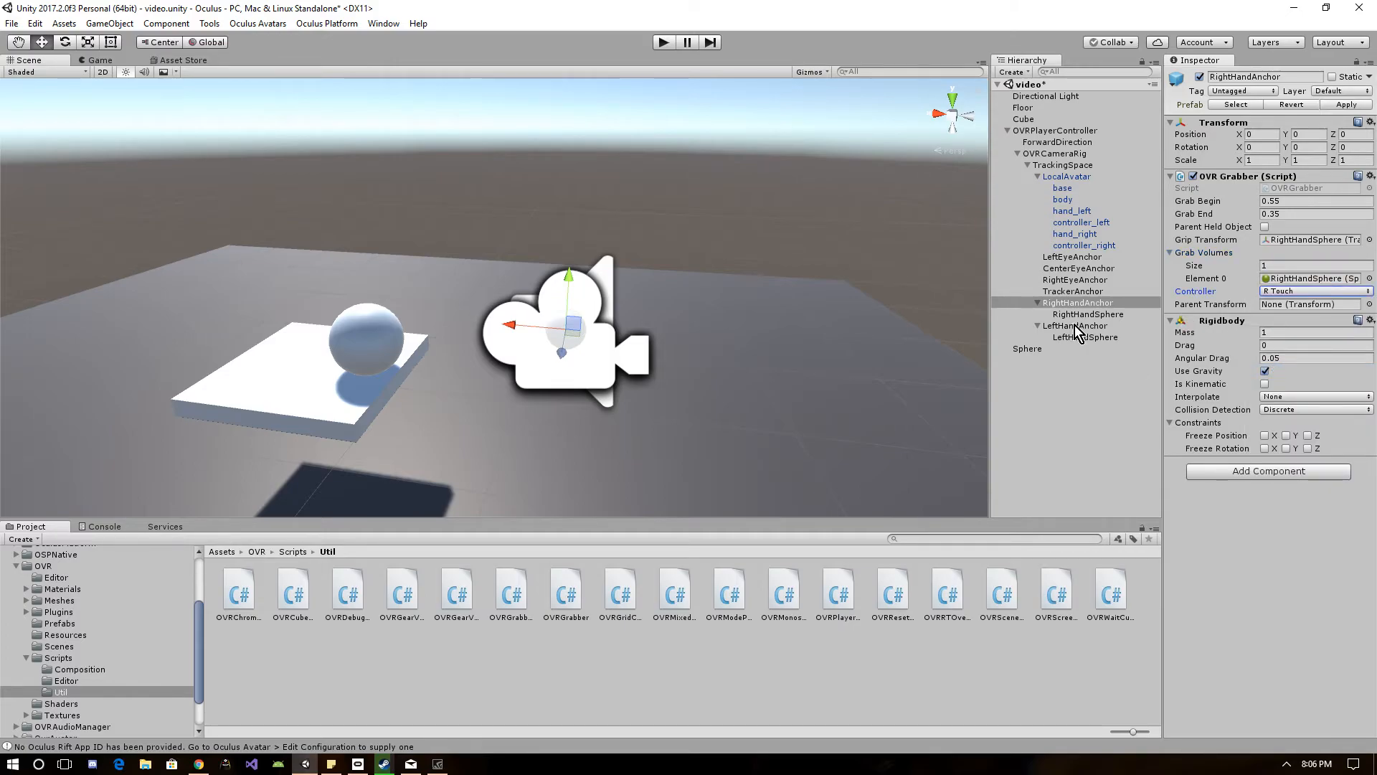
{"action": "left_click", "coordinate": [1075, 325]}
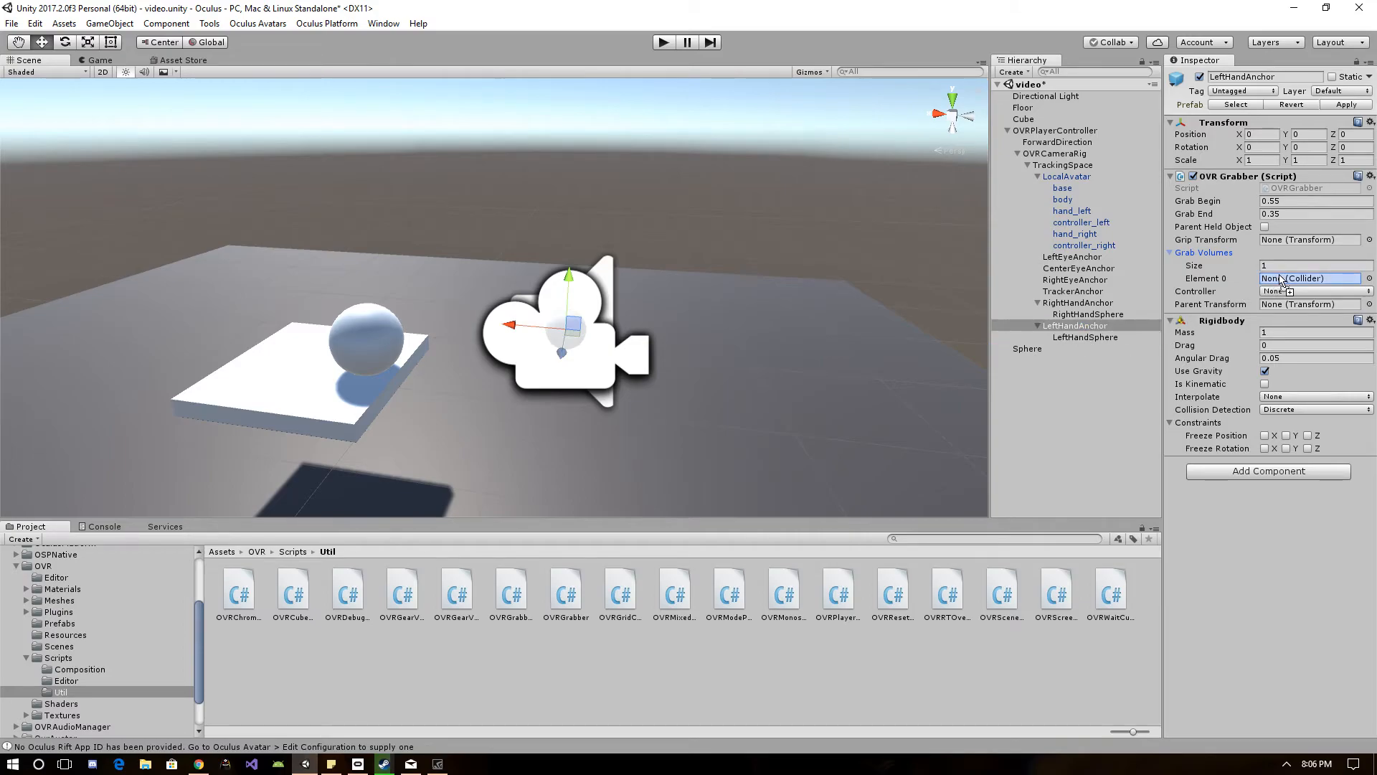
Give LeftHandAnchor's grabber LeftHandSphere as grab volume and grip transform, with a kinematic rigidbody without gravity
{"action": "left_click", "coordinate": [1309, 278]}
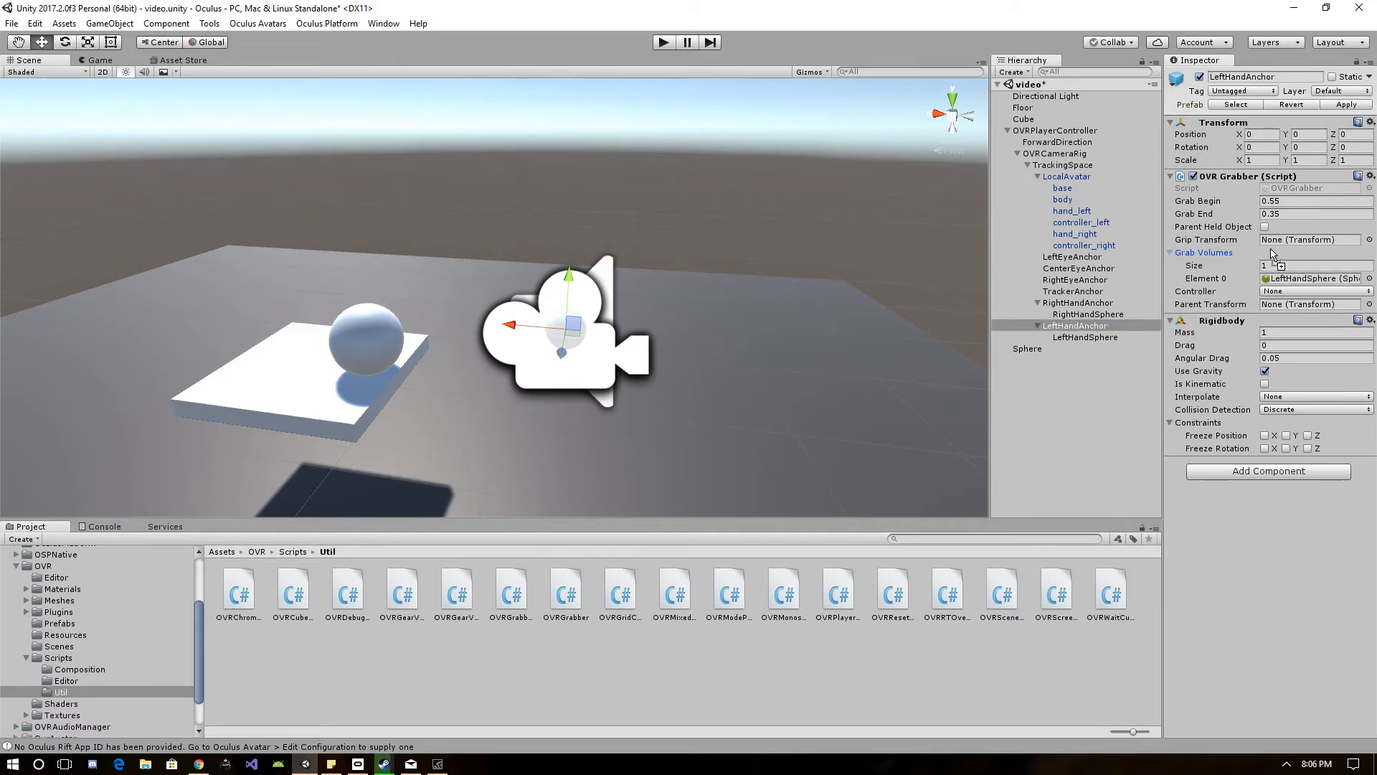
{"action": "left_click", "coordinate": [1309, 239]}
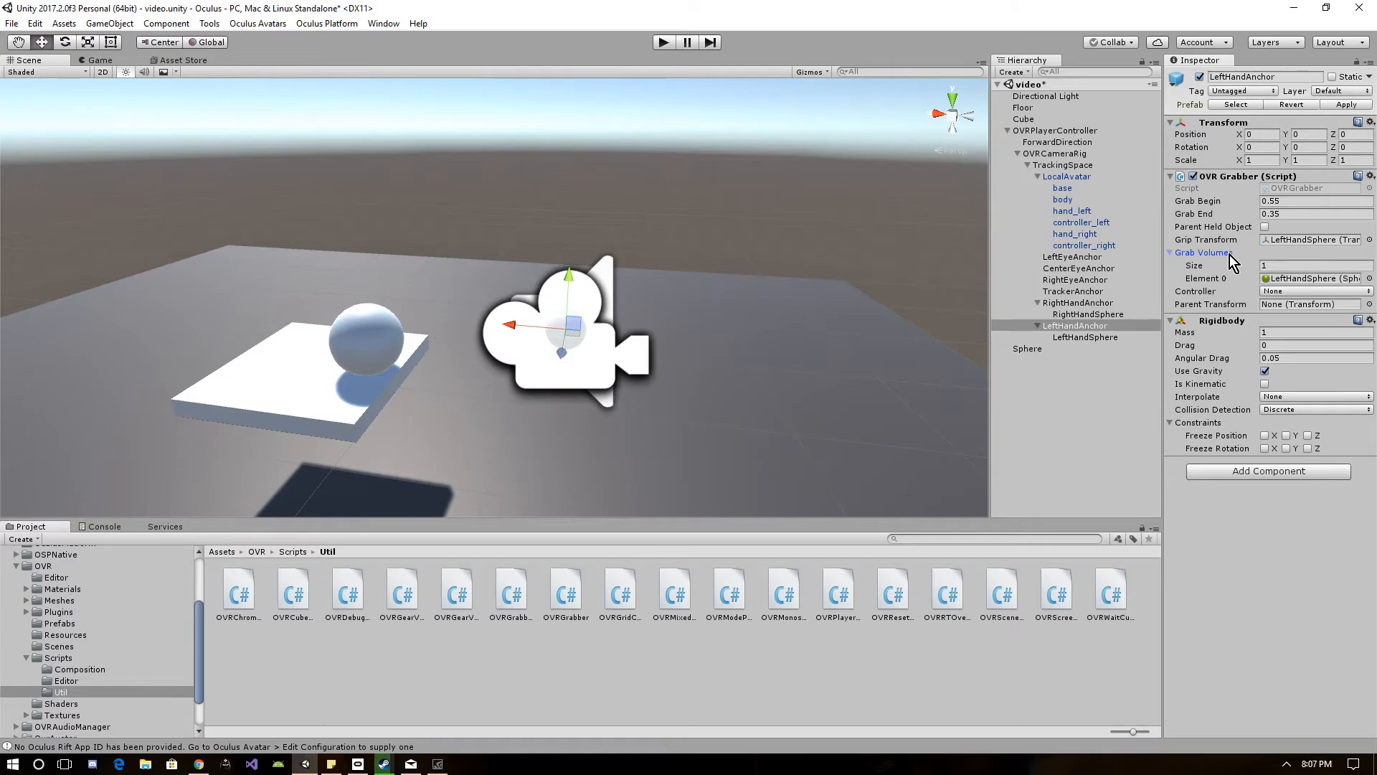
{"action": "mouse_move", "coordinate": [1081, 311]}
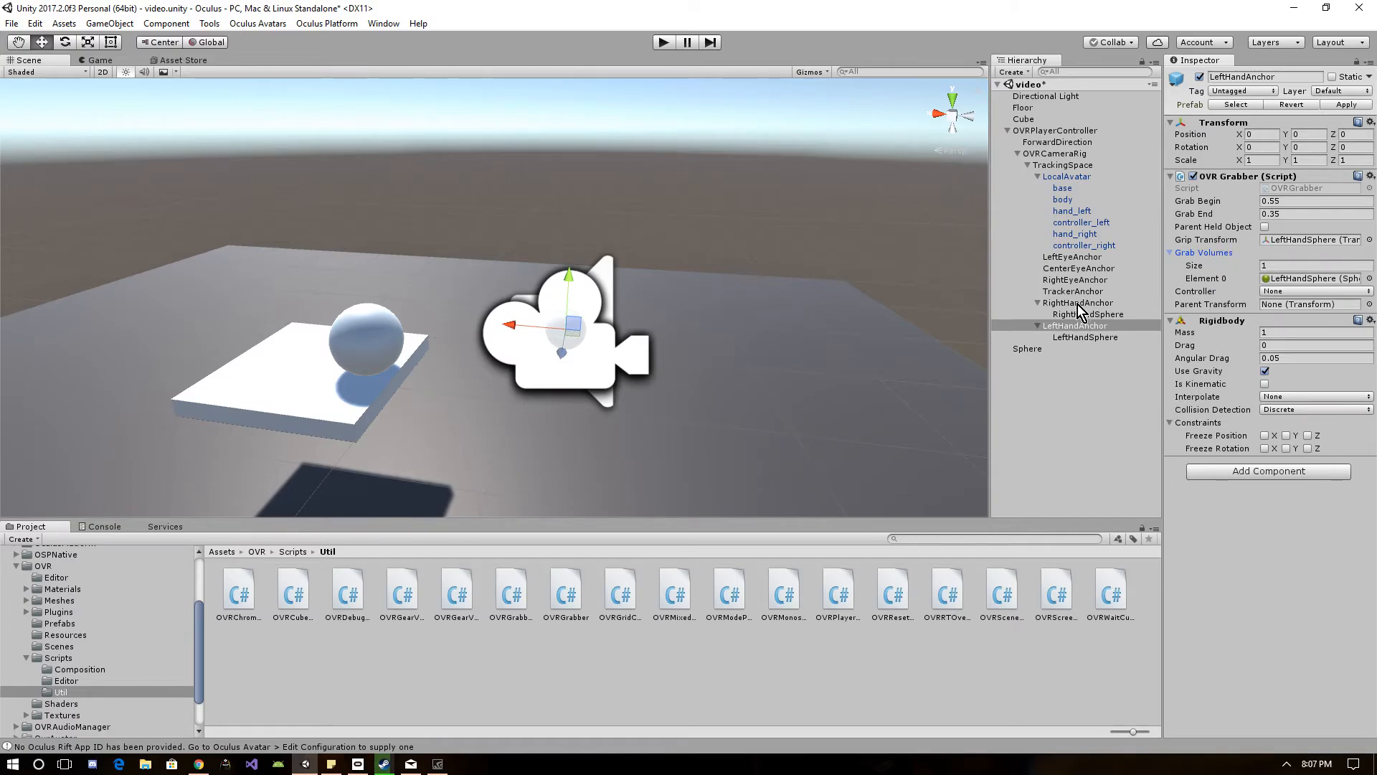
{"action": "left_click", "coordinate": [1265, 371]}
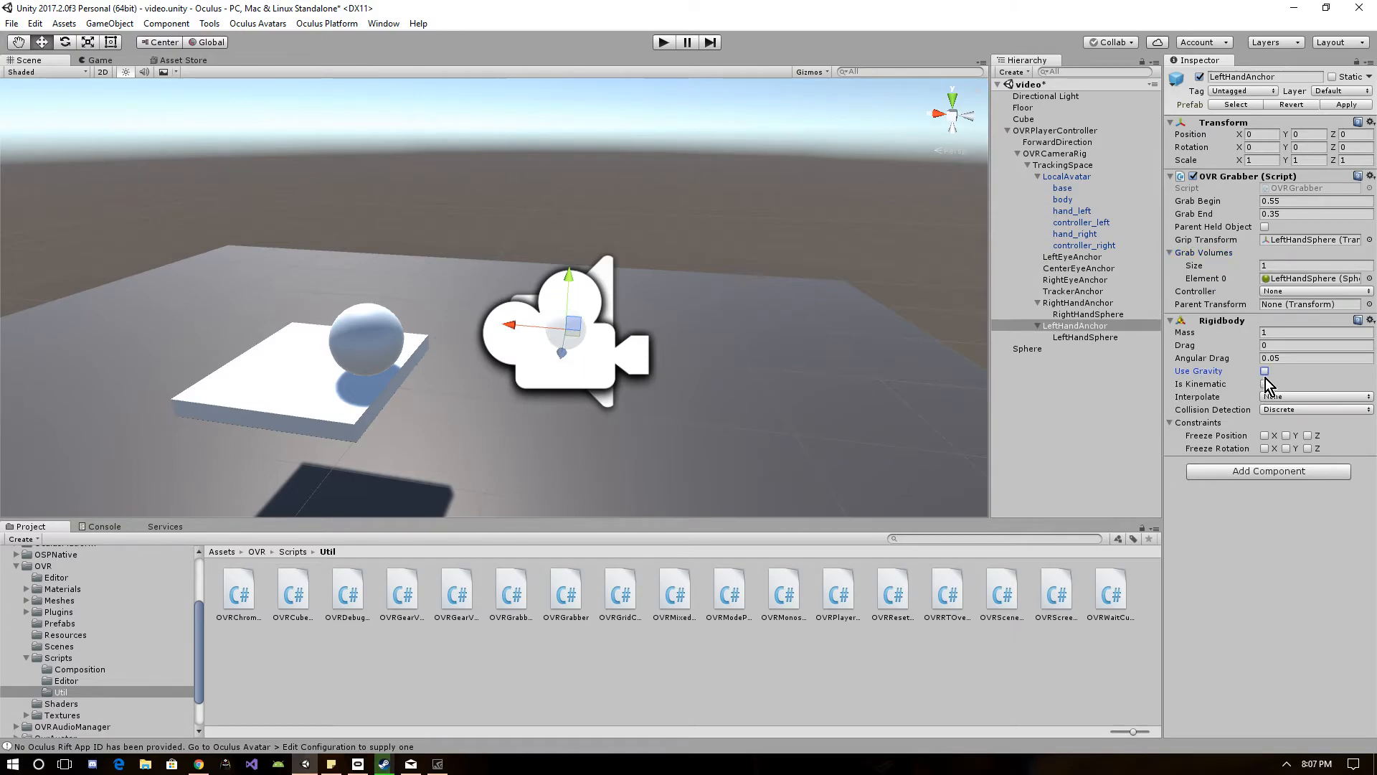
{"action": "left_click", "coordinate": [1265, 384]}
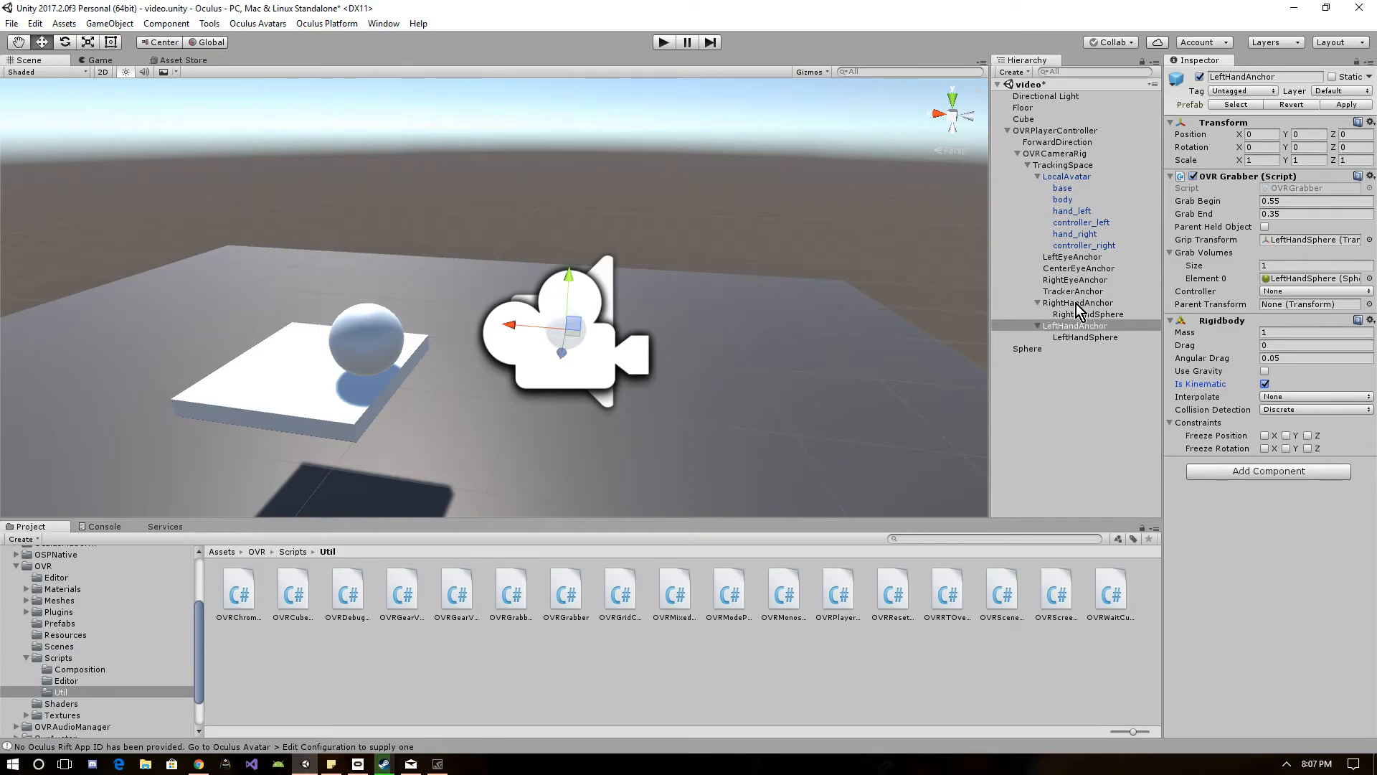
Turn off gravity on RightHandAnchor's rigidbody as well
{"action": "left_click", "coordinate": [1077, 303]}
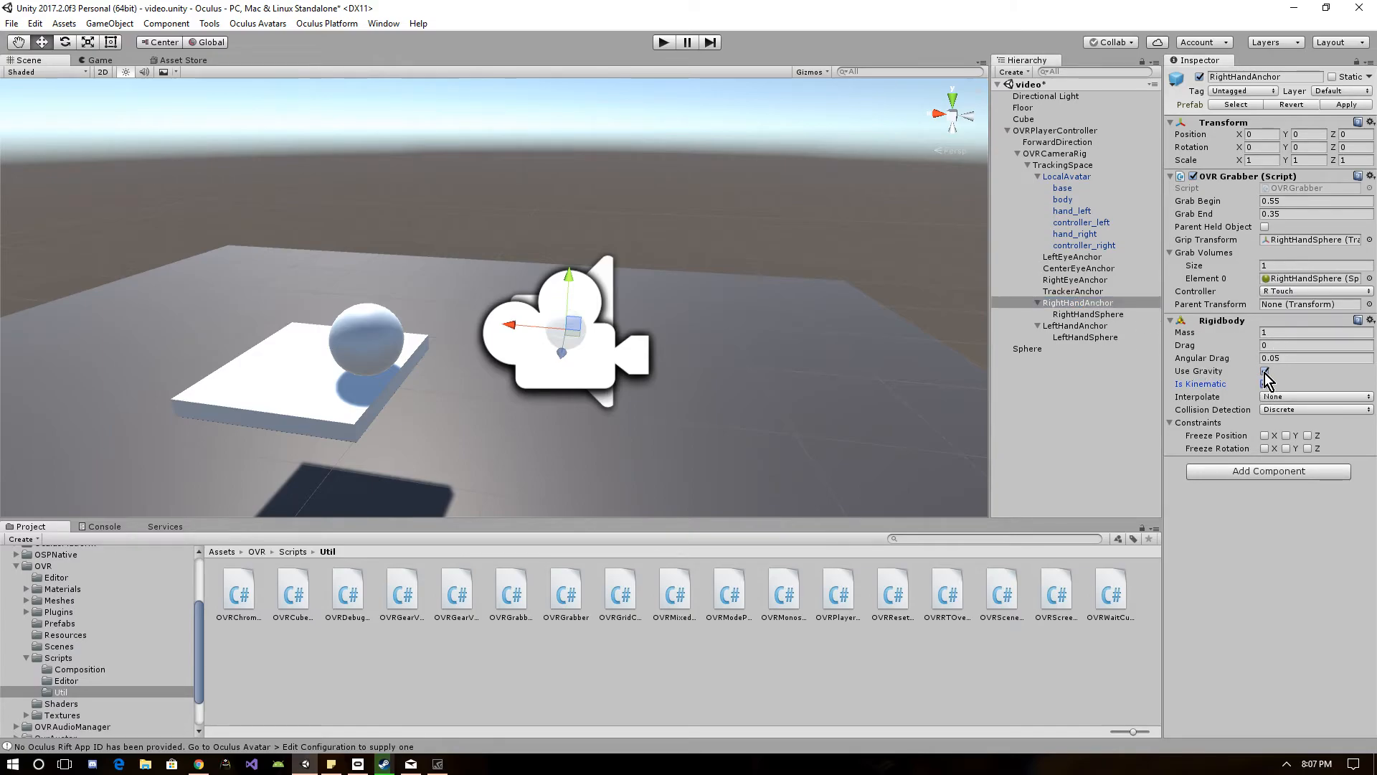
{"action": "left_click", "coordinate": [1266, 385]}
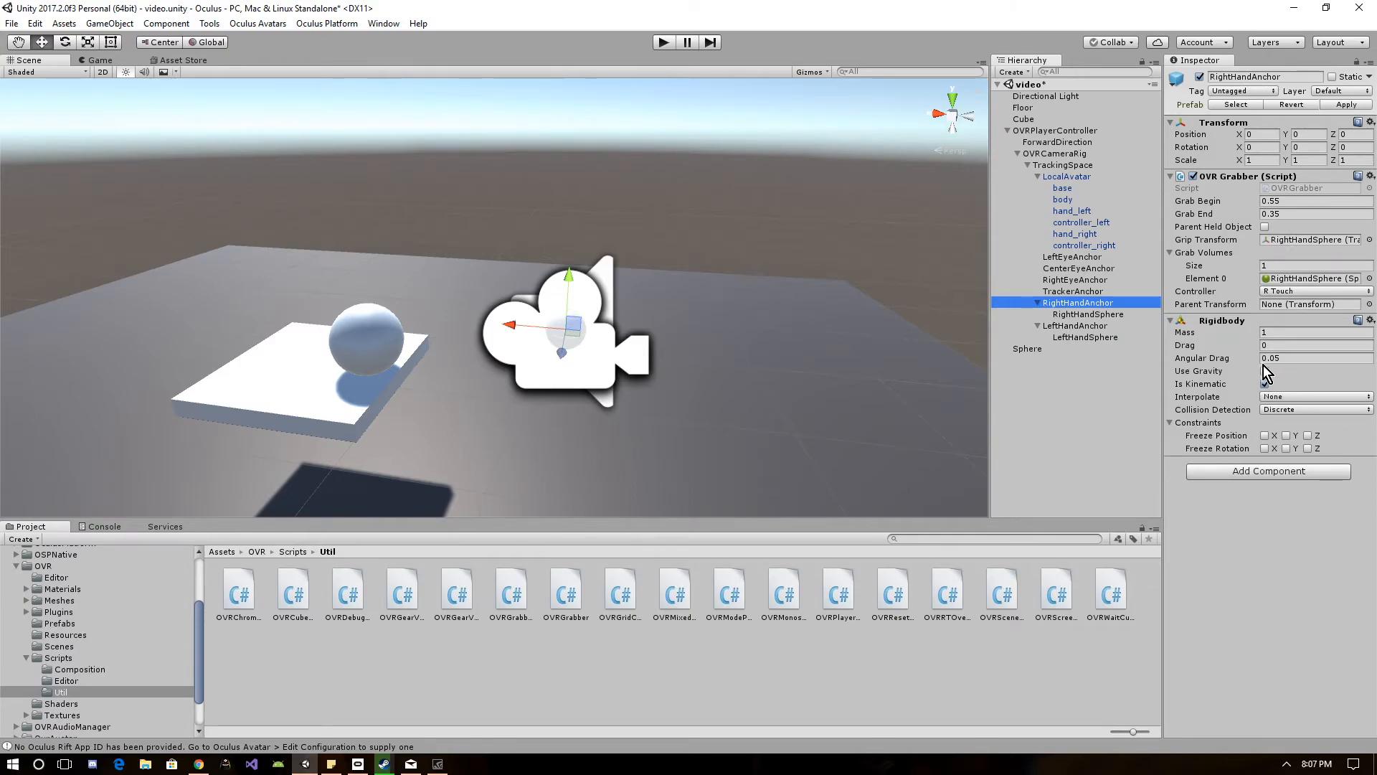
{"action": "left_click", "coordinate": [1086, 314]}
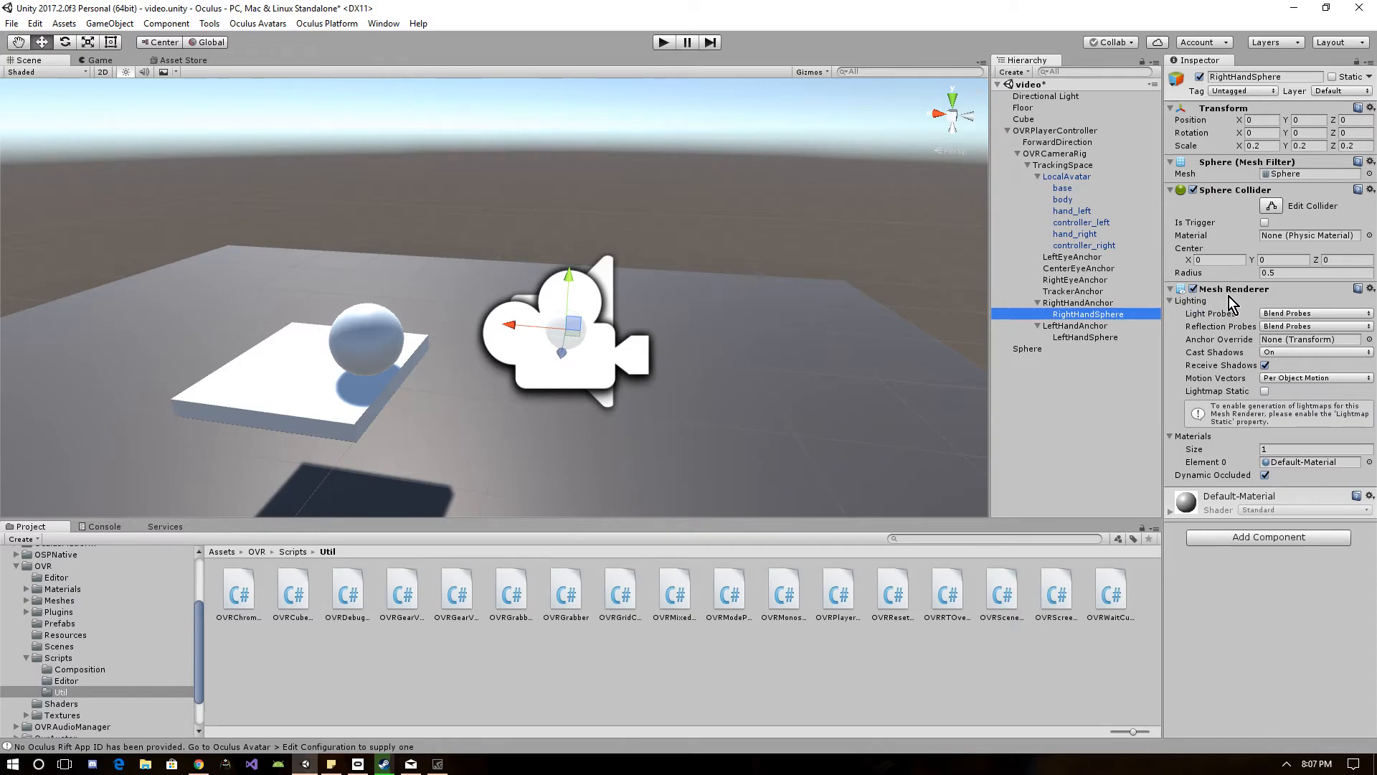
{"action": "mouse_move", "coordinate": [1213, 314]}
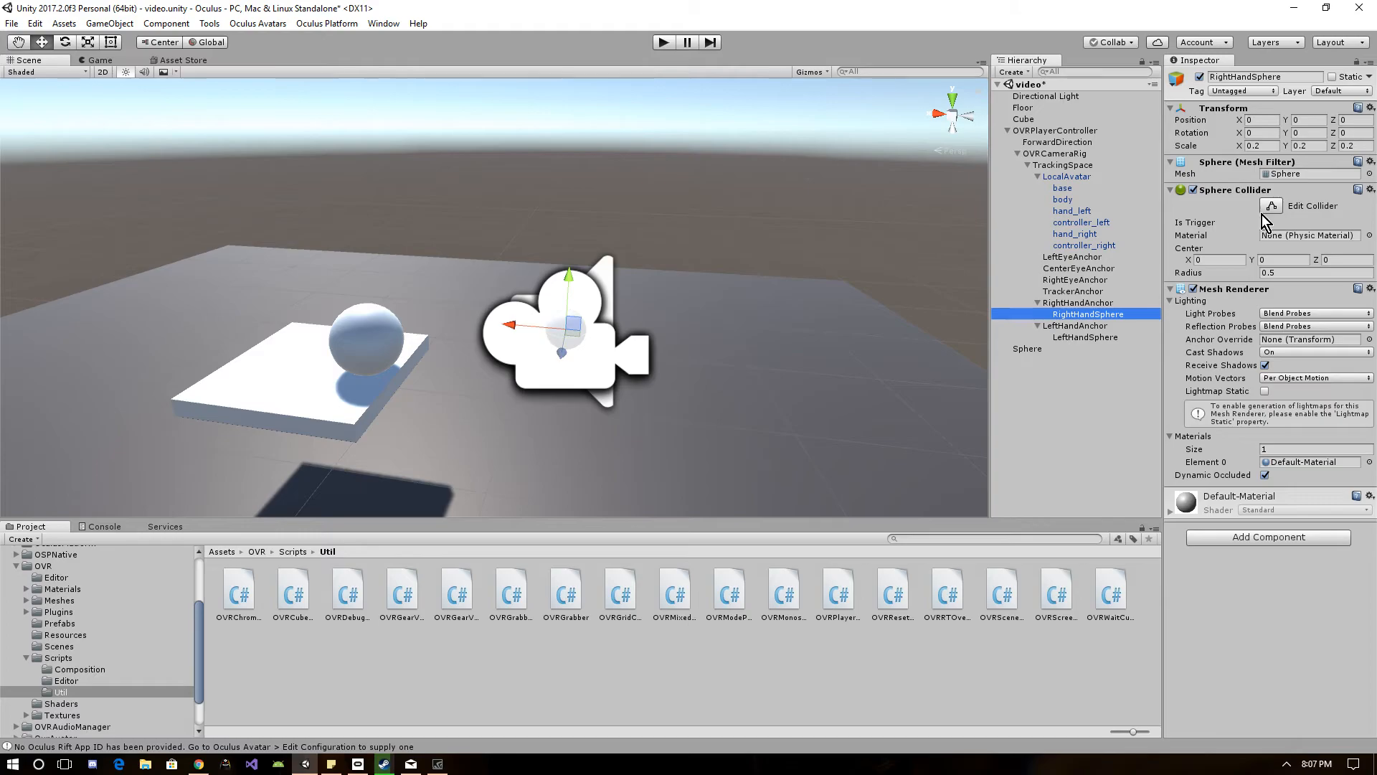
Enable Is Trigger on the sphere colliders of RightHandSphere and LeftHandSphere
{"action": "left_click", "coordinate": [1085, 335]}
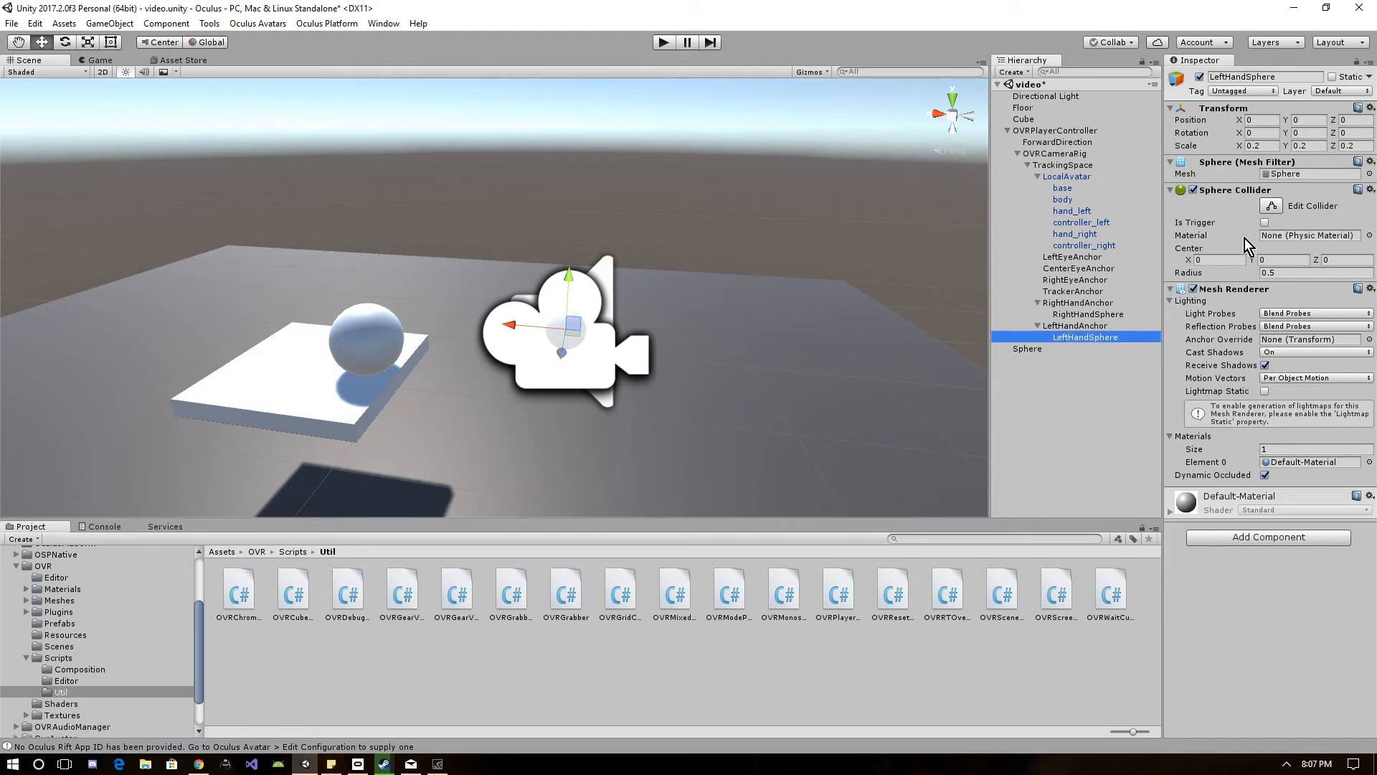
{"action": "left_click", "coordinate": [1086, 315]}
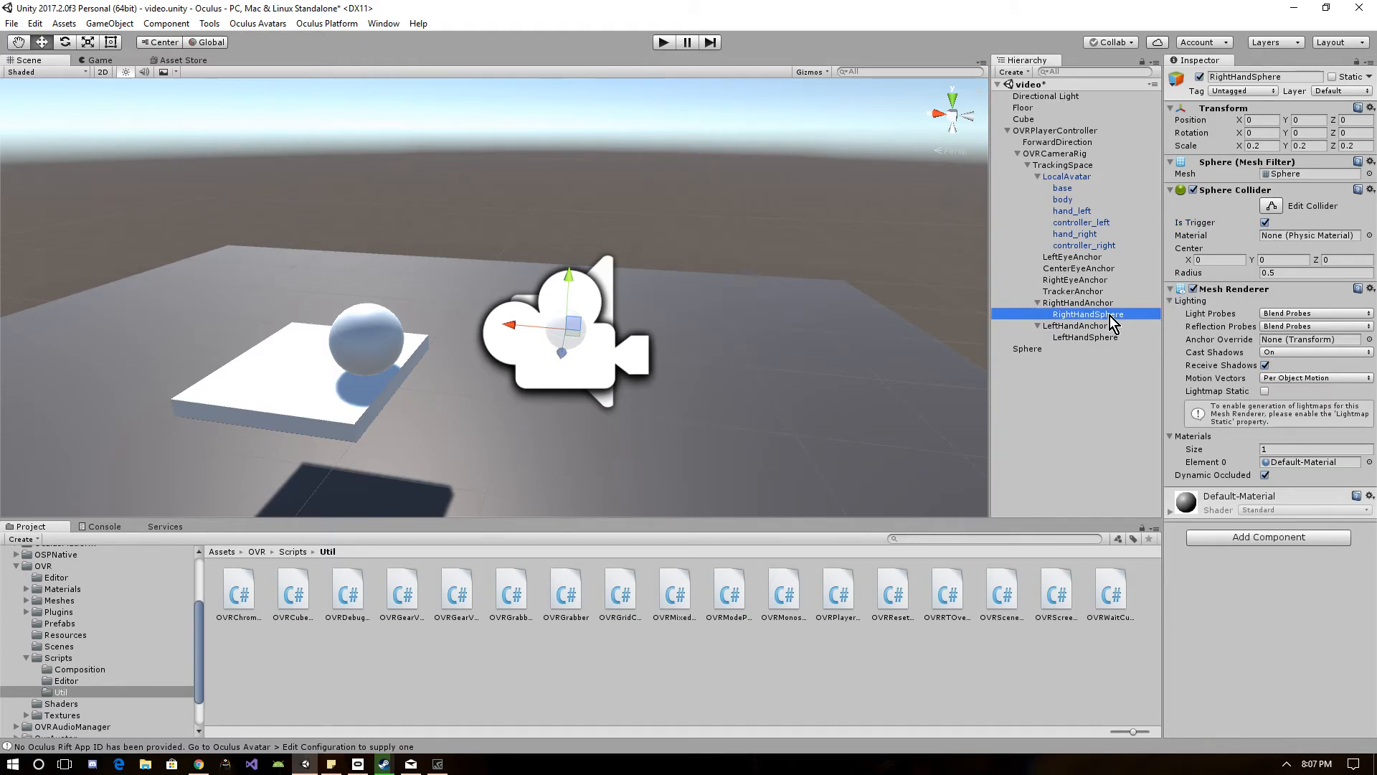
{"action": "left_click", "coordinate": [1077, 303]}
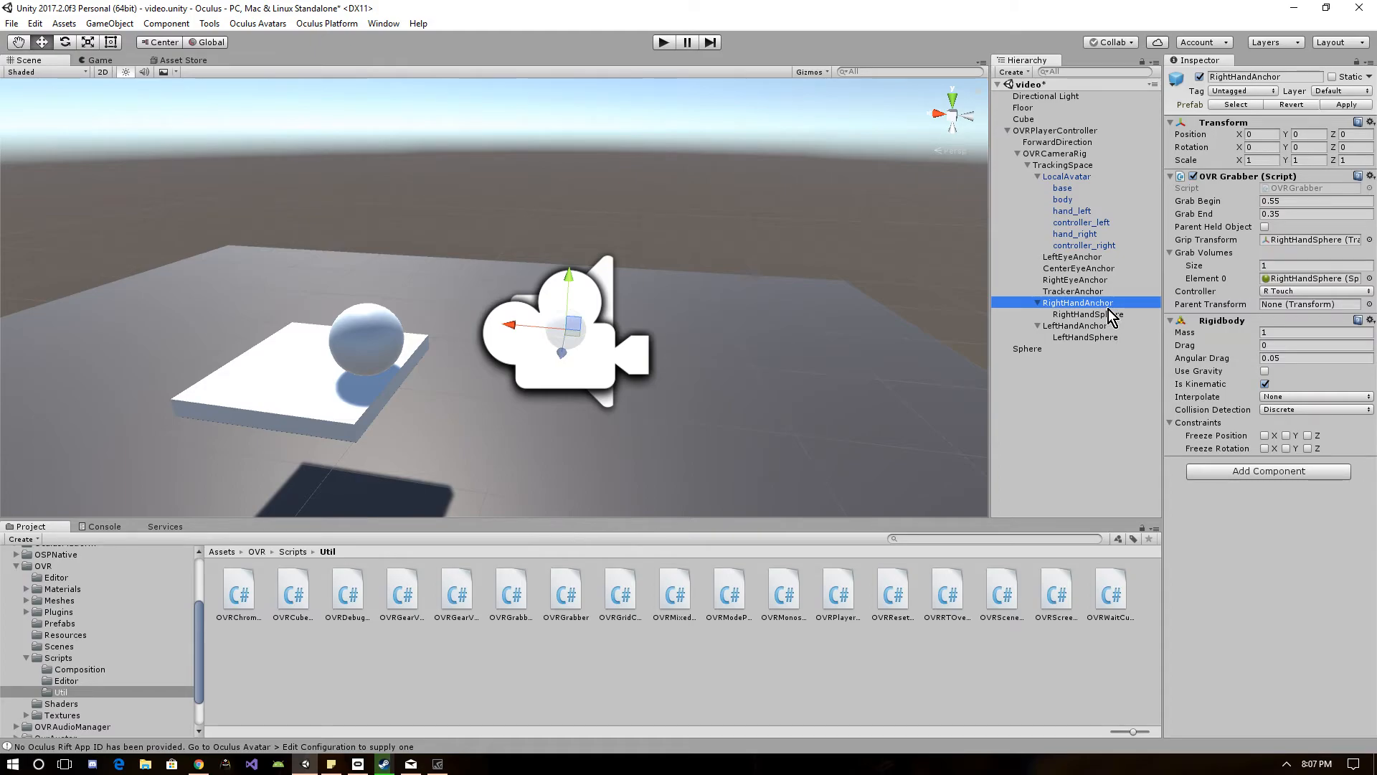
{"action": "left_click", "coordinate": [1087, 315]}
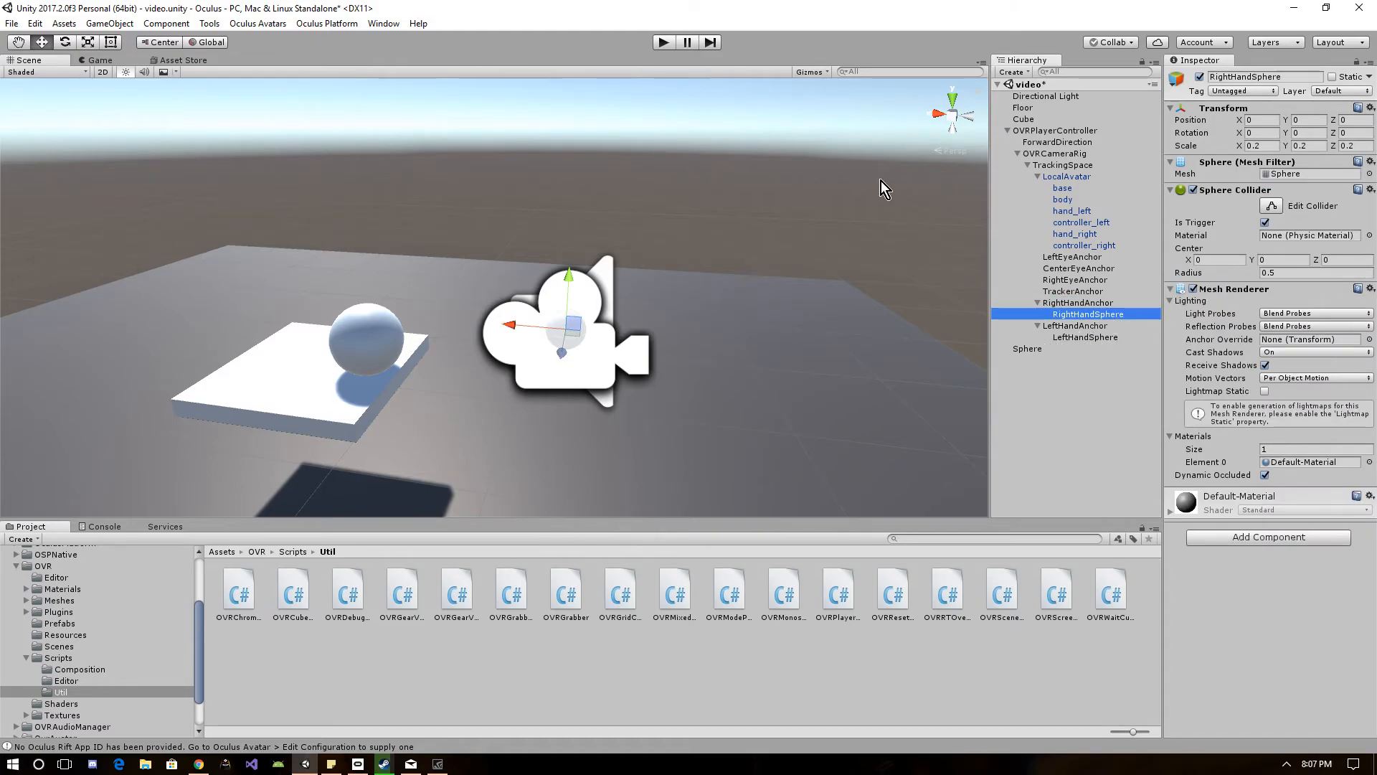
{"action": "left_click", "coordinate": [662, 41]}
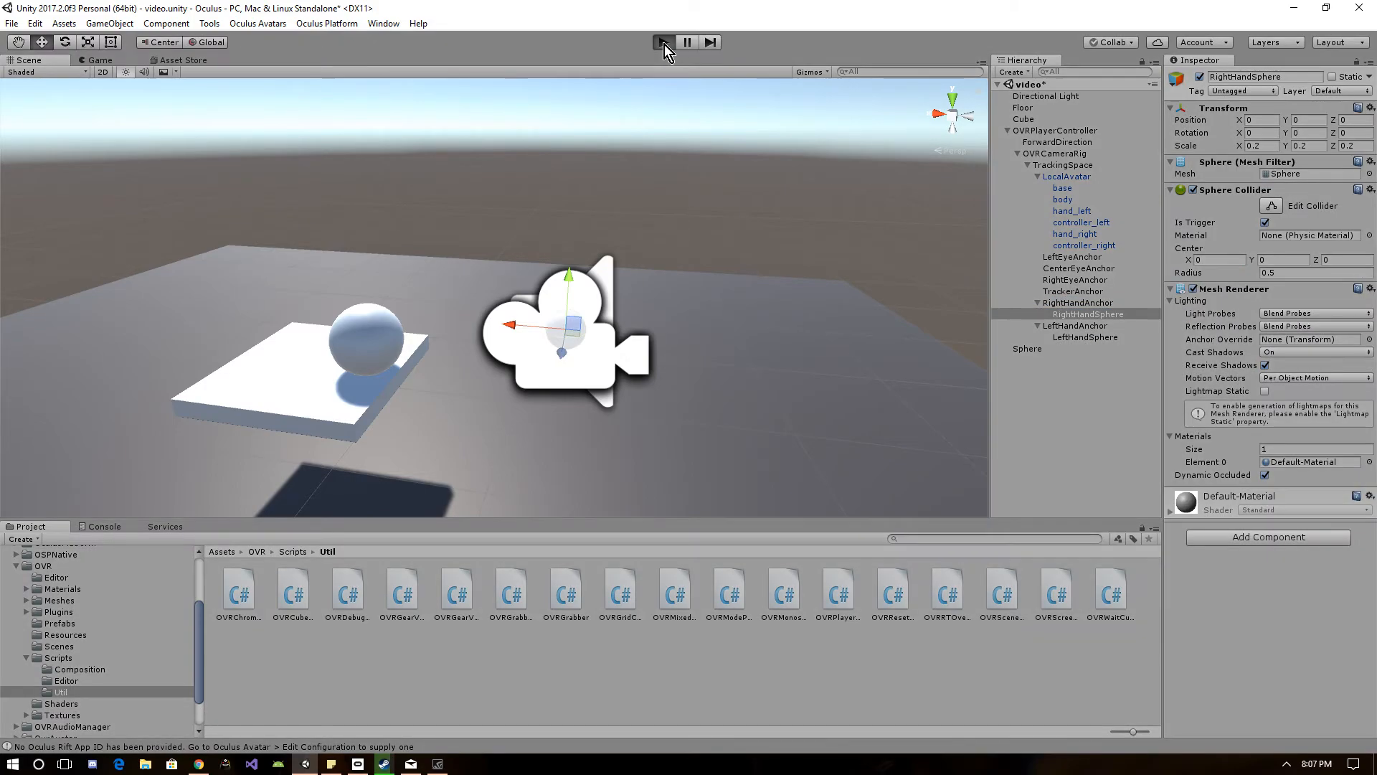
{"action": "left_click", "coordinate": [663, 42]}
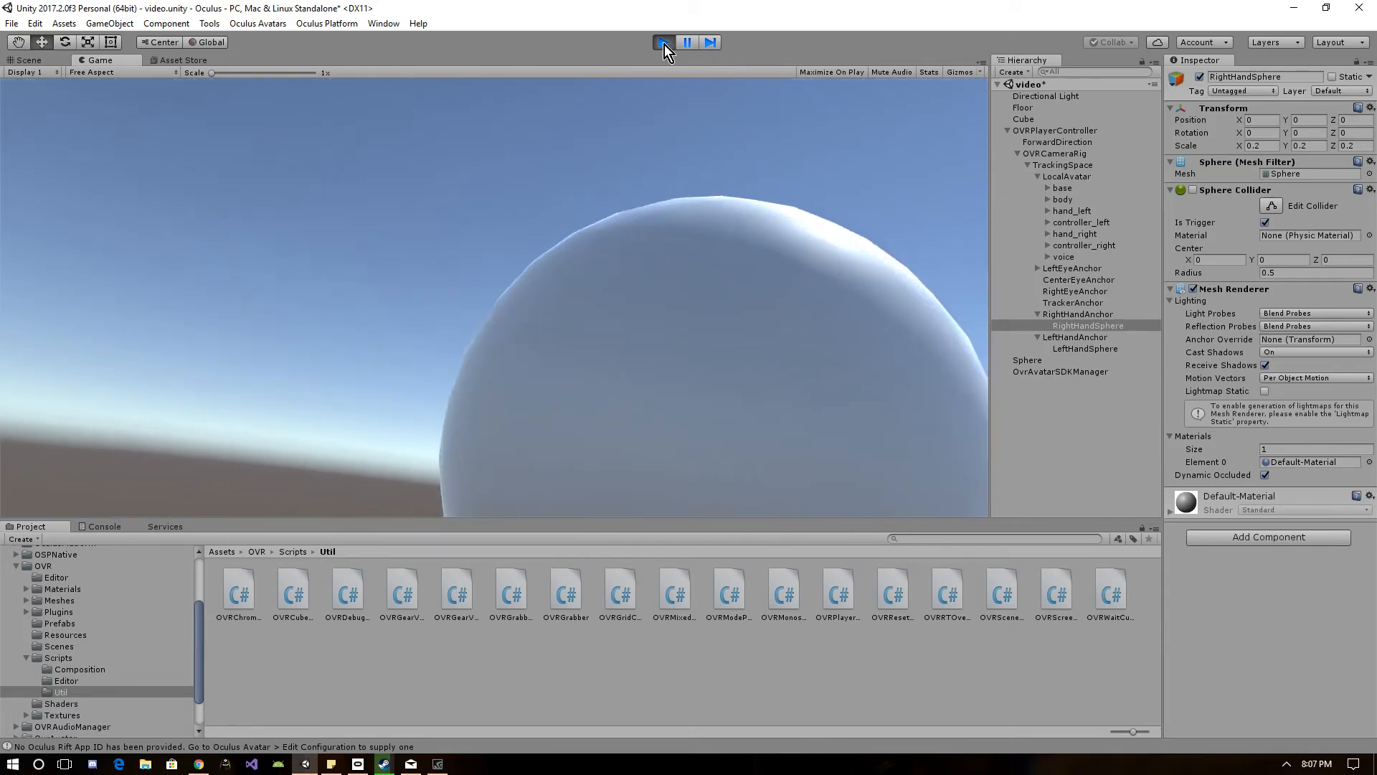
{"action": "left_click", "coordinate": [663, 42]}
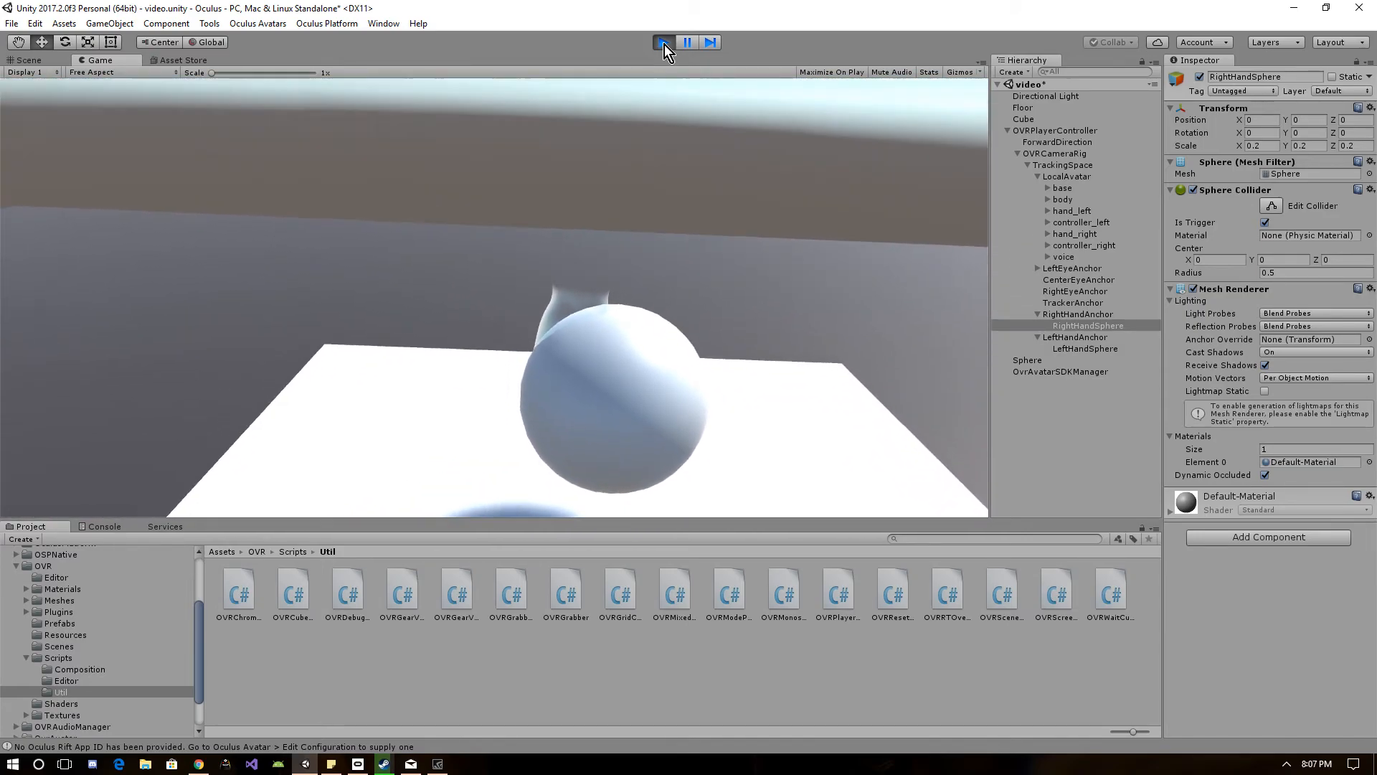
{"action": "left_click", "coordinate": [663, 42]}
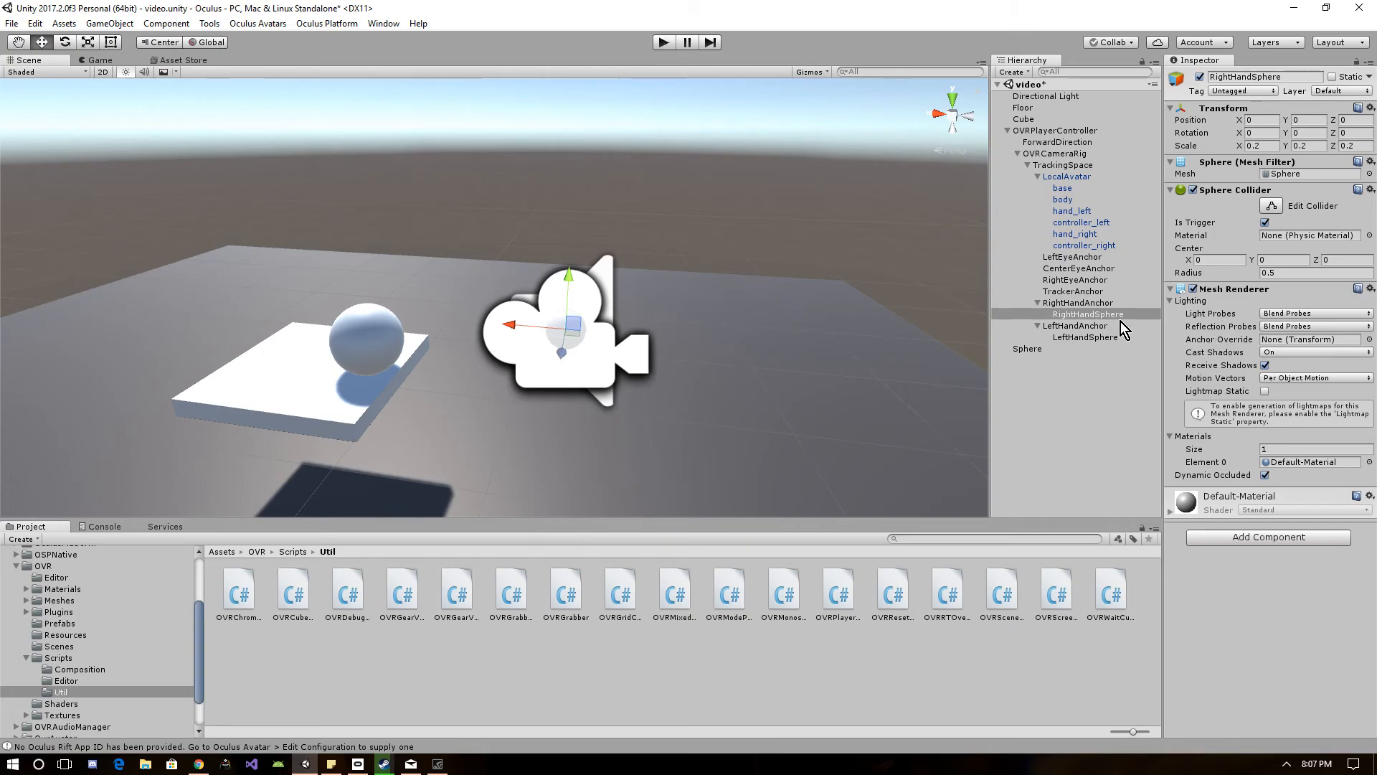
Set the Controller of LeftHandAnchor's OVR Grabber to L Touch
{"action": "left_click", "coordinate": [1087, 335]}
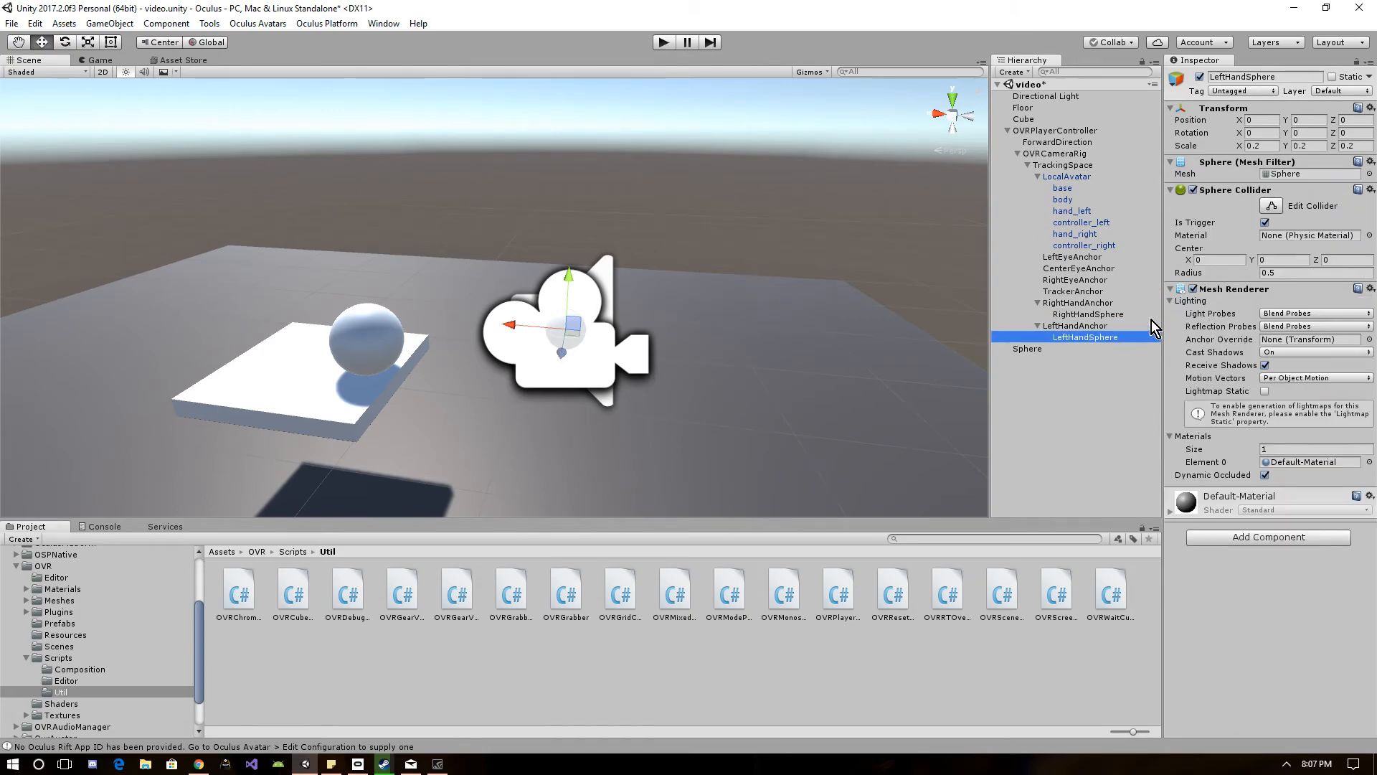
{"action": "mouse_move", "coordinate": [1215, 409]}
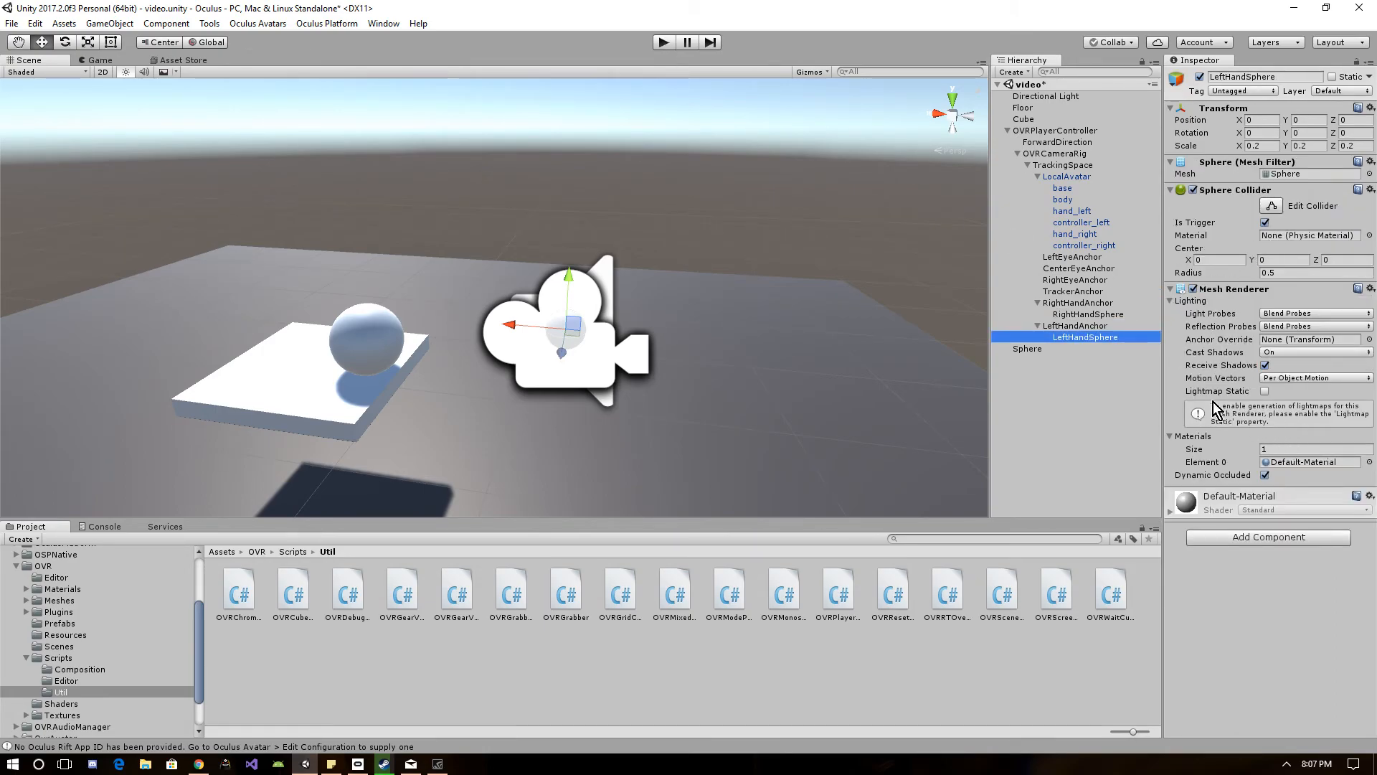
{"action": "left_click", "coordinate": [1073, 326]}
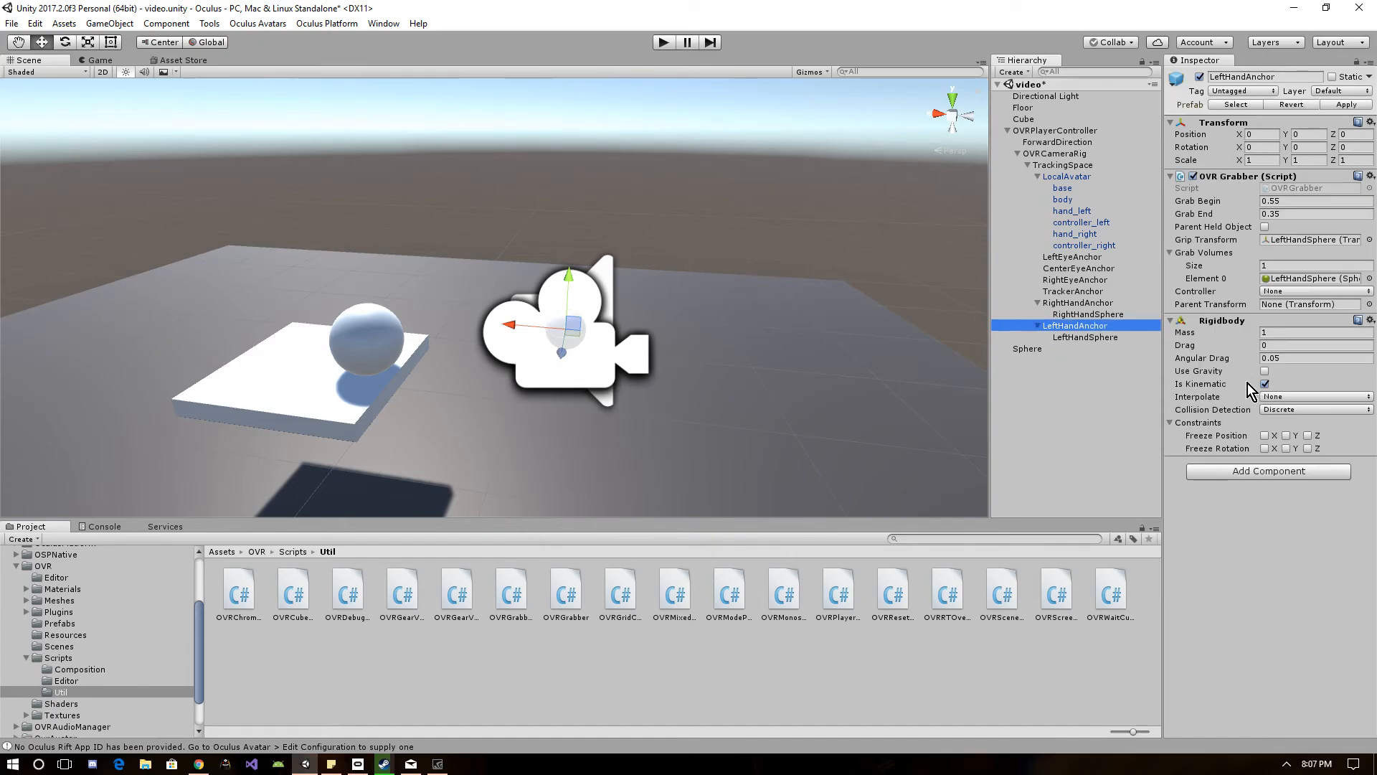
{"action": "left_click", "coordinate": [1316, 291]}
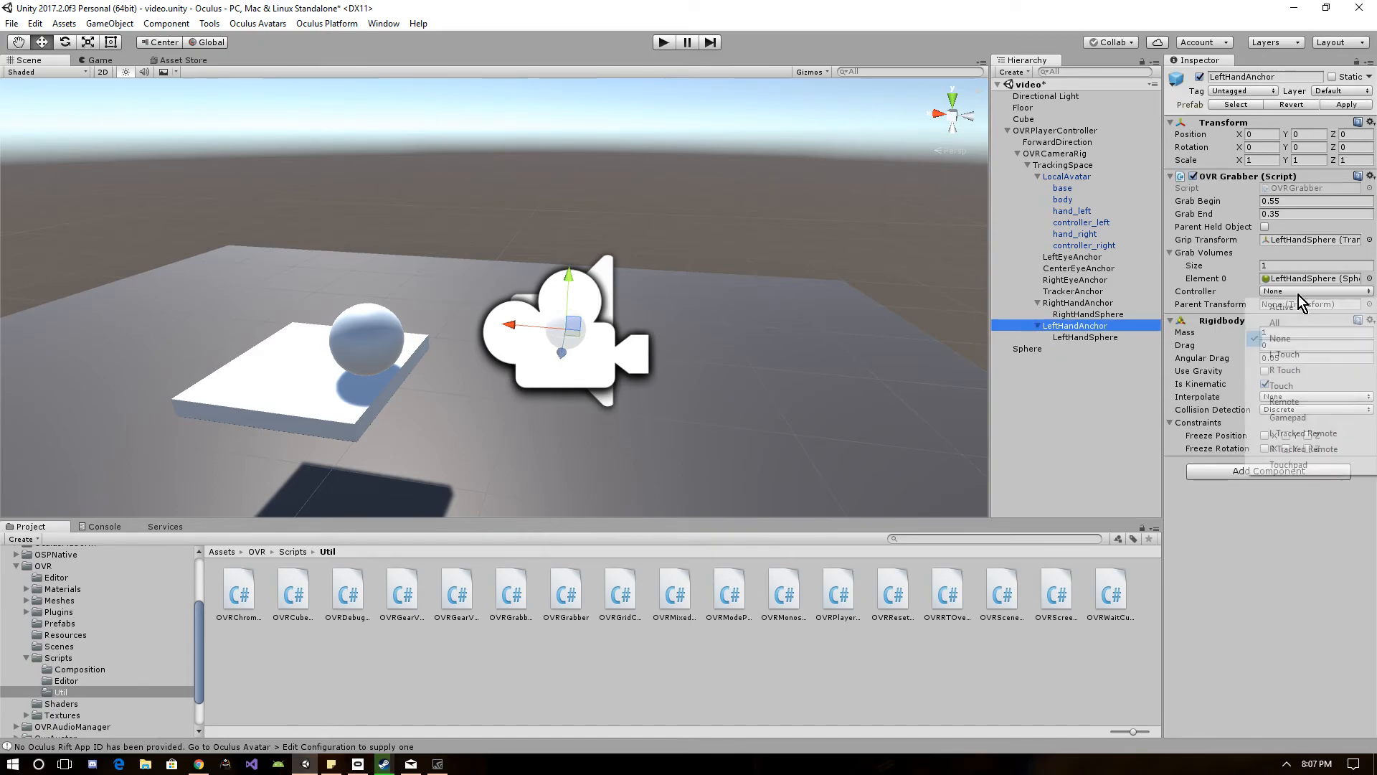
{"action": "left_click", "coordinate": [1281, 355]}
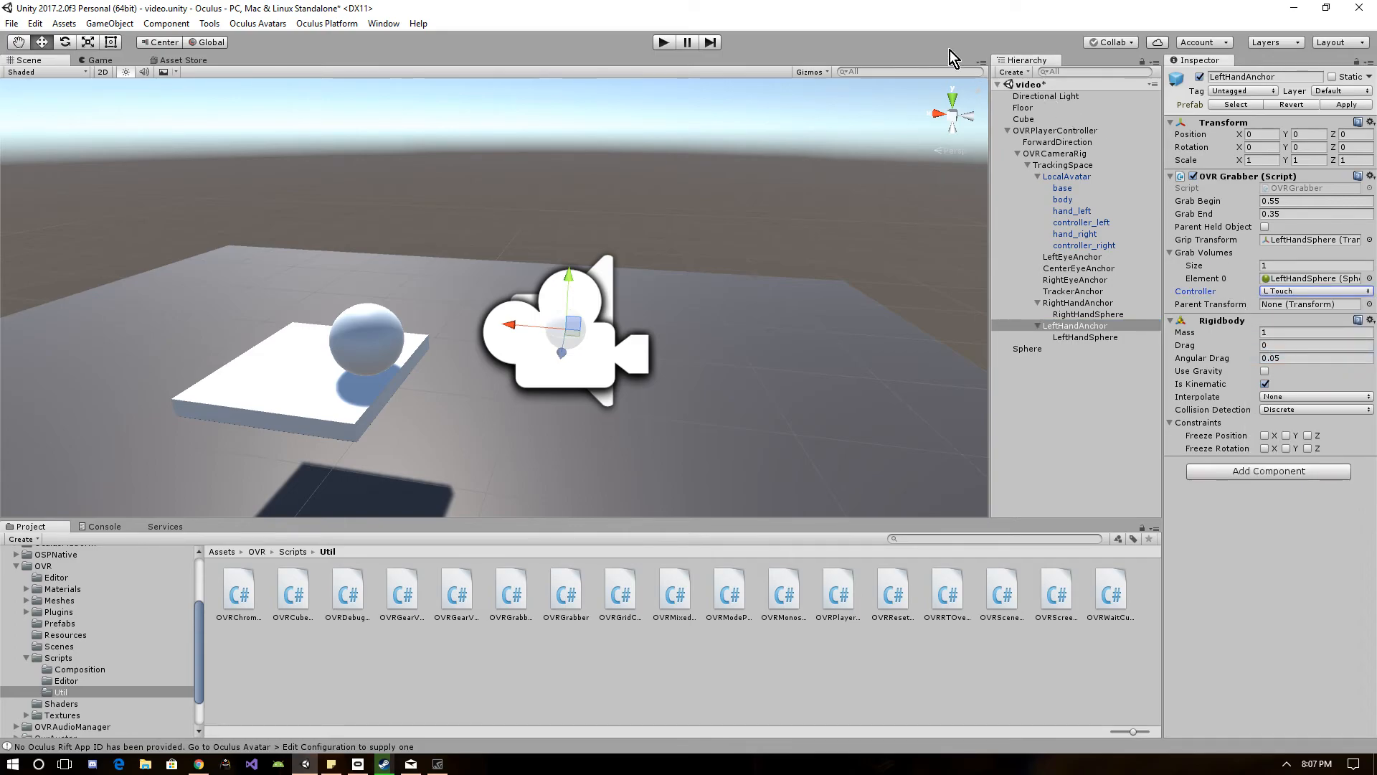
{"action": "left_click", "coordinate": [663, 42]}
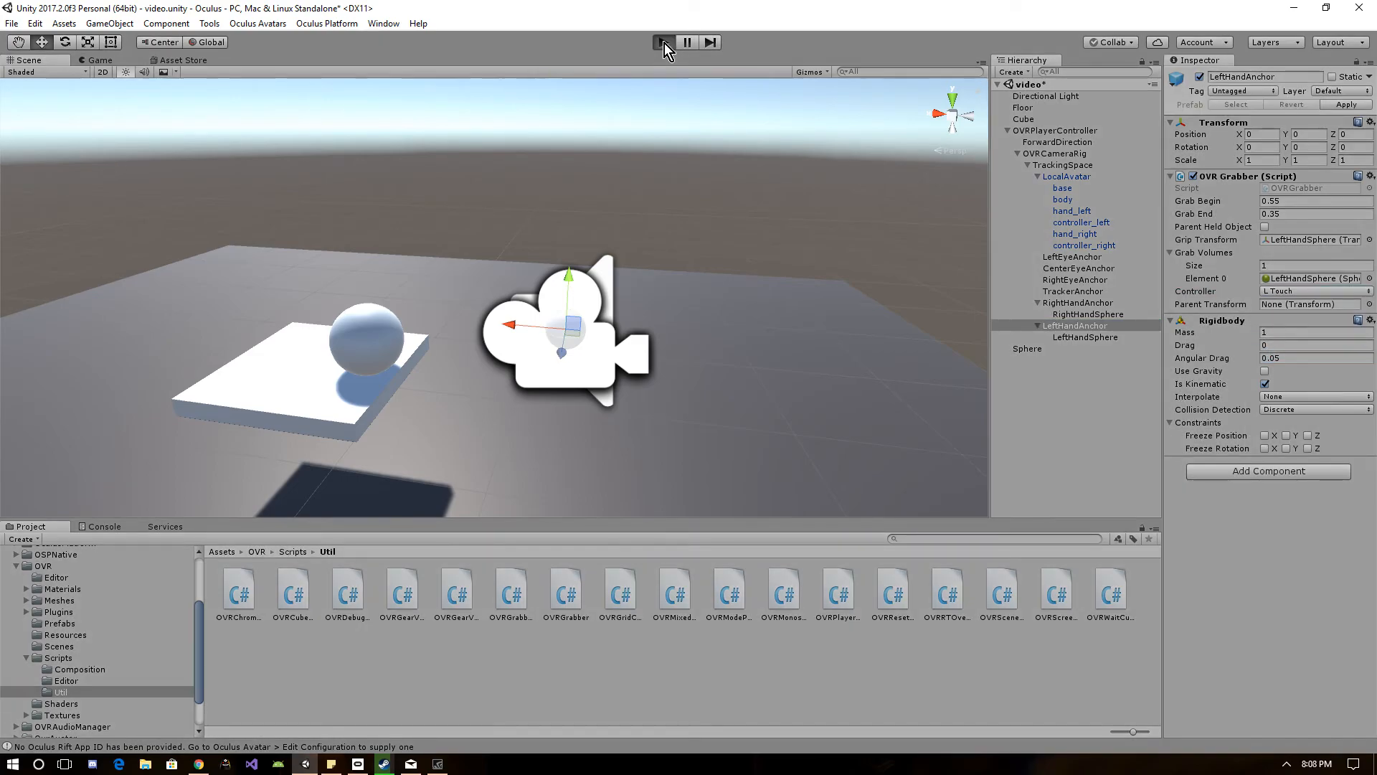
{"action": "left_click", "coordinate": [663, 42]}
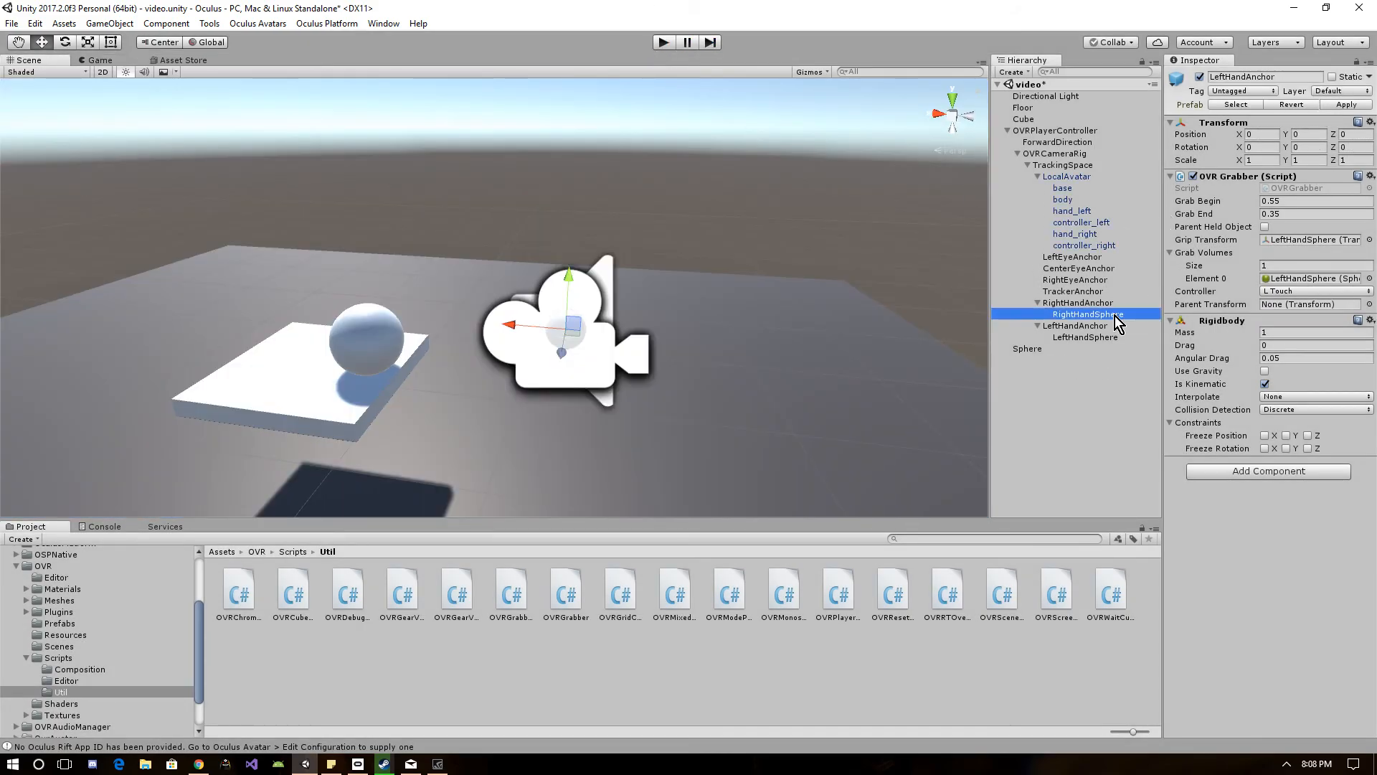
Disable the Mesh Renderer on RightHandSphere and LeftHandSphere and play the scene
{"action": "left_click", "coordinate": [1086, 314]}
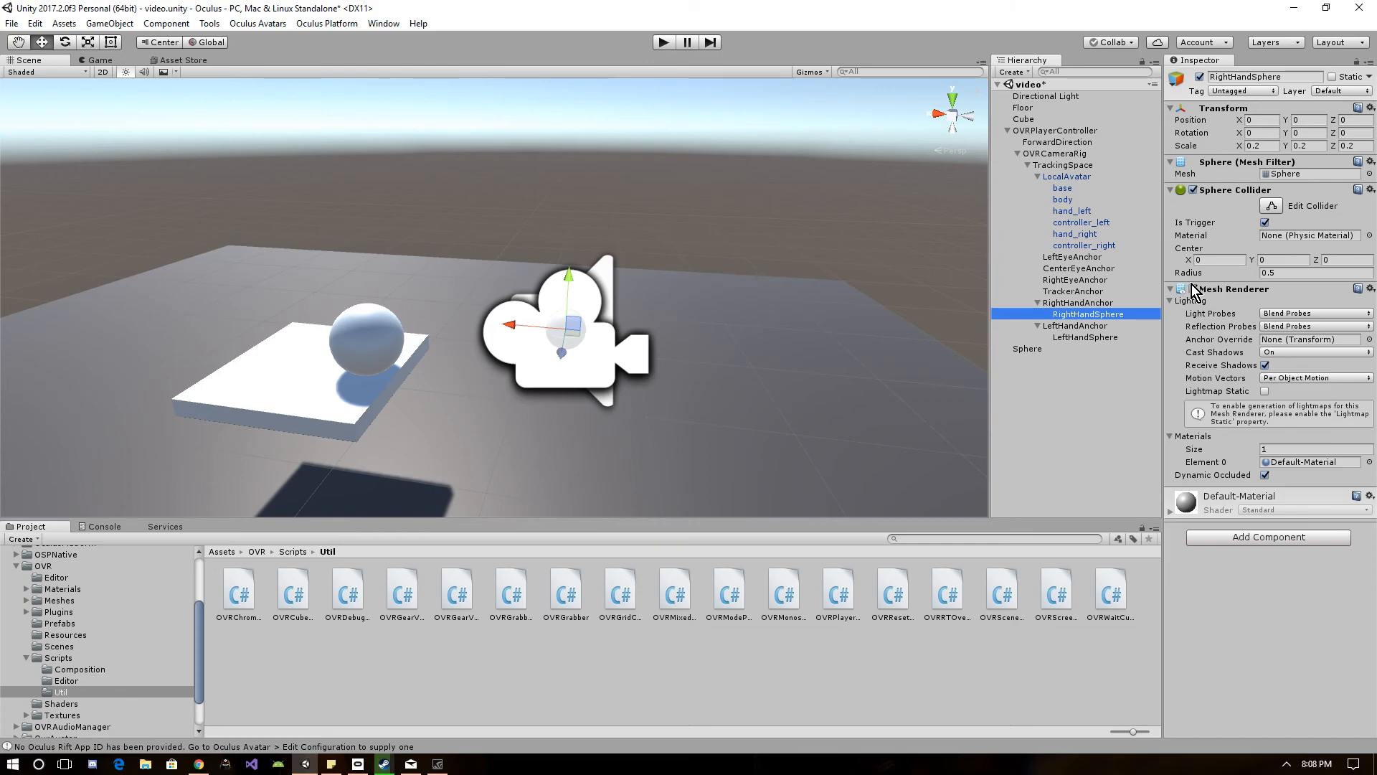
{"action": "left_click", "coordinate": [1087, 336]}
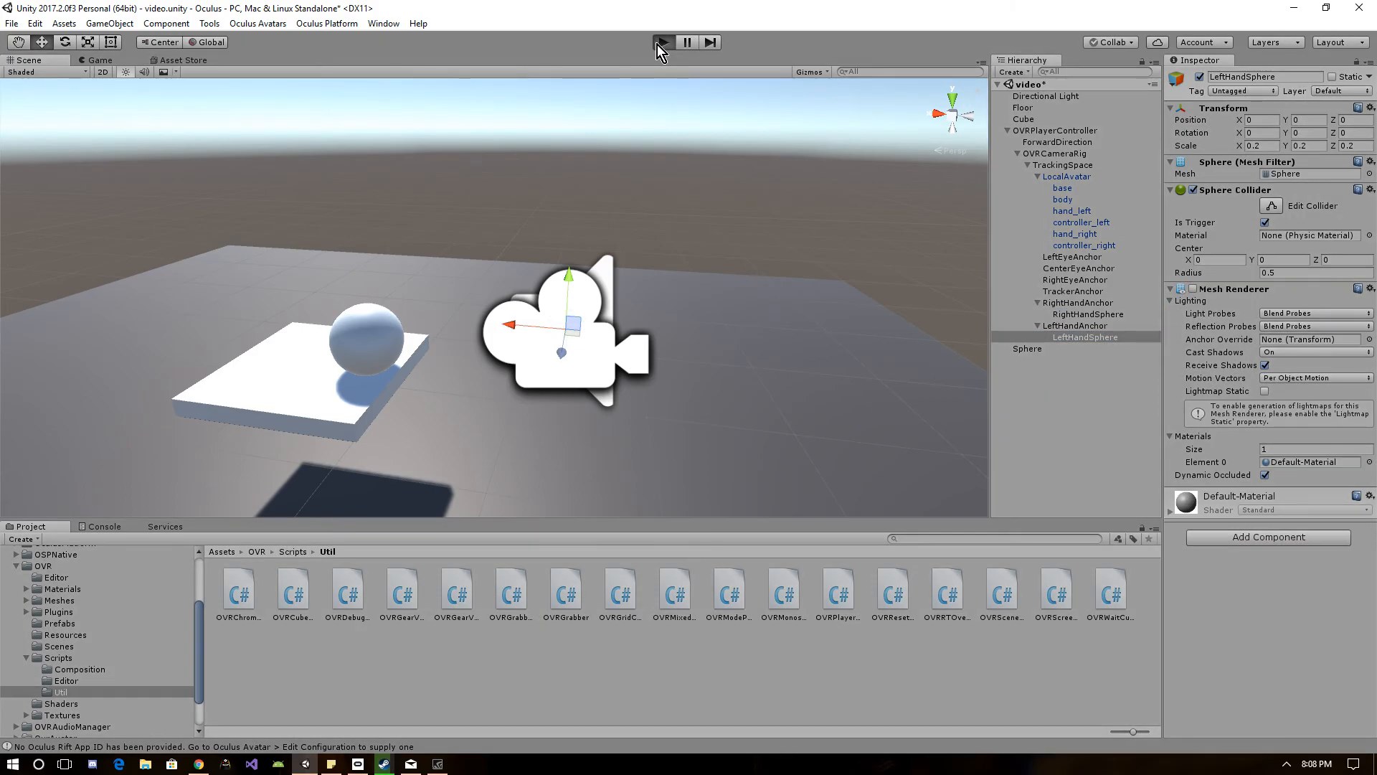
{"action": "left_click", "coordinate": [663, 42]}
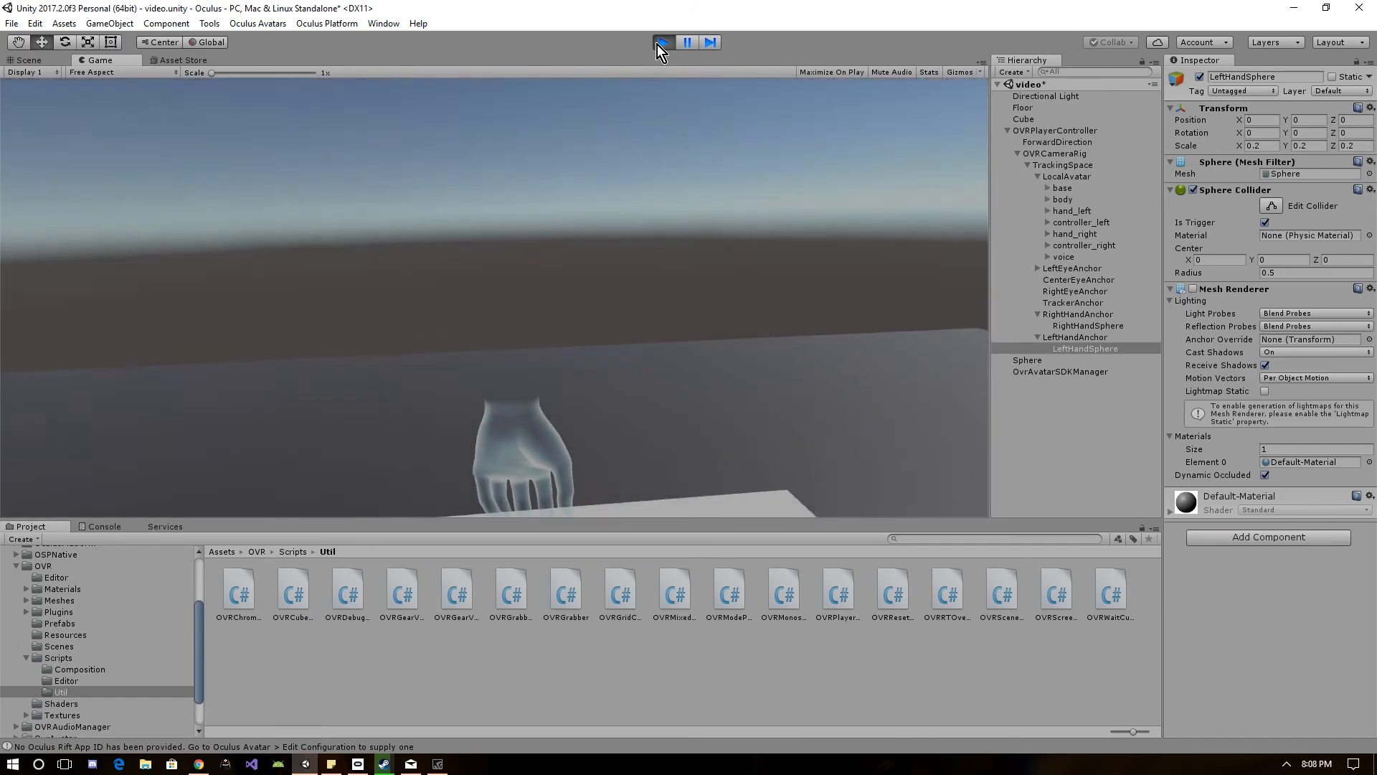